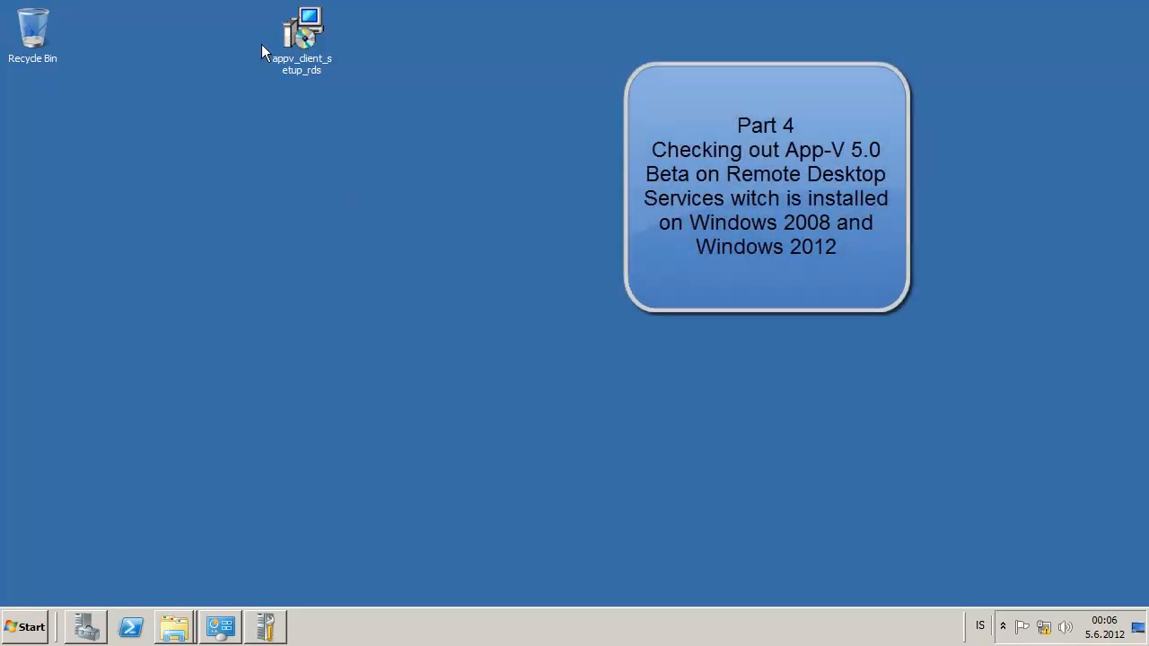
# Launch the appv_client_setup_rds installer and start the App-V Client for RDS setup
pyautogui.rightClick(302, 32)
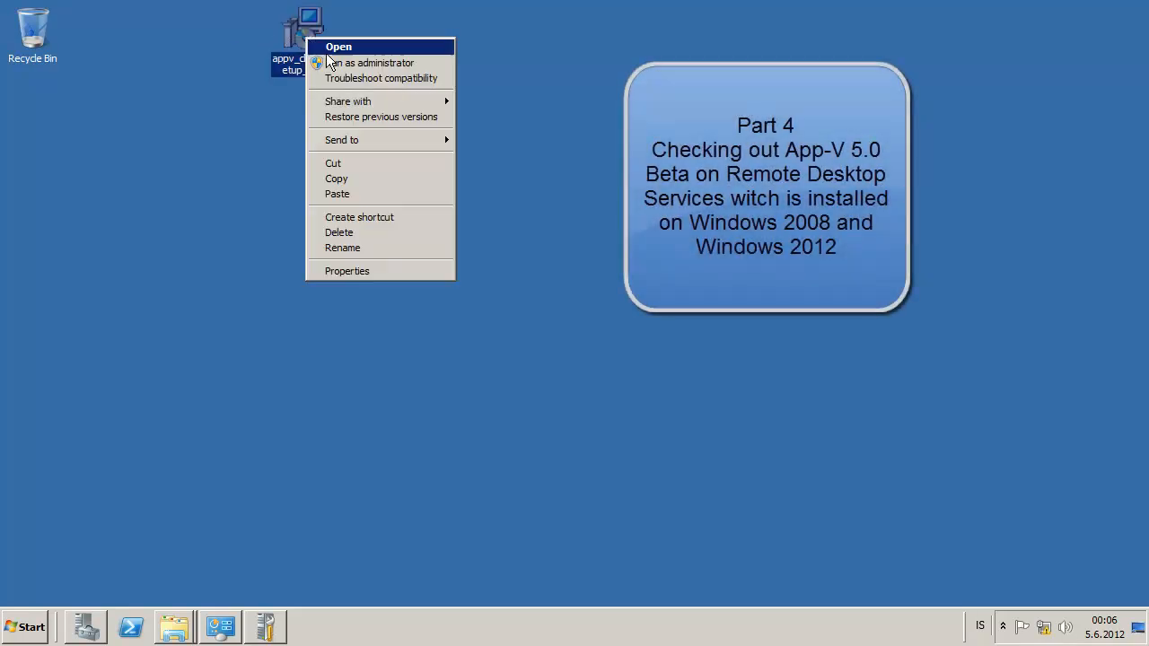
pyautogui.click(337, 47)
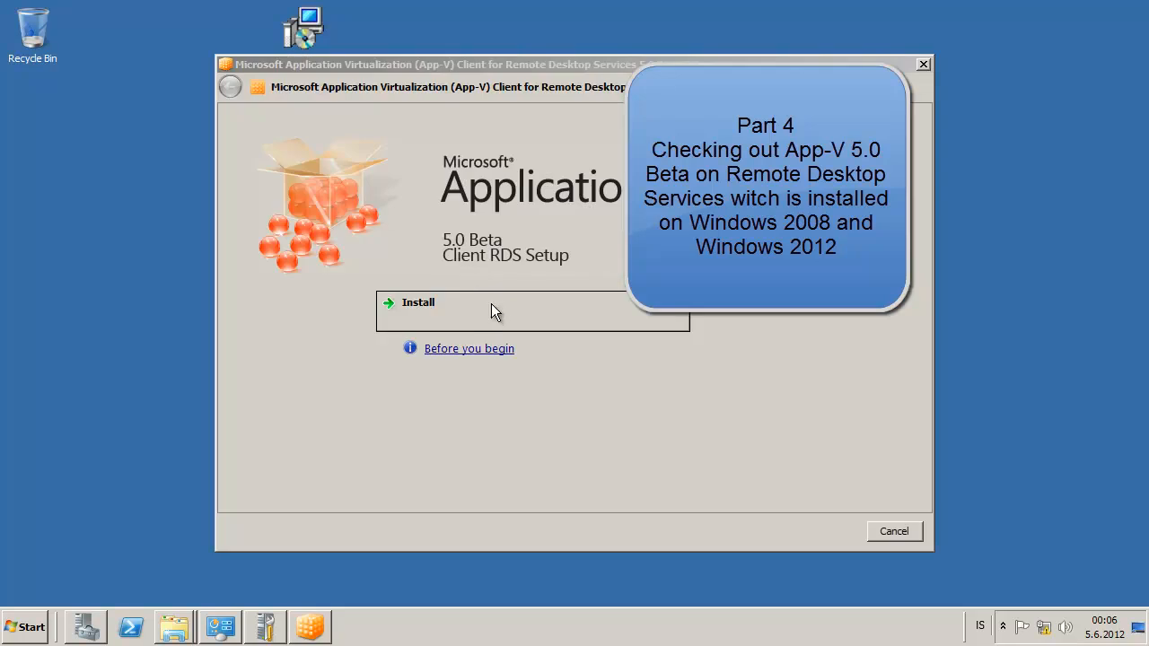
pyautogui.click(419, 302)
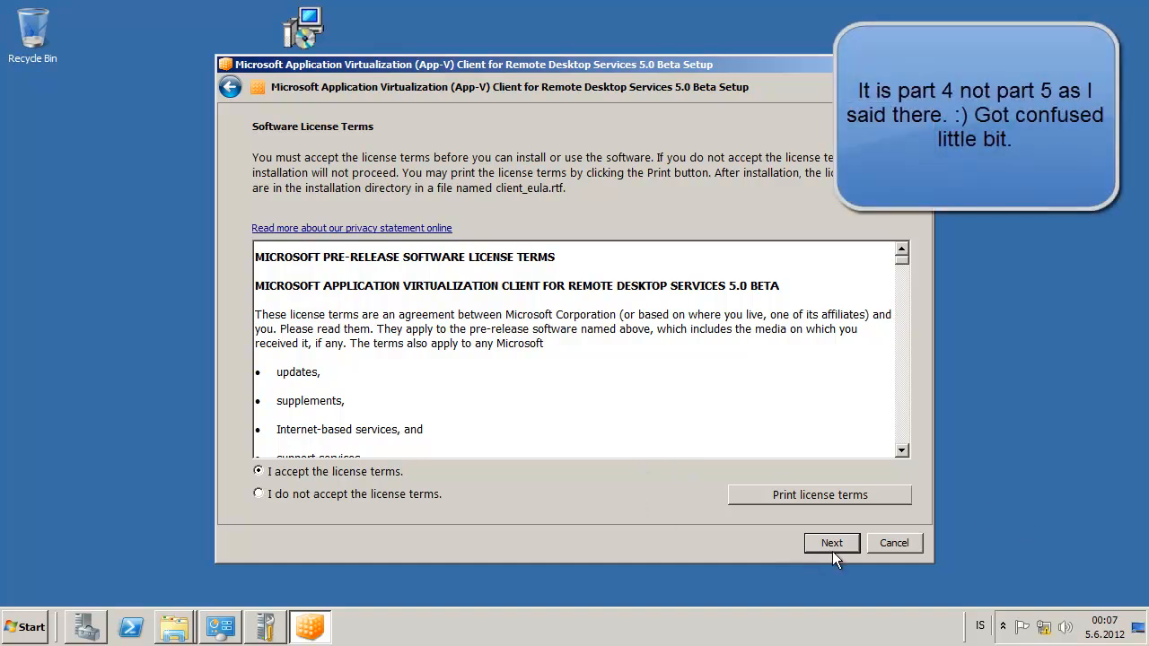
# Accept the license terms and opt in to Microsoft Update so installation begins
pyautogui.click(830, 542)
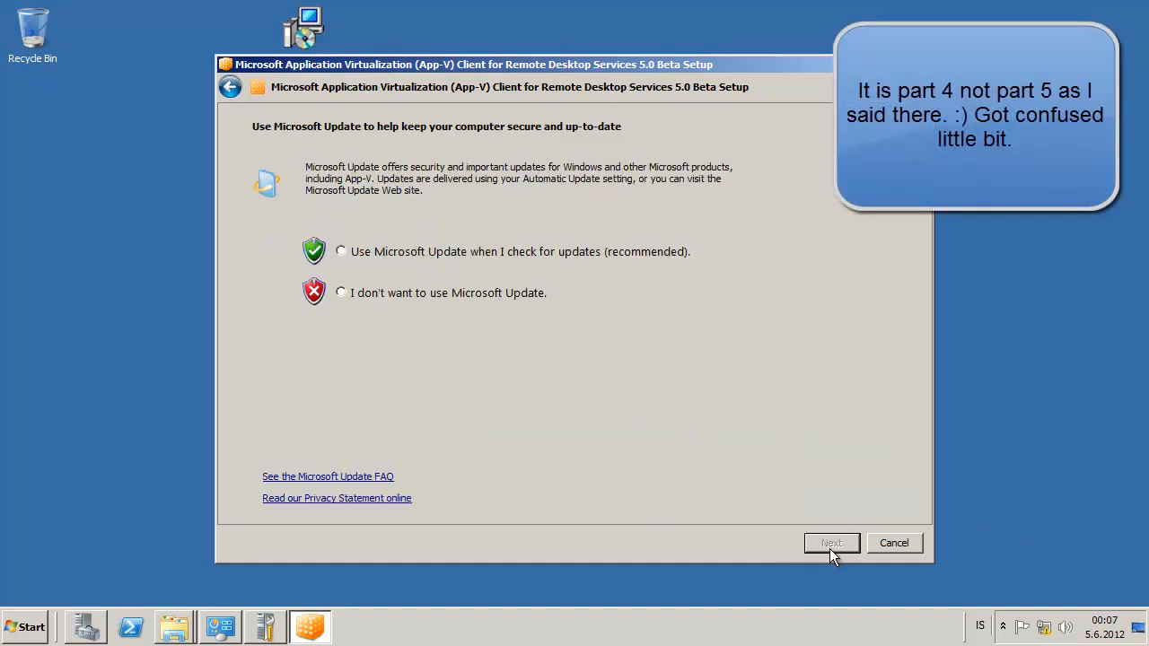
pyautogui.click(341, 252)
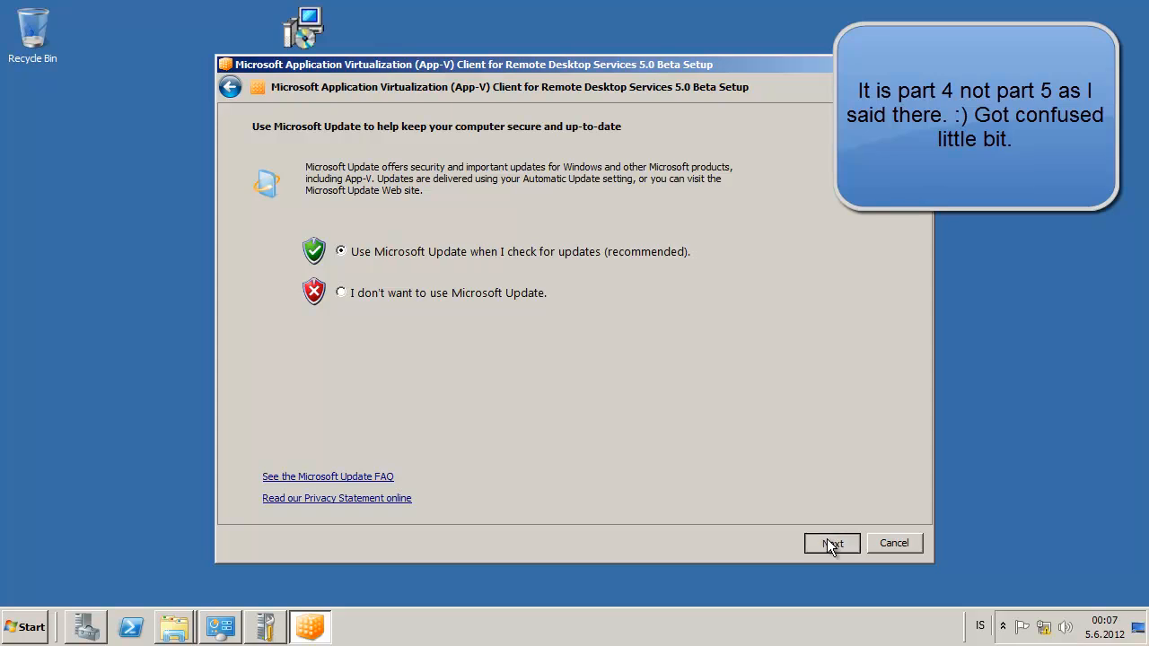
pyautogui.click(830, 542)
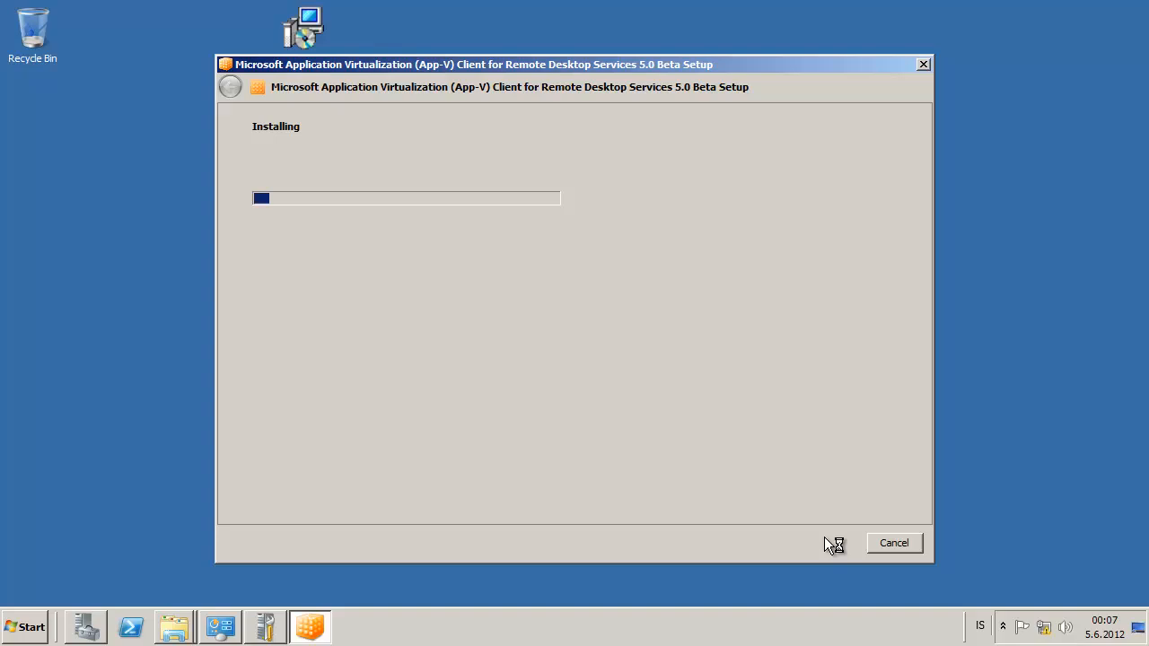
pyautogui.moveTo(830, 542)
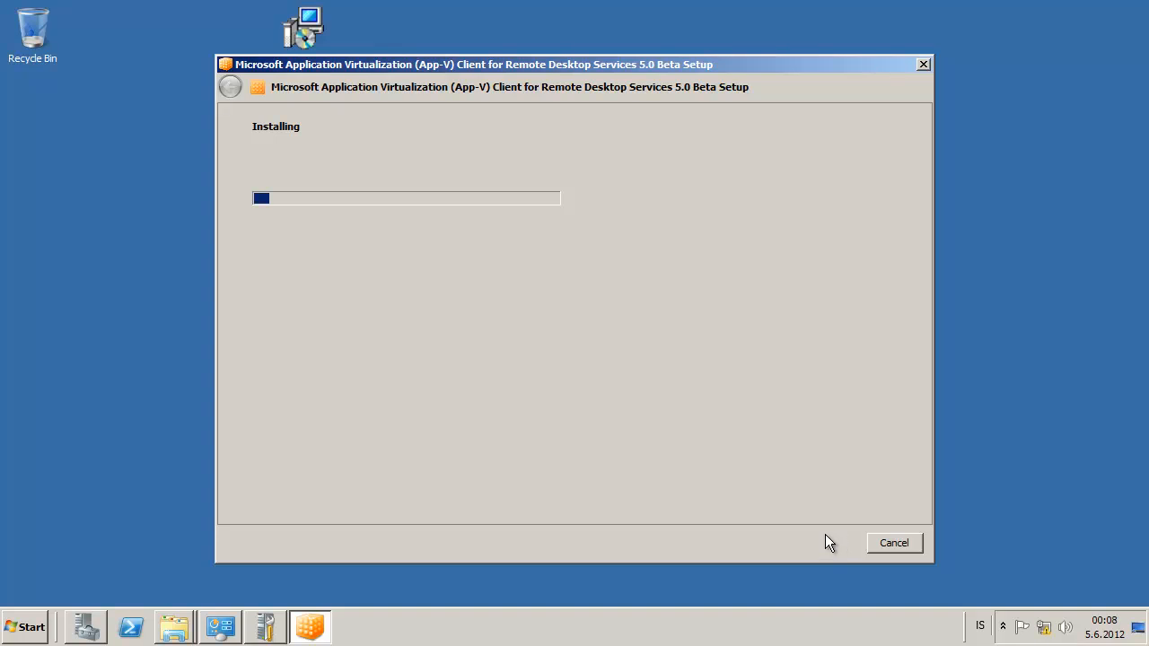
pyautogui.moveTo(826, 530)
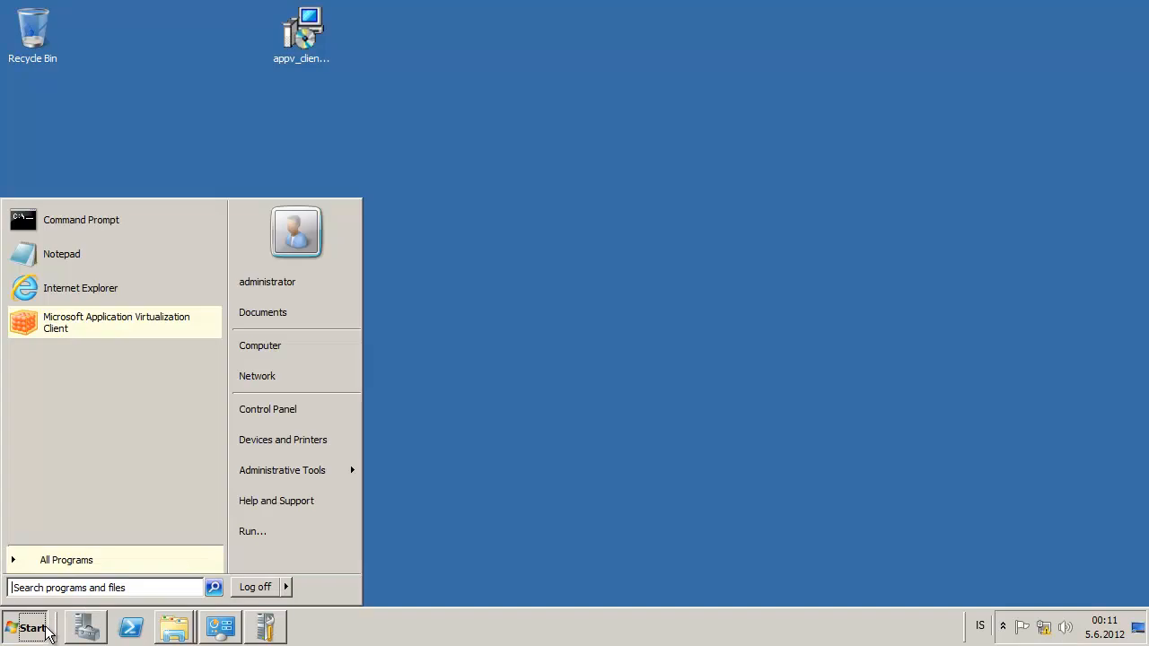
# Search the Start menu for 'power' and launch Windows PowerShell as Administrator
pyautogui.click(66, 560)
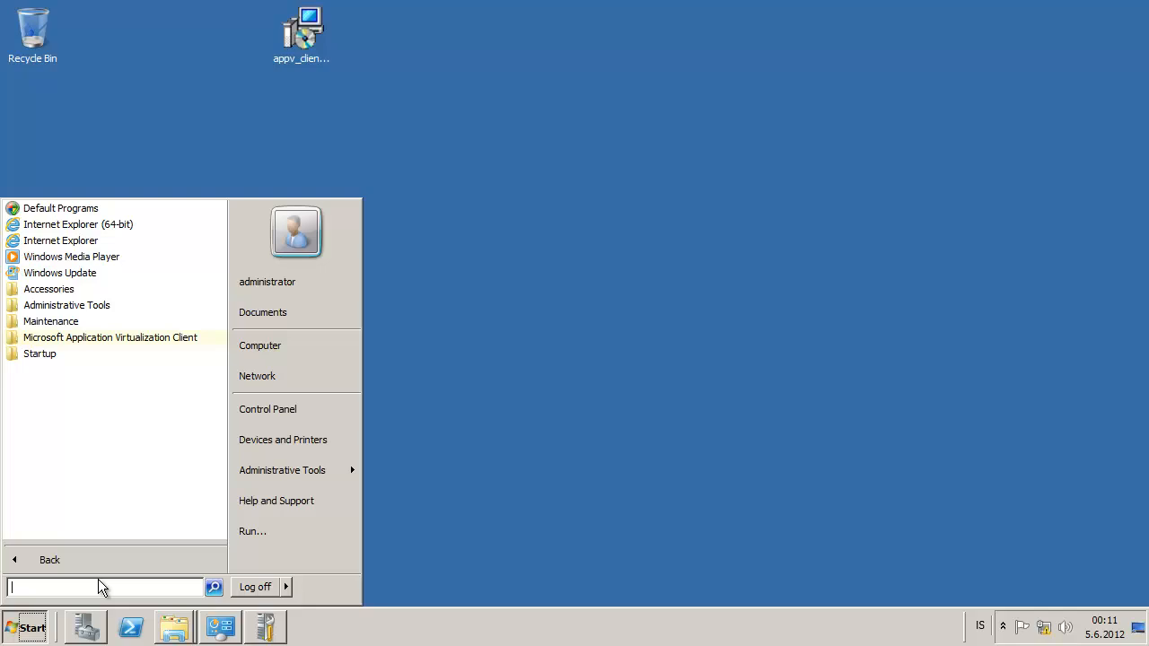
pyautogui.write('power')
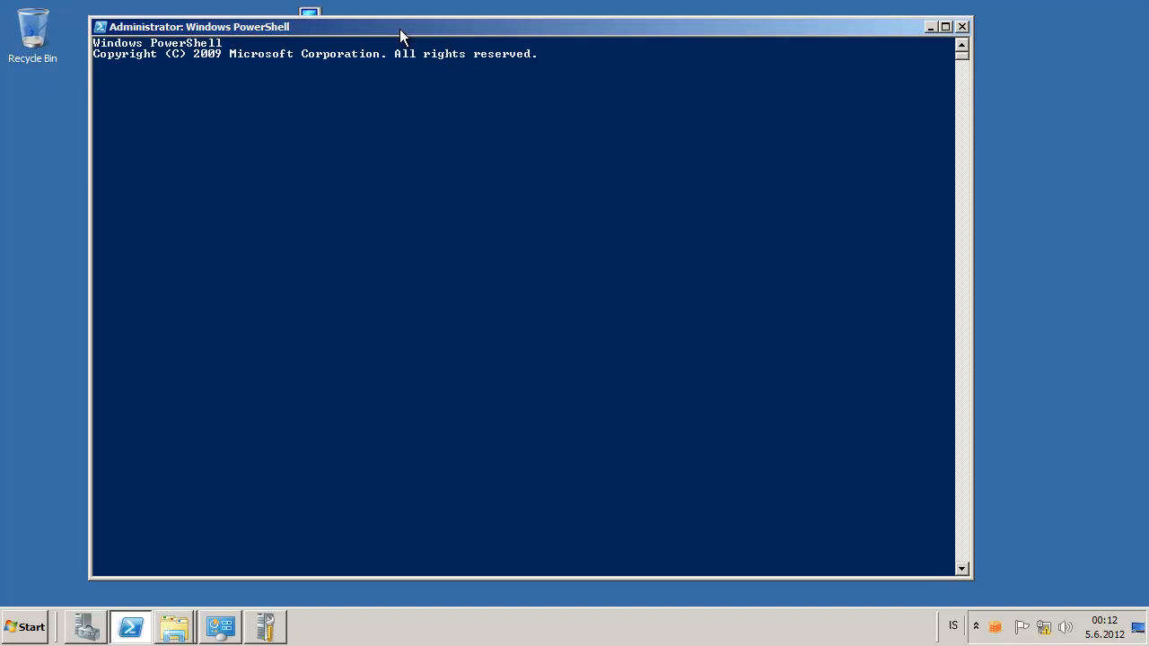
# Set the PowerShell execution policy to RemoteSigned, confirming with y
pyautogui.write('set-')
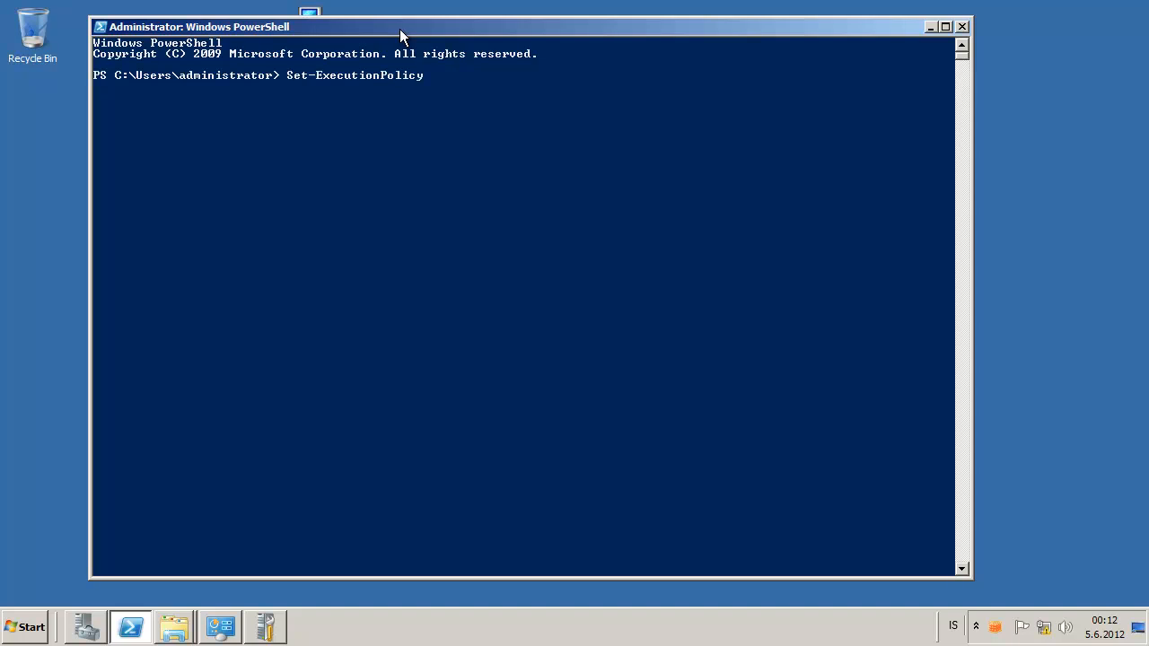
pyautogui.write('remotesigned')
pyautogui.write('y')
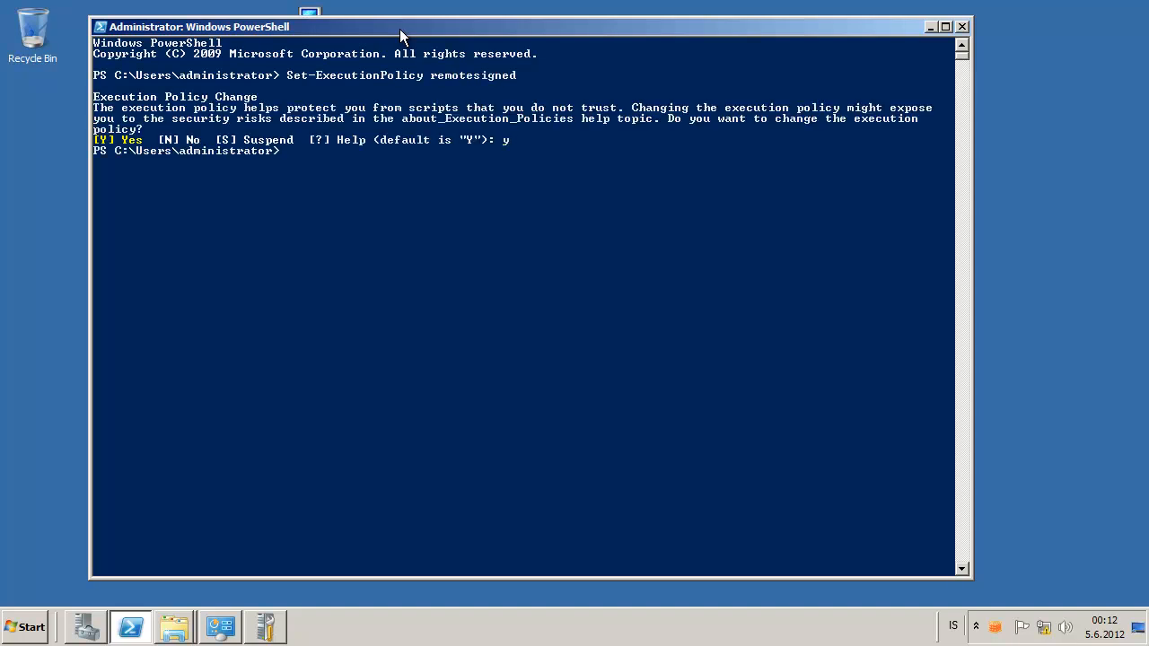
# Import the appvclient PowerShell module
pyautogui.write('impor')
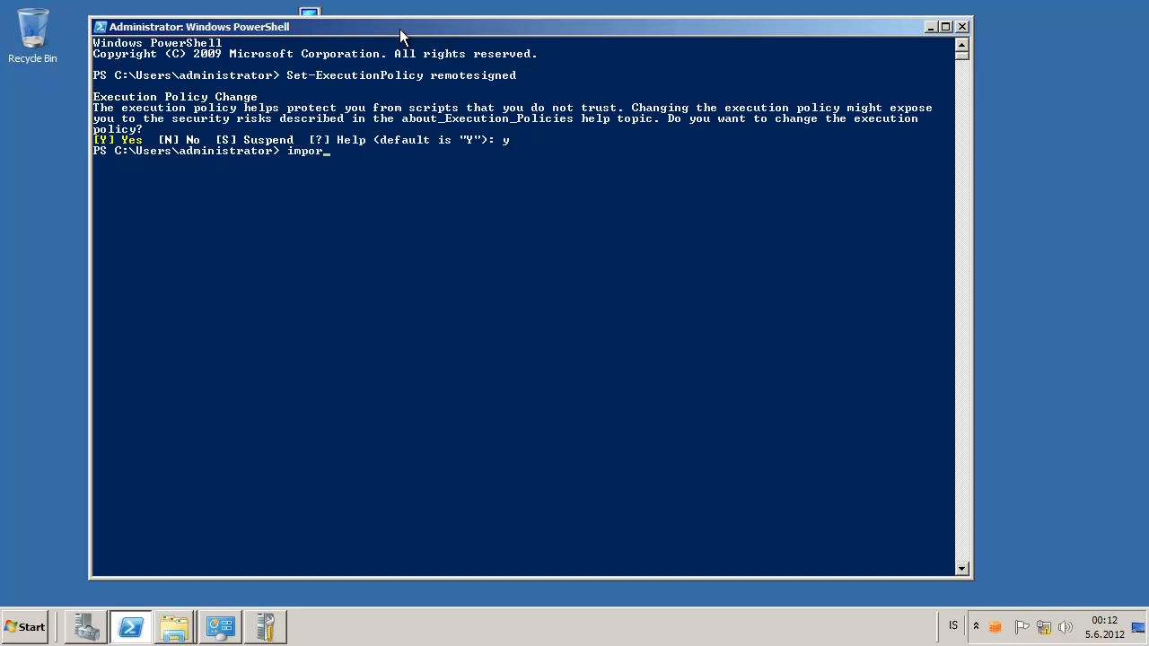
pyautogui.write('t-module a')
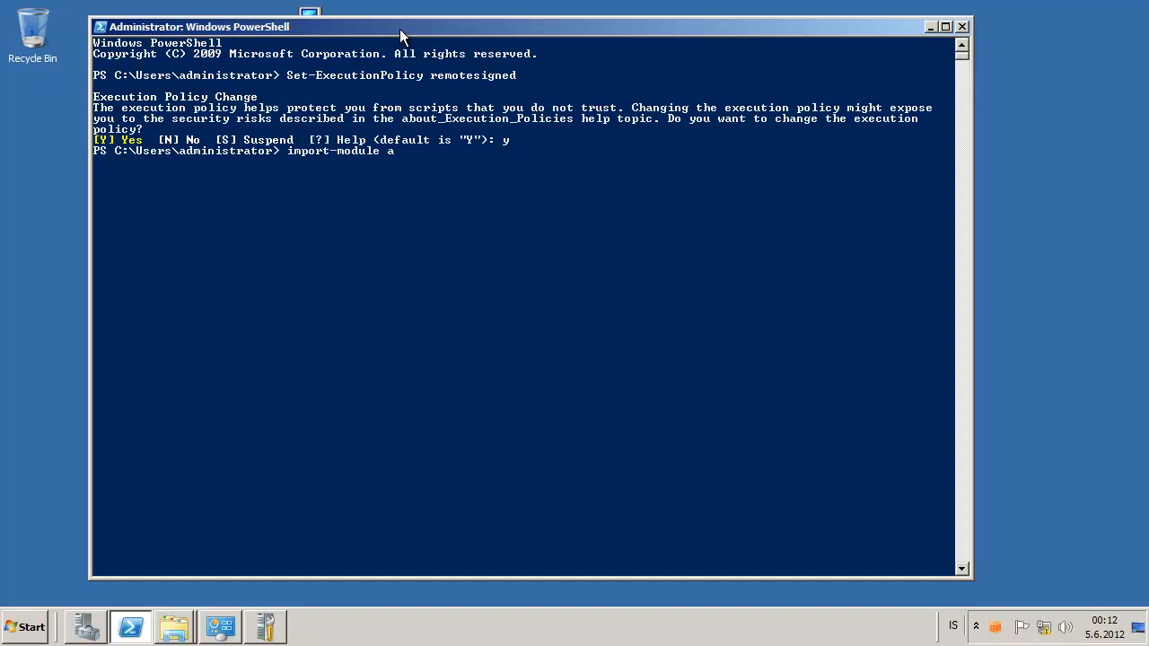
pyautogui.write('ppvclient')
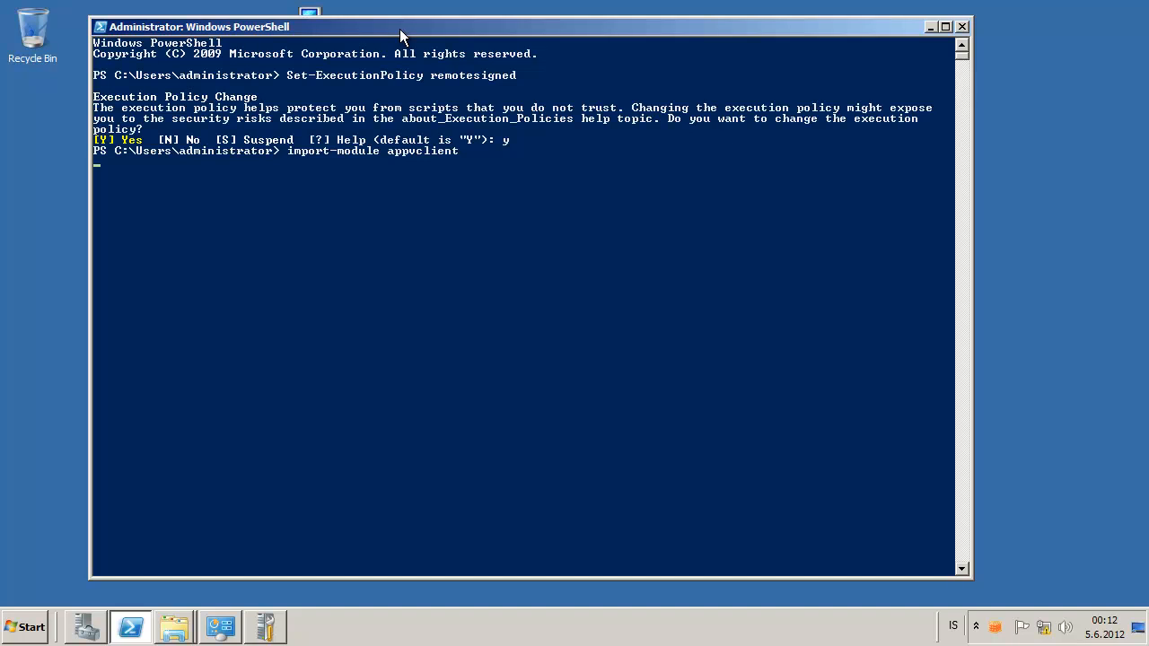
# Begin Add-AppvPublishingServer with the name AppVServer
pyautogui.write('add-')
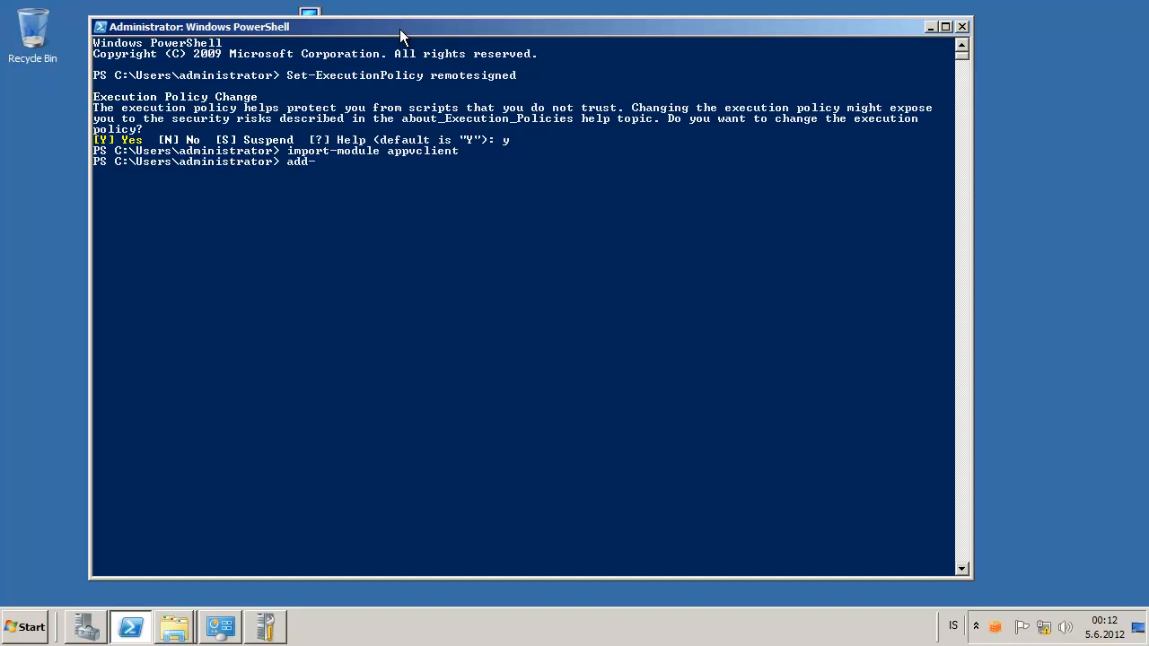
pyautogui.write('publishing')
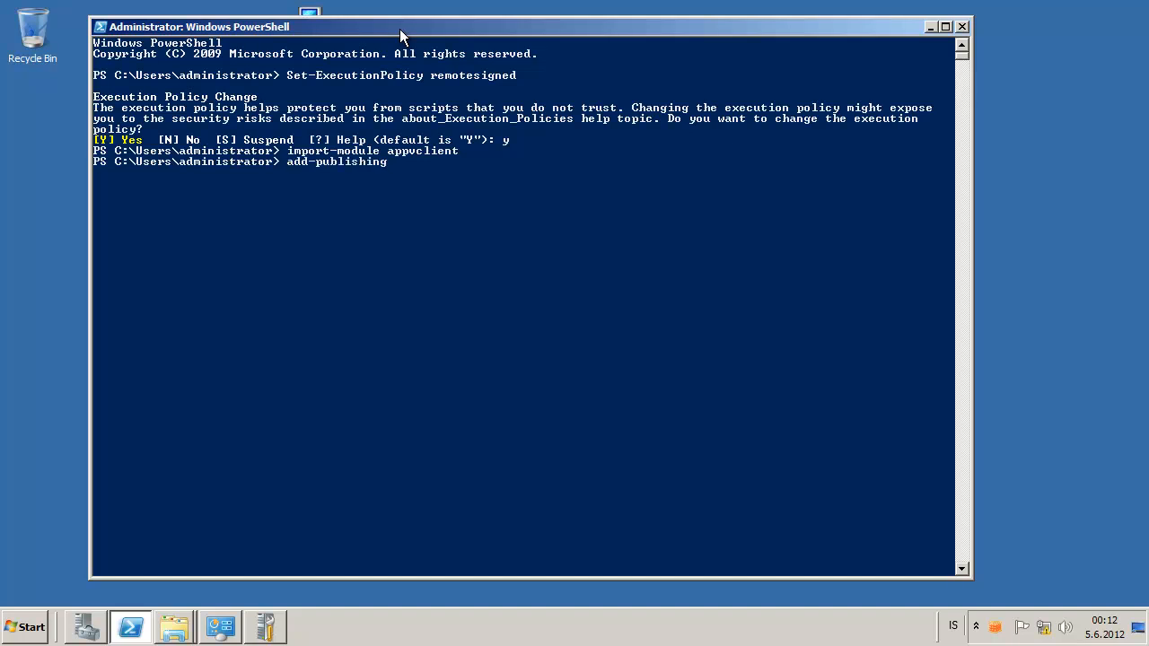
pyautogui.press('BackSpace')
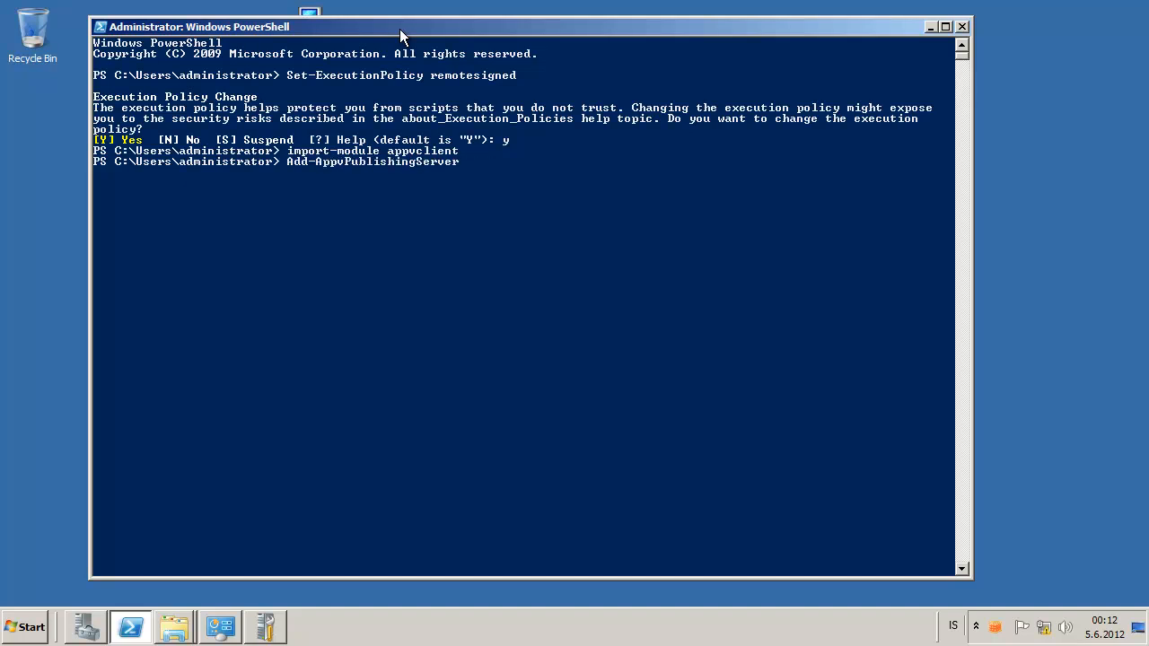
pyautogui.write('-Naem')
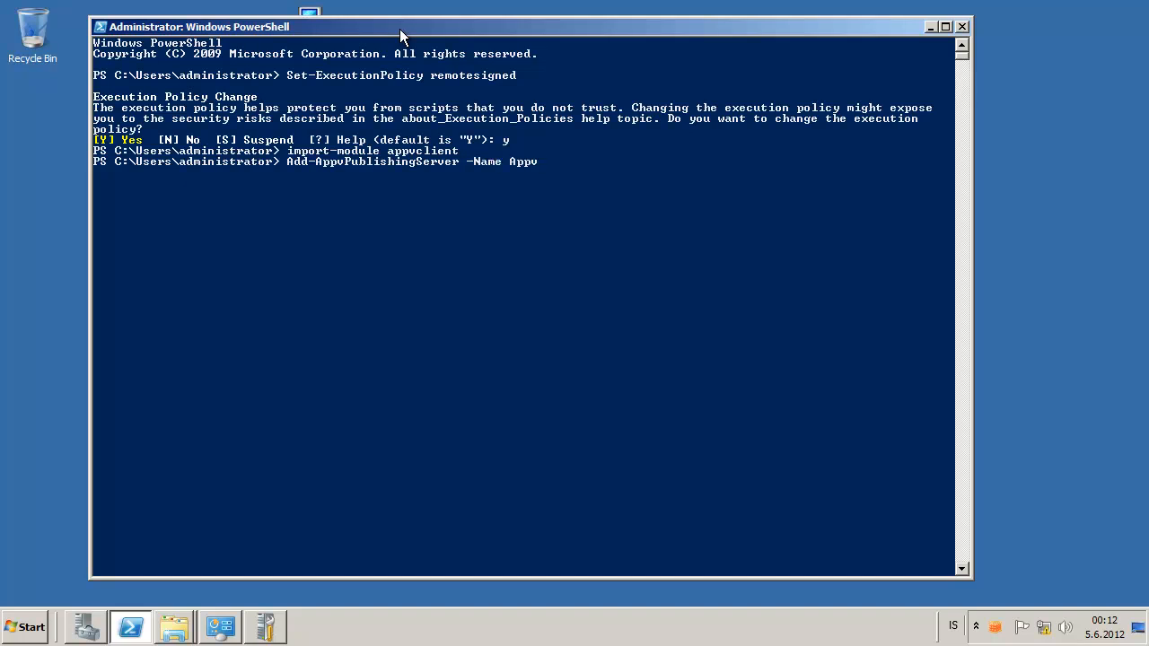
pyautogui.write('V')
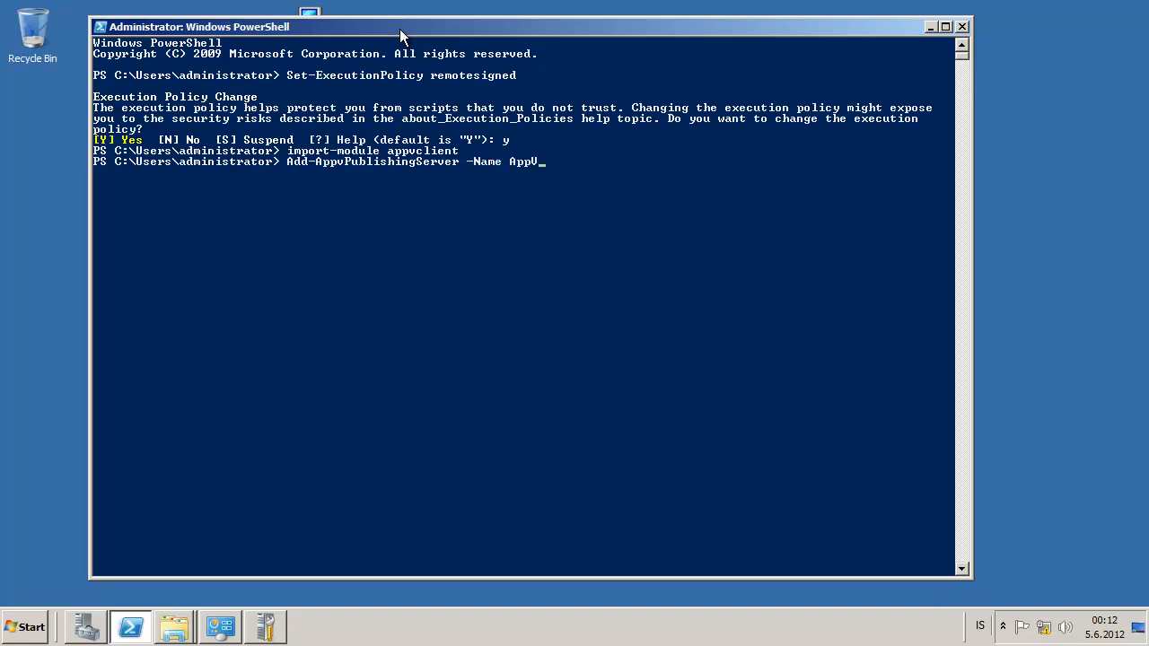
pyautogui.write('Server')
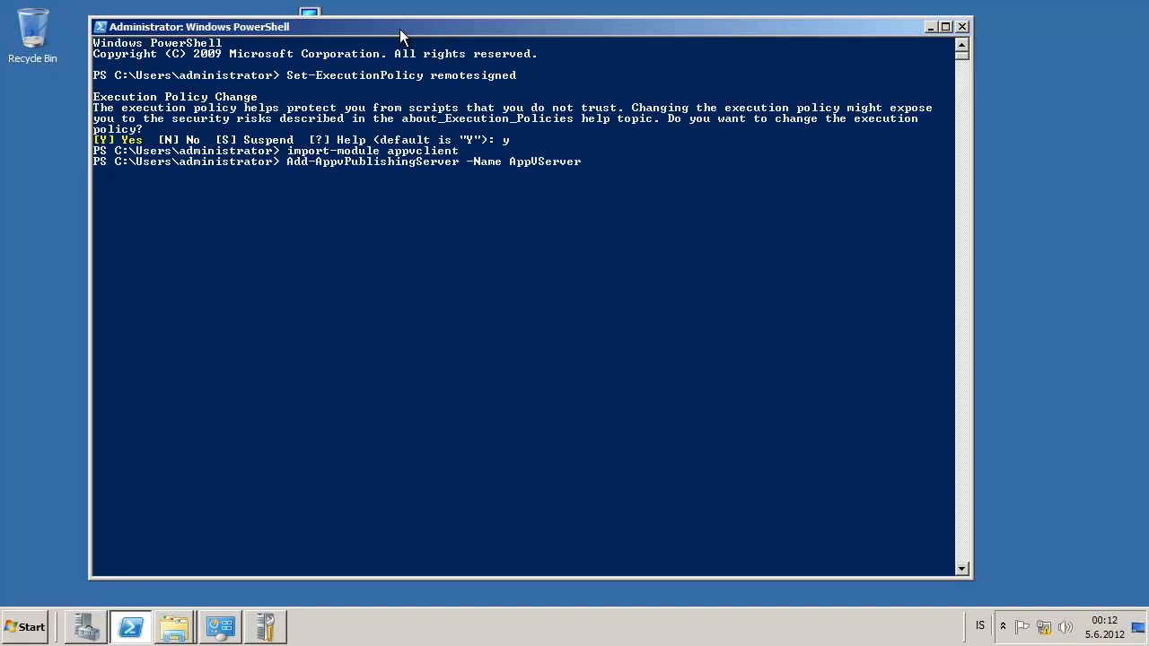
pyautogui.write('-URL http://')
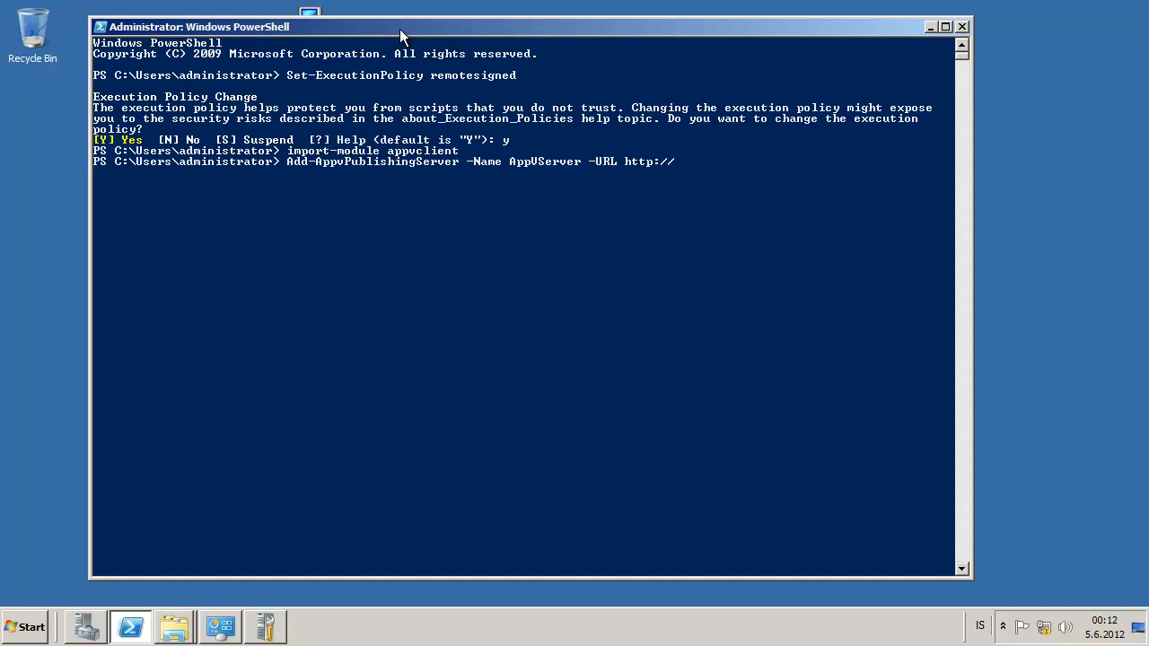
pyautogui.write('appv.local')
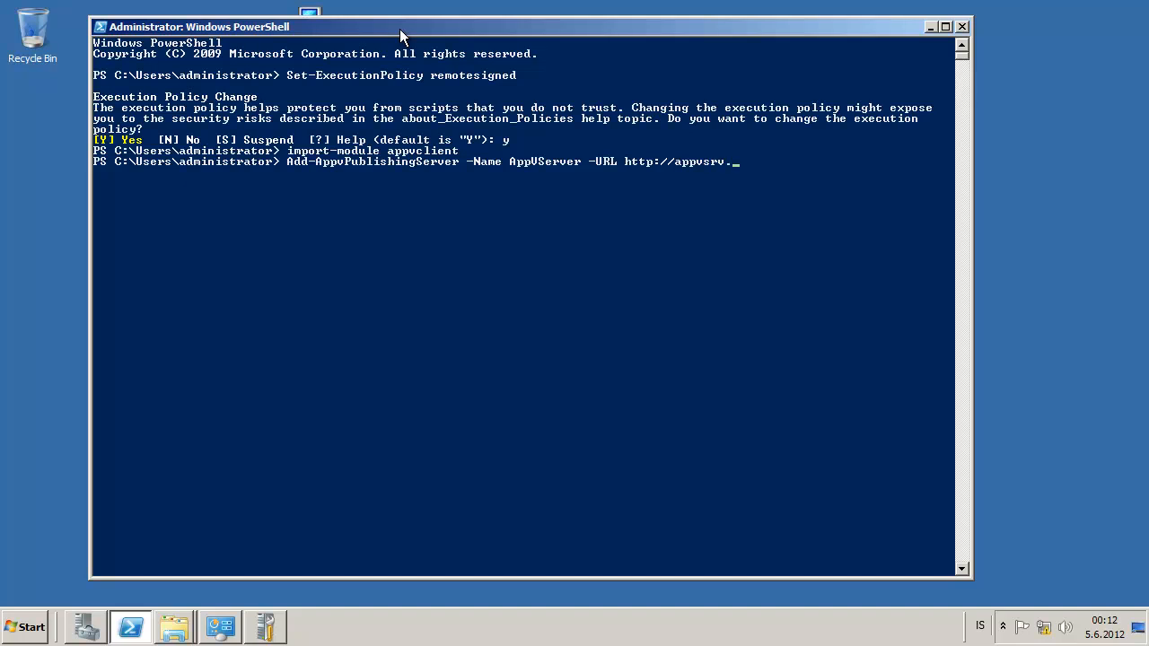
pyautogui.write('appv.local')
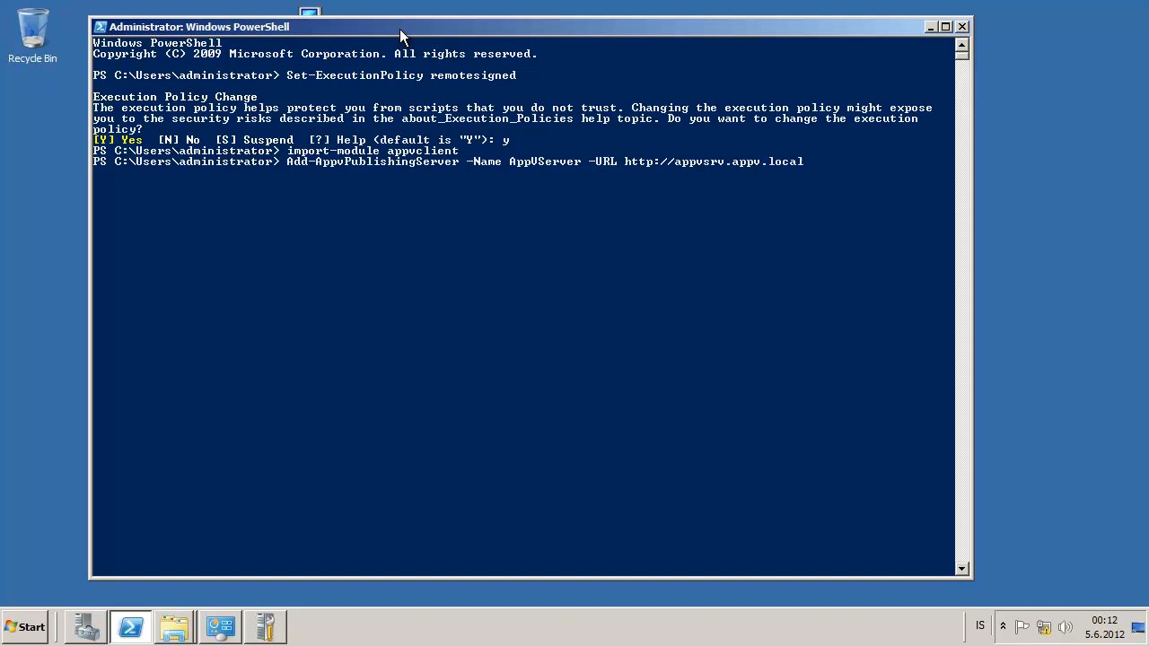
pyautogui.write(':')
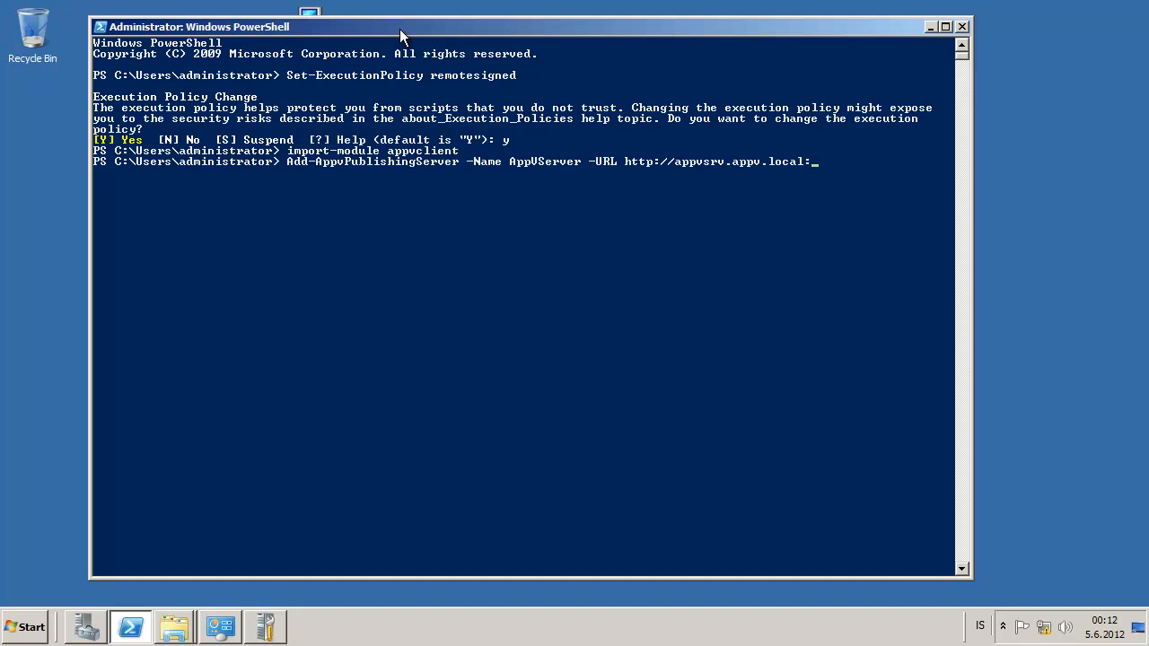
pyautogui.write('50537')
pyautogui.write('Sync-AppvPublishingServer')
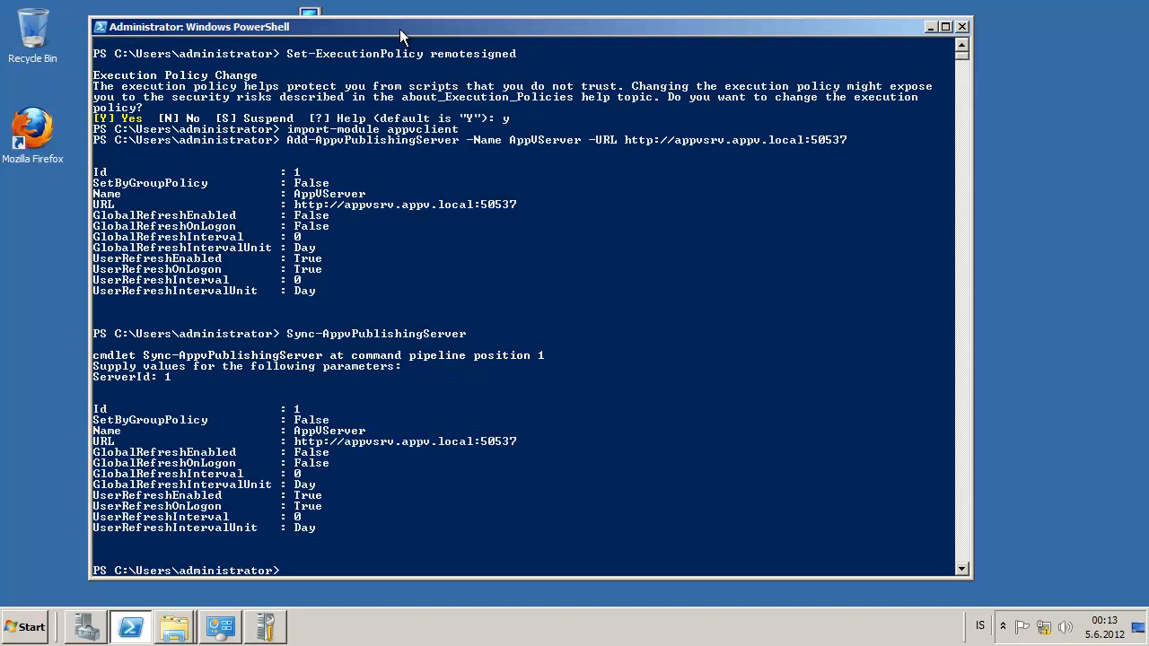
pyautogui.moveTo(266, 144)
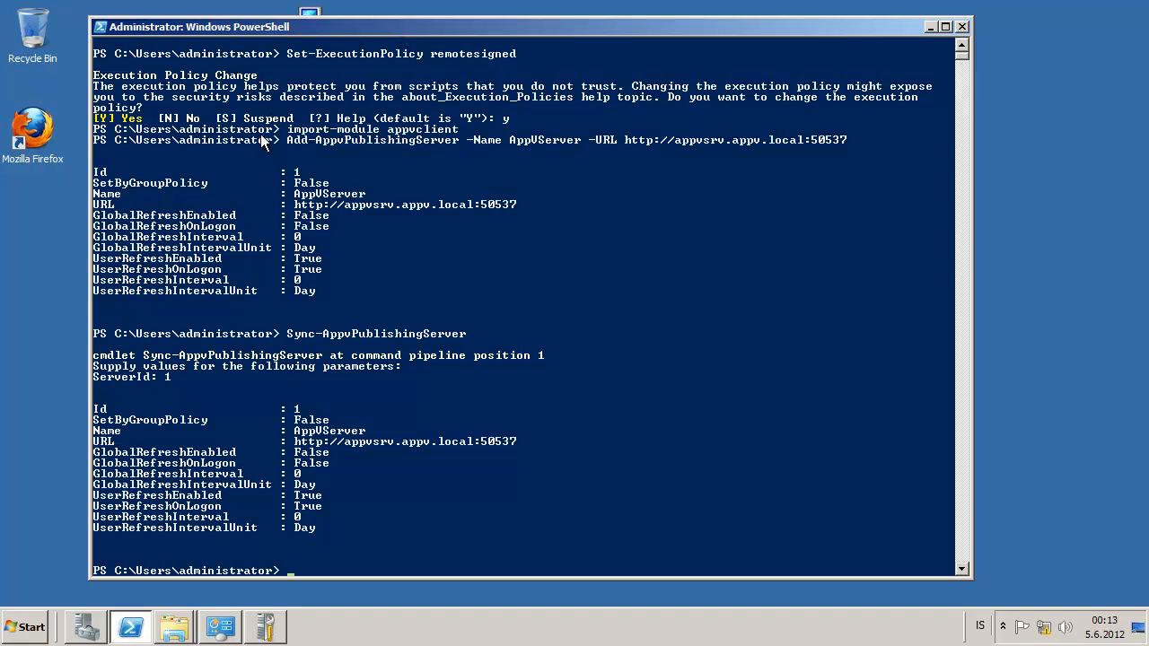
pyautogui.moveTo(106, 625)
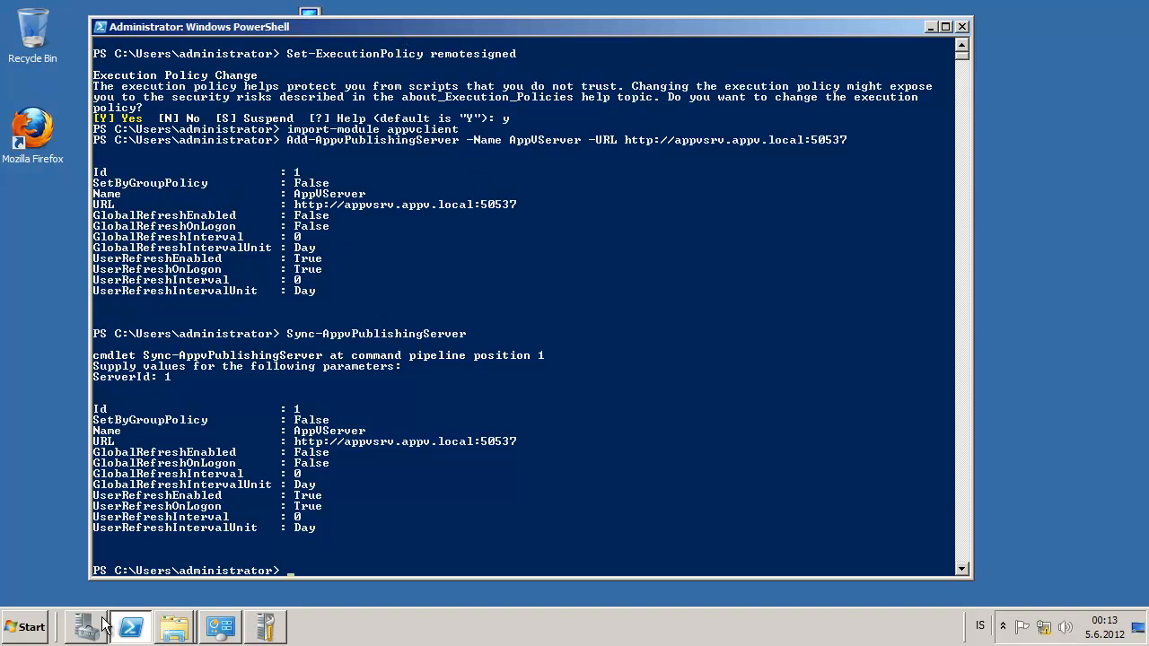
# Maximize Server Manager and select RemoteApp Manager under Roles > Remote Desktop Services
pyautogui.click(87, 625)
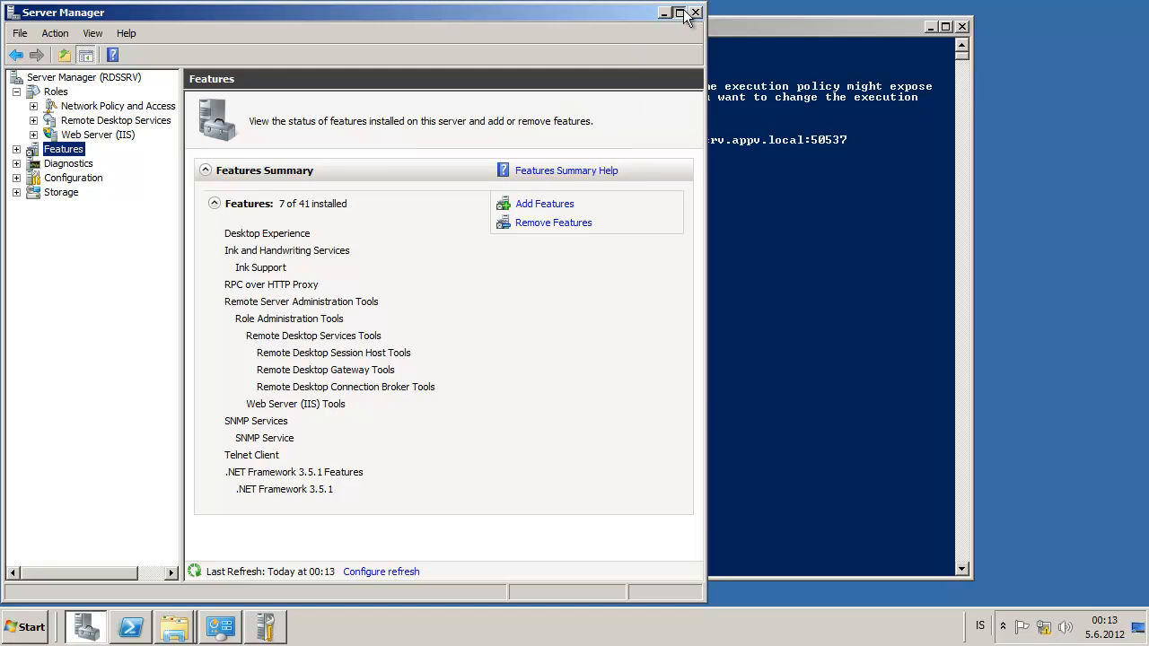
pyautogui.click(681, 13)
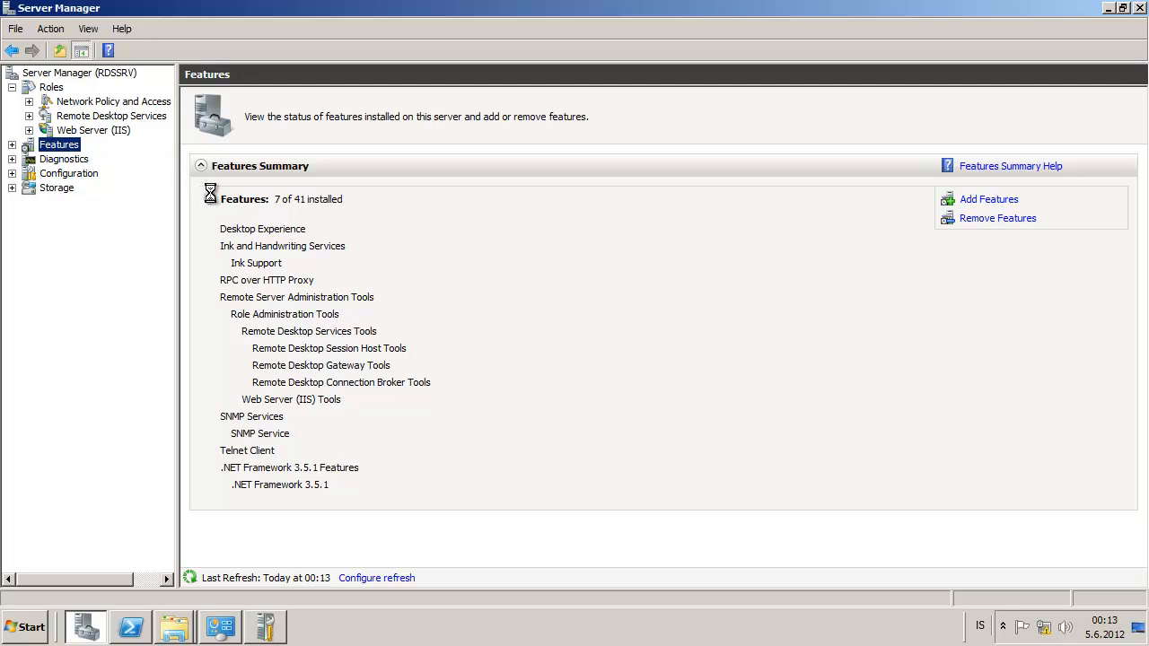
pyautogui.click(29, 115)
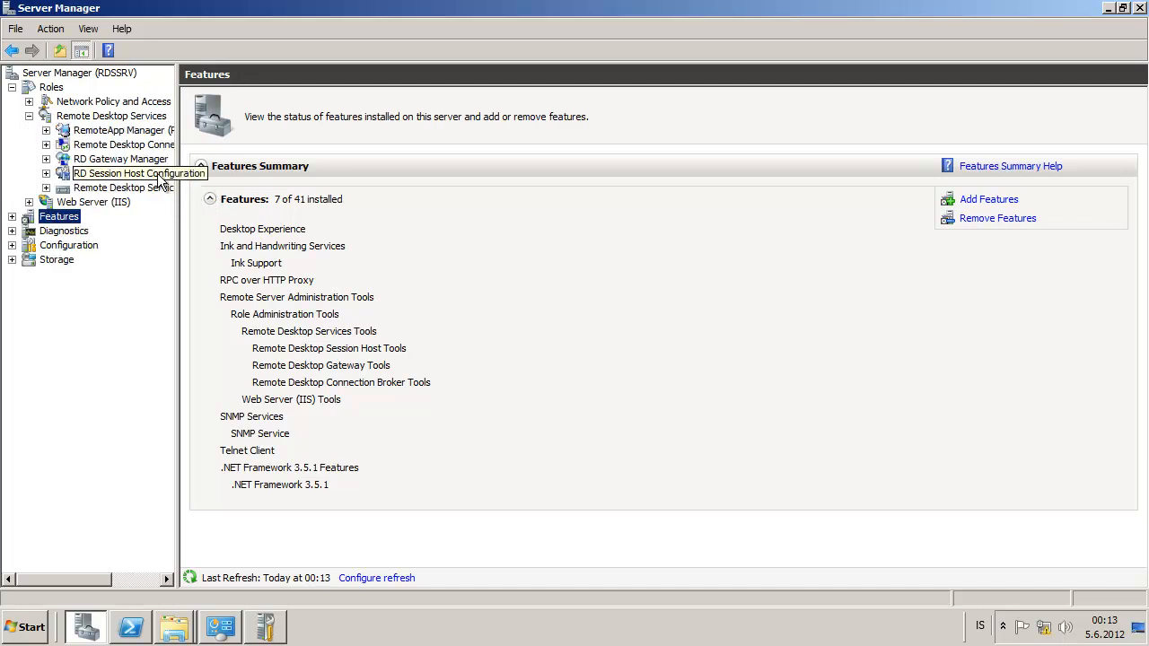
pyautogui.click(116, 129)
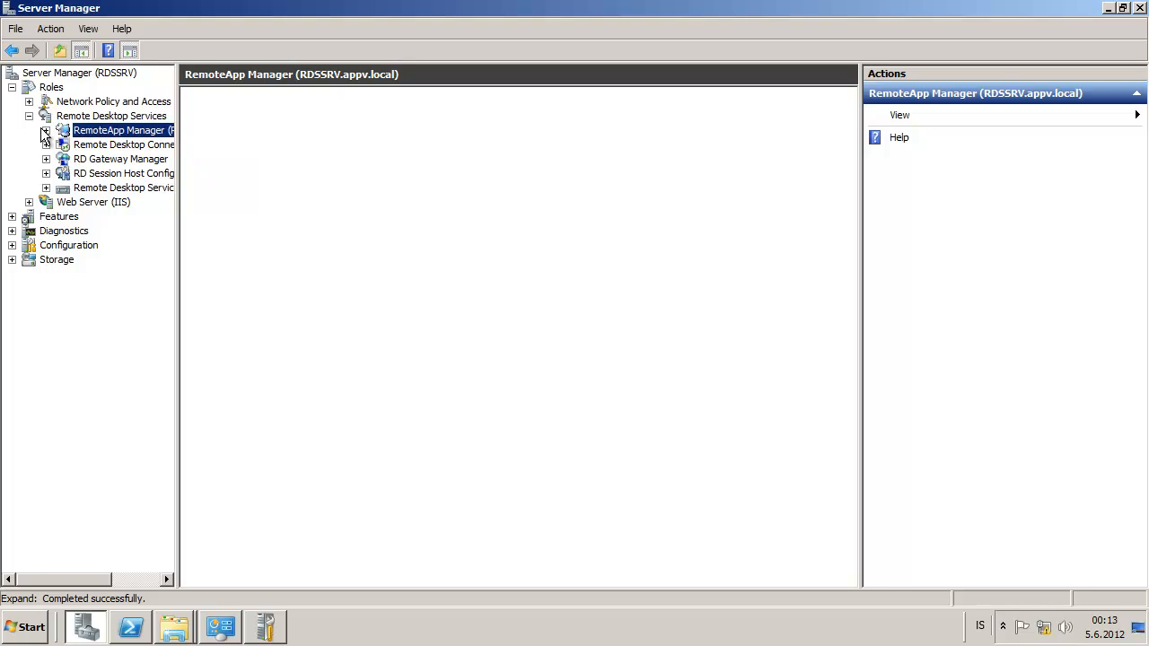
pyautogui.click(118, 129)
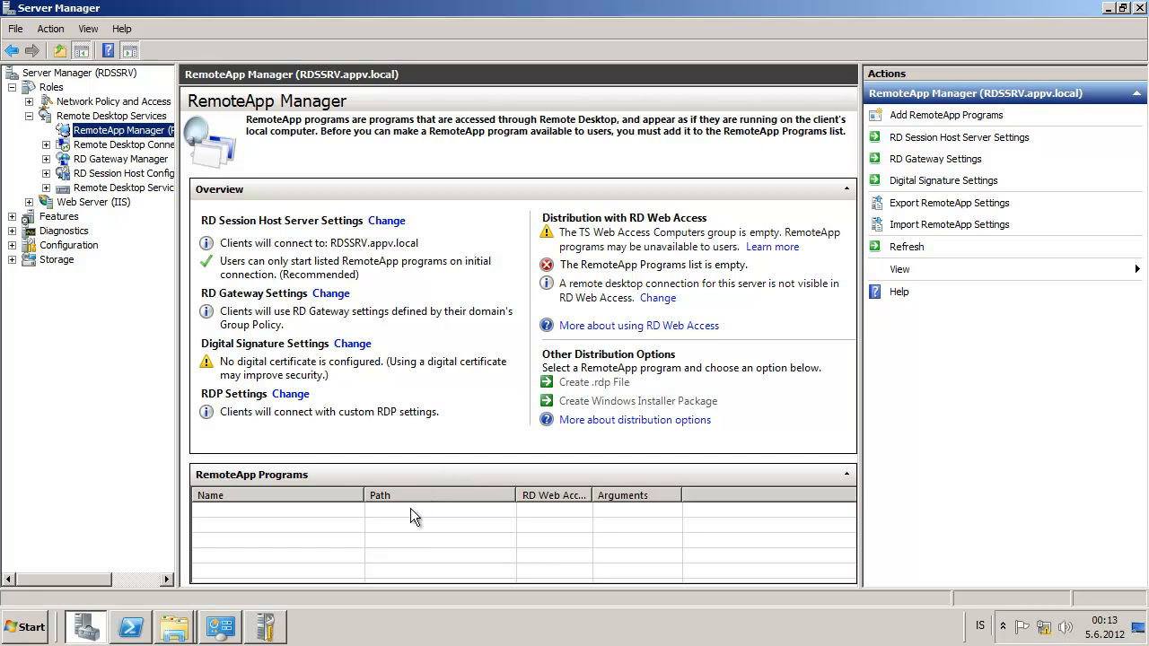
pyautogui.moveTo(976, 125)
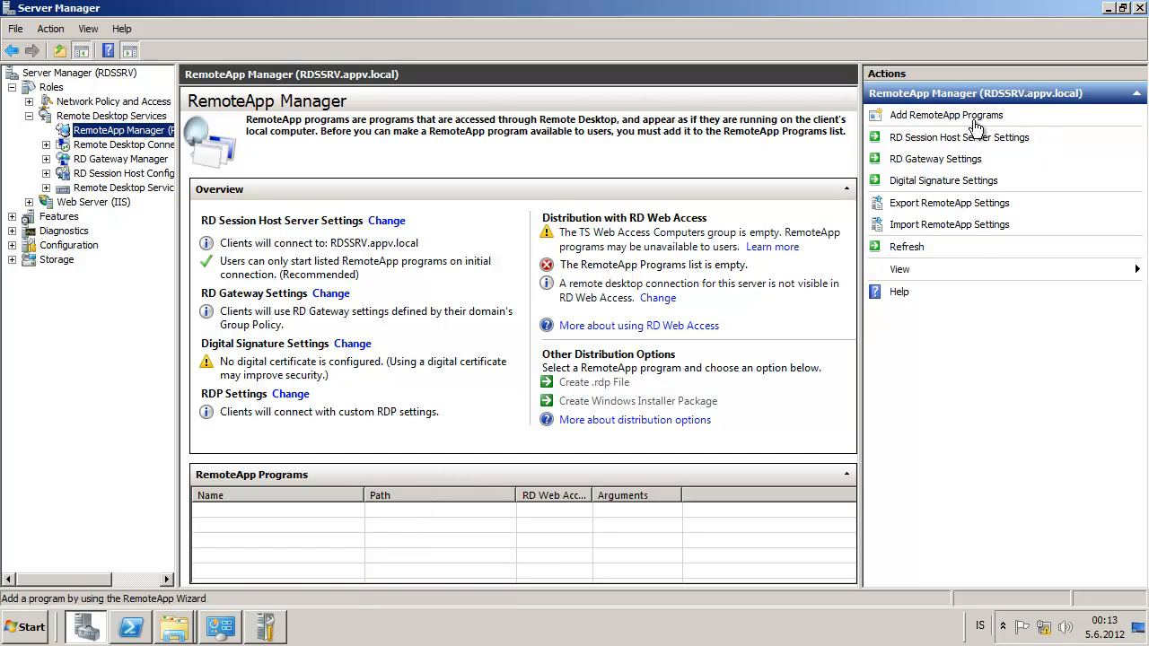
pyautogui.click(947, 115)
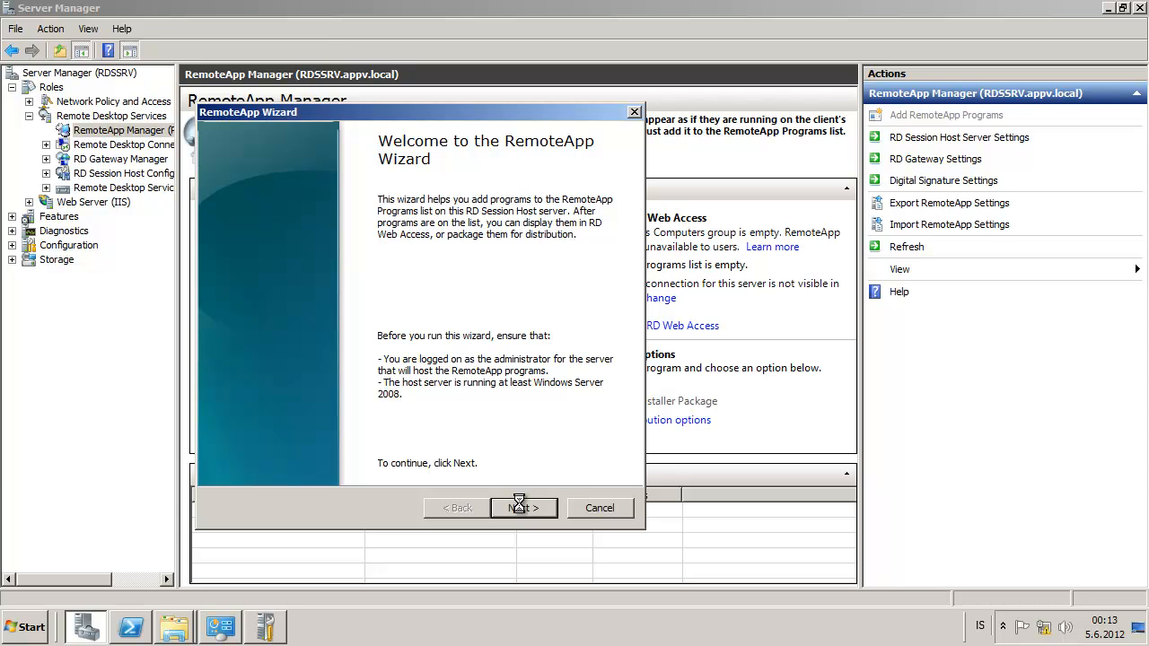
pyautogui.click(524, 507)
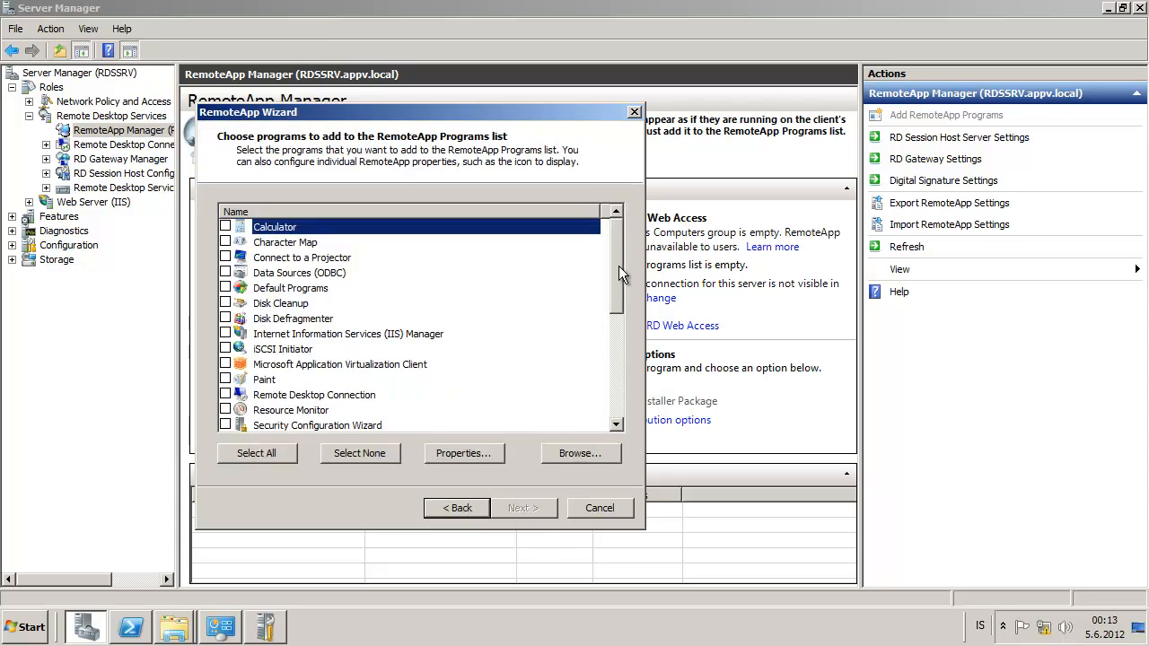
pyautogui.scroll(-3)
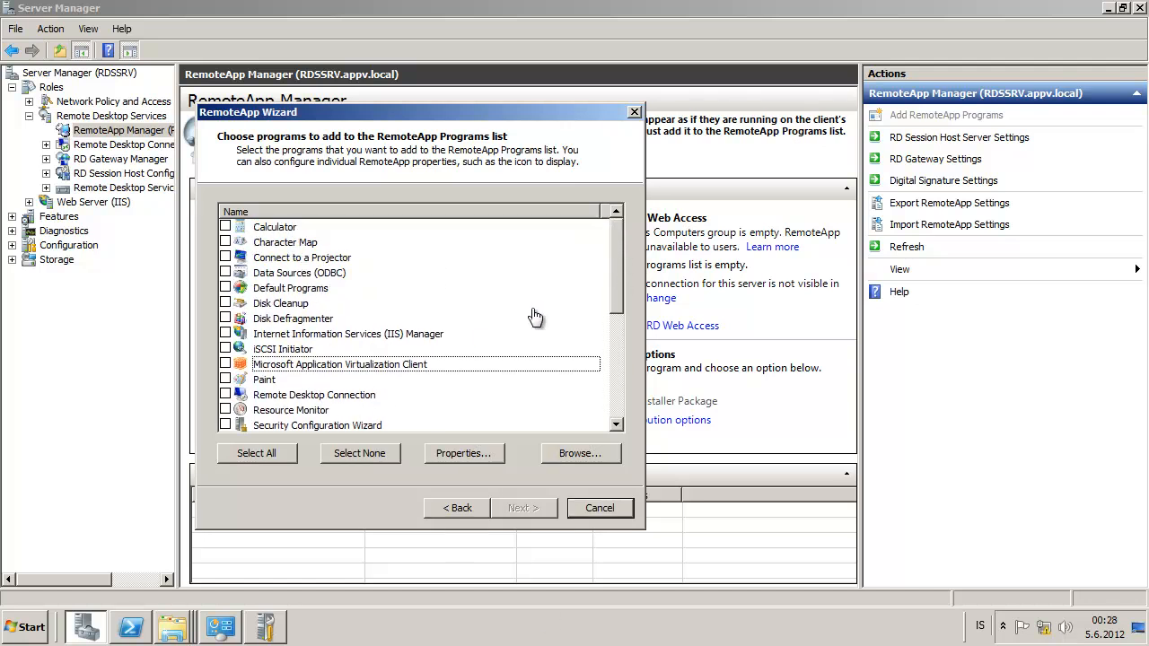
pyautogui.scroll(-3)
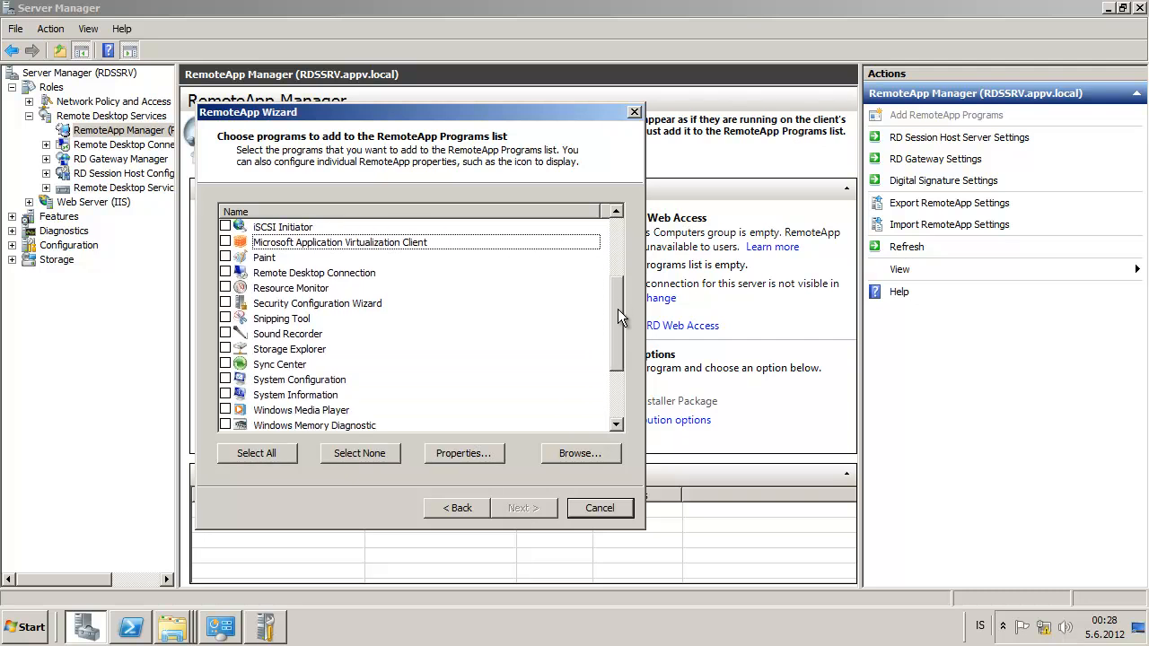
pyautogui.scroll(3)
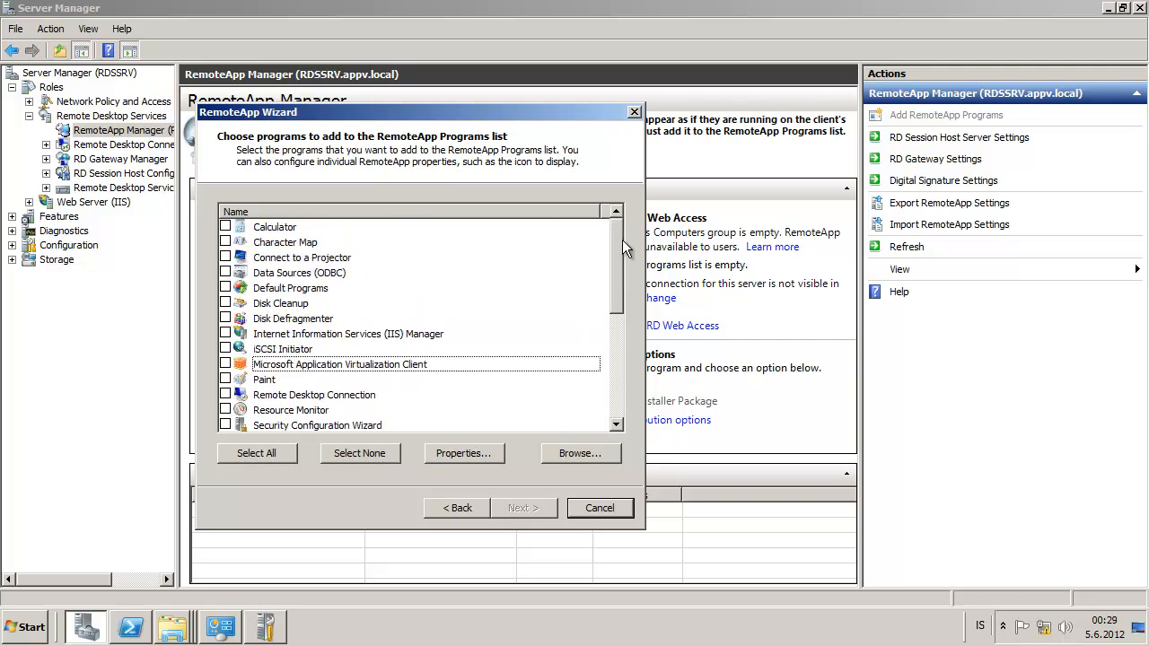
pyautogui.click(600, 508)
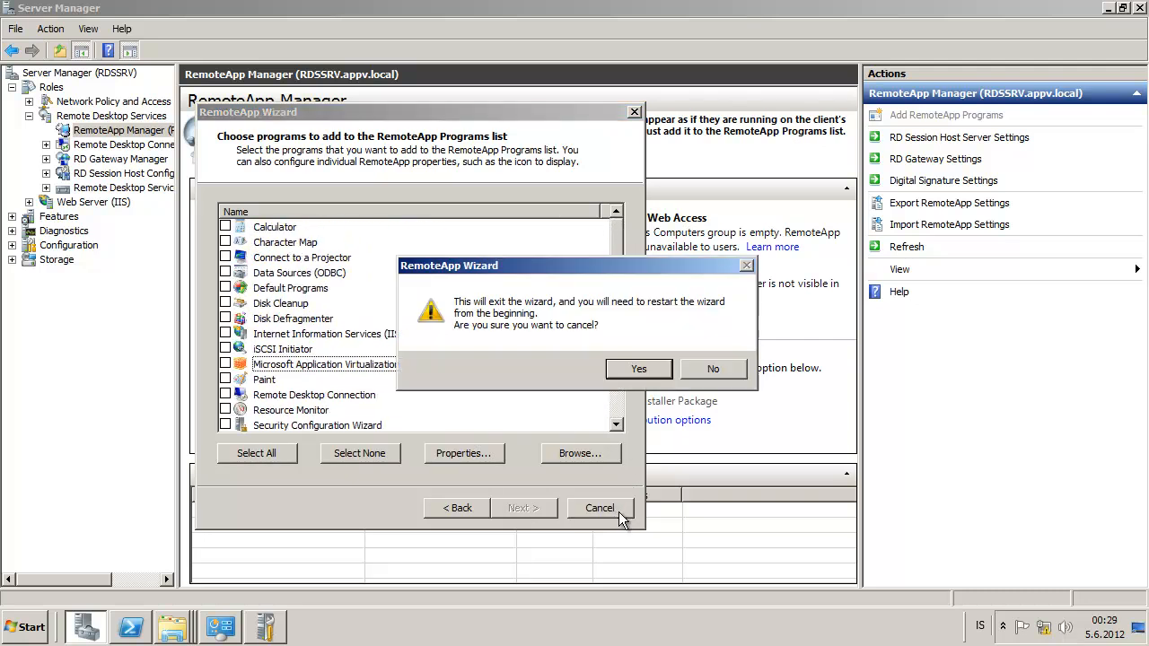
pyautogui.click(639, 370)
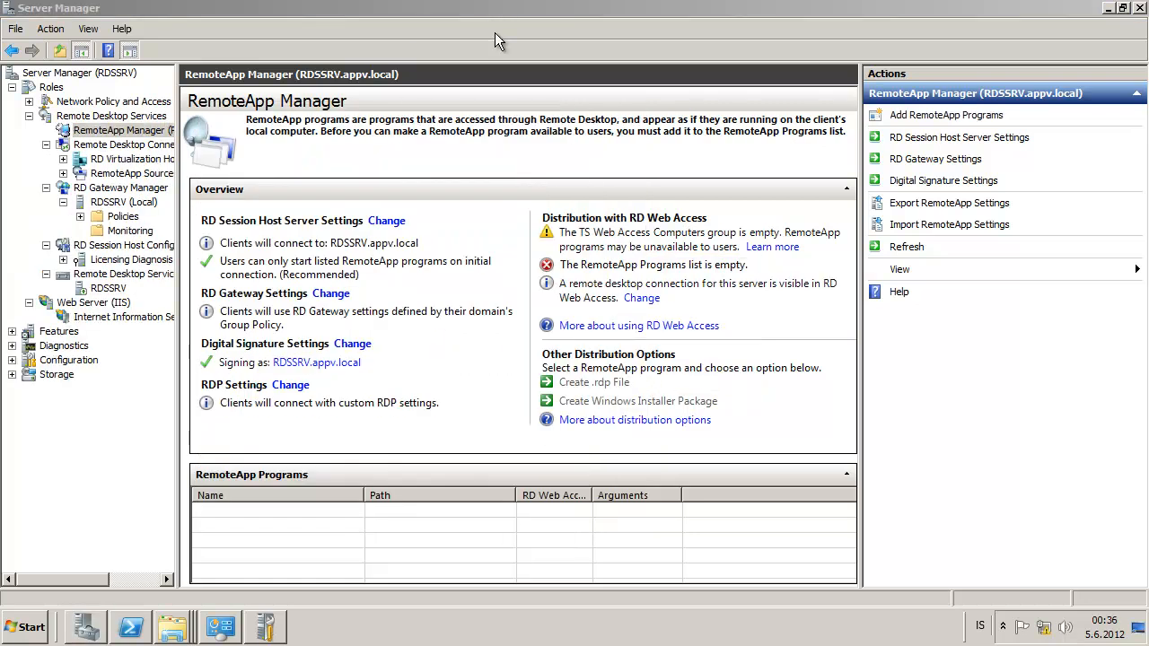
pyautogui.click(79, 629)
pyautogui.write('https://rdssrv/')
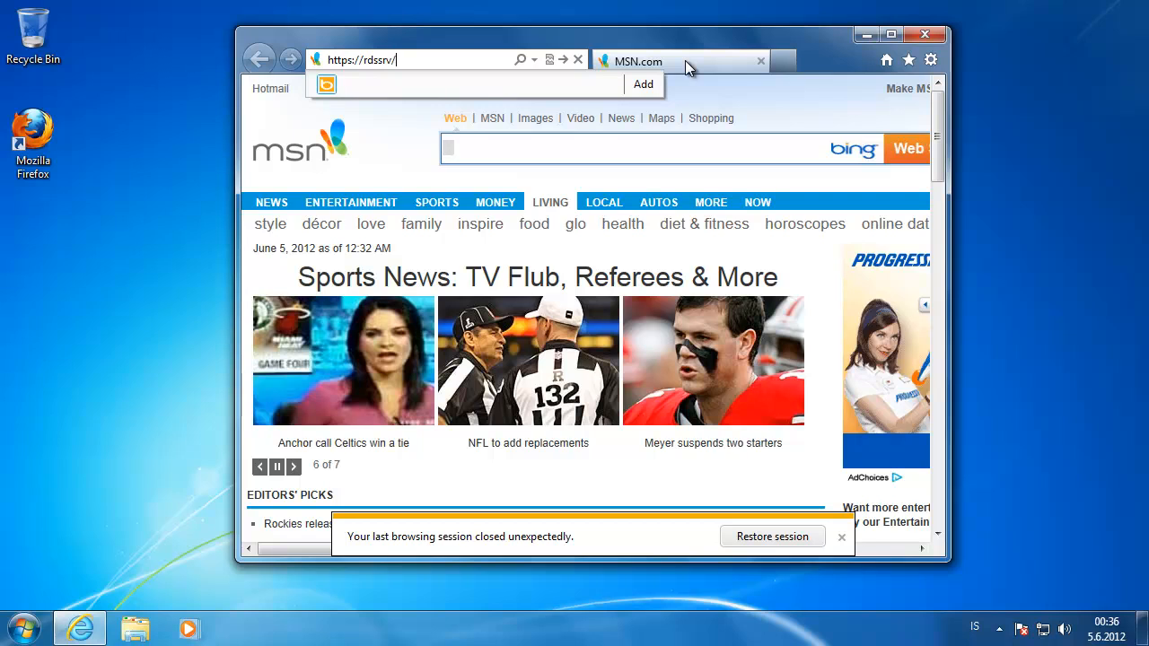
pyautogui.write('rdweb')
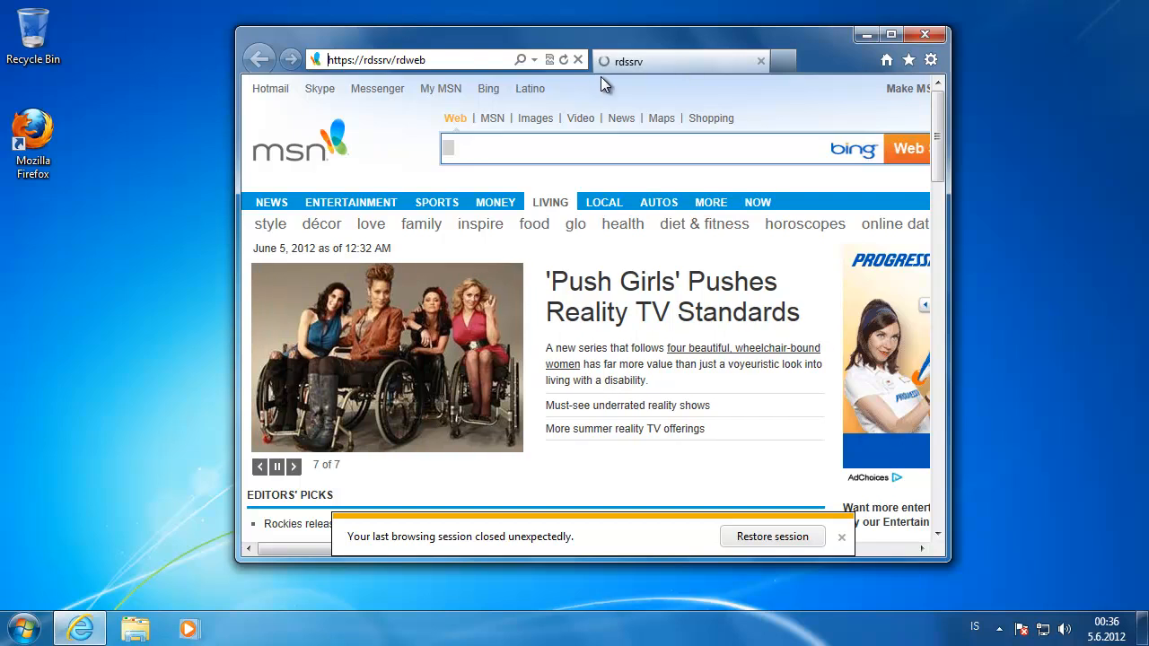
pyautogui.moveTo(888, 56)
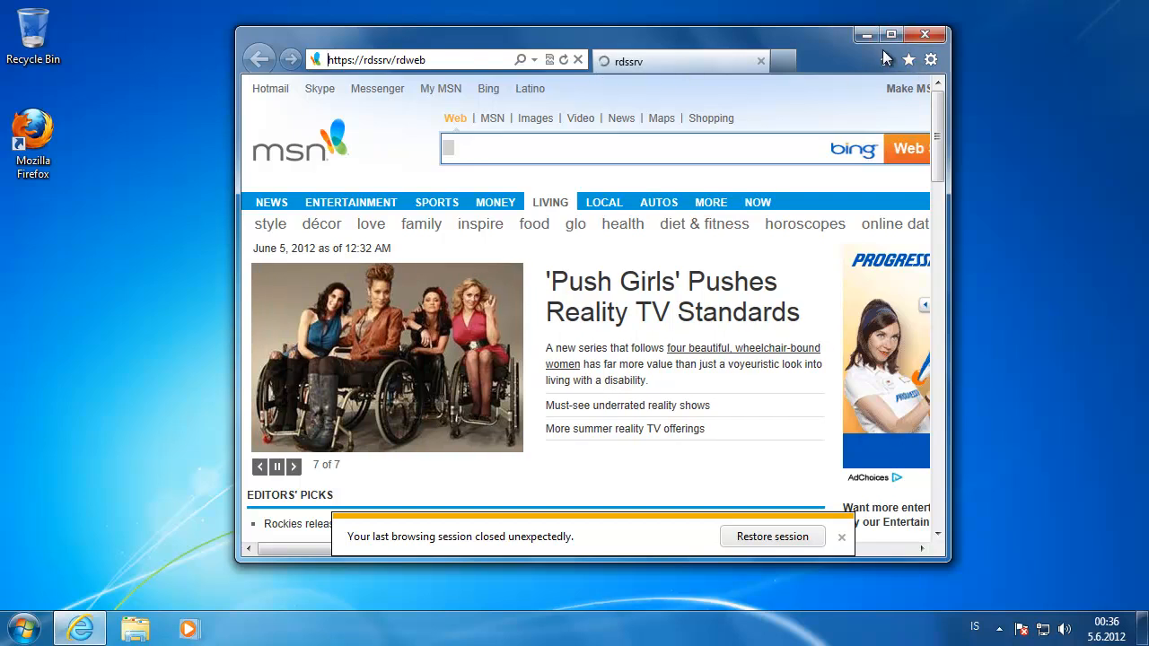
pyautogui.moveTo(890, 36)
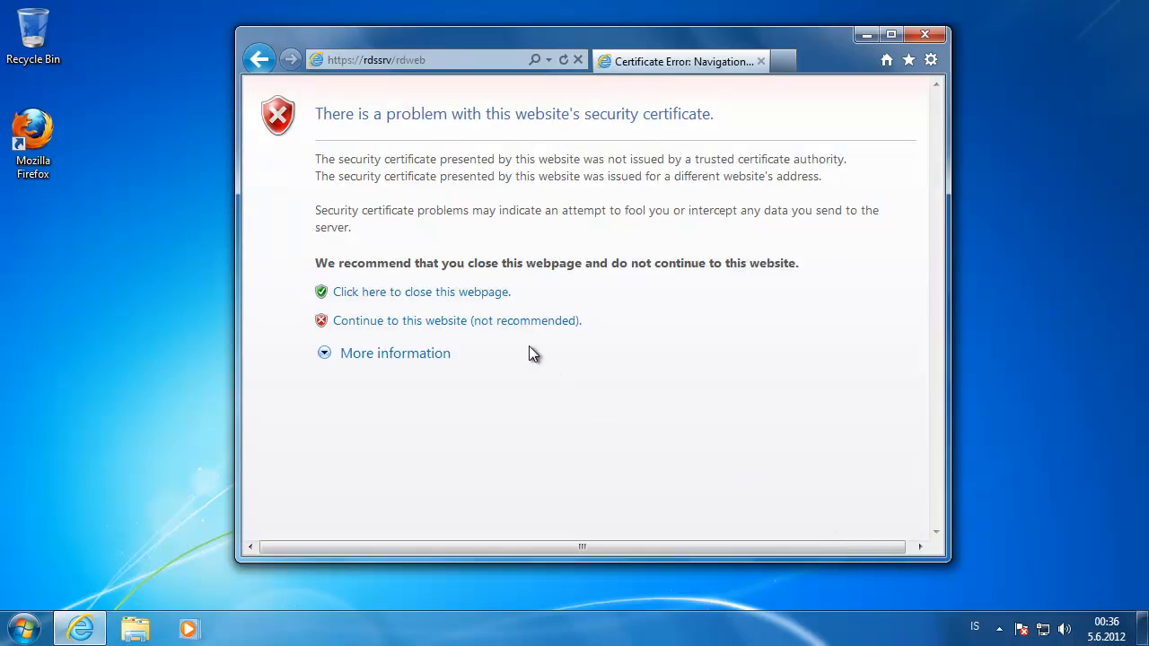
pyautogui.click(456, 320)
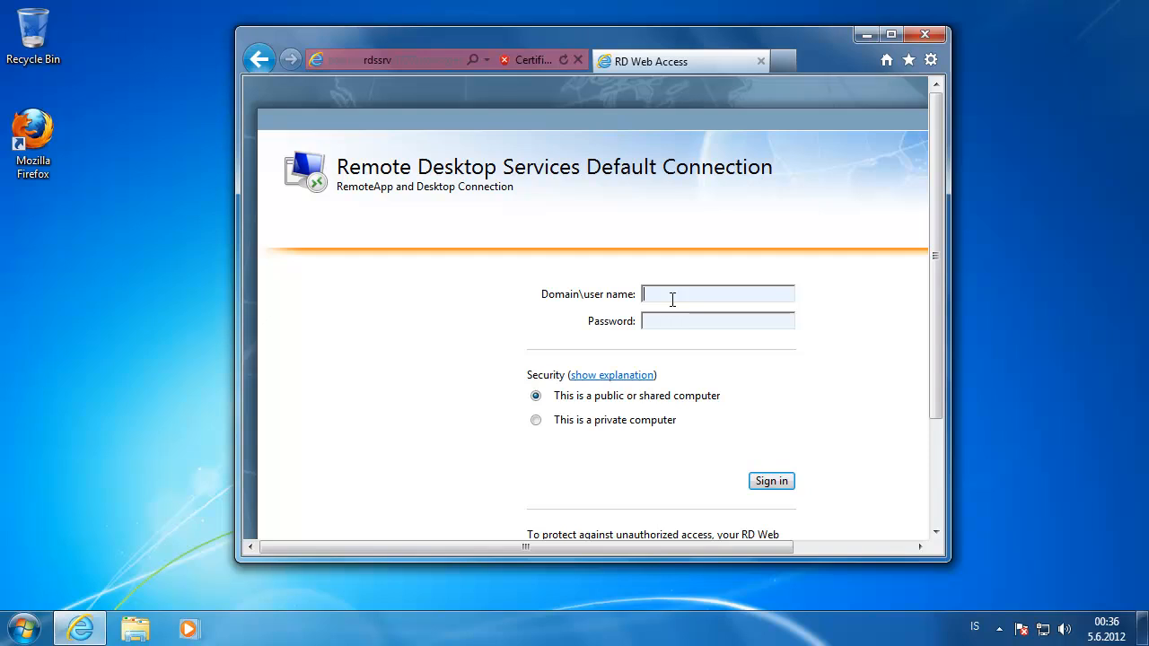
# Sign in to RD Web Access as appv\administrator on a private computer
pyautogui.write('appv\\')
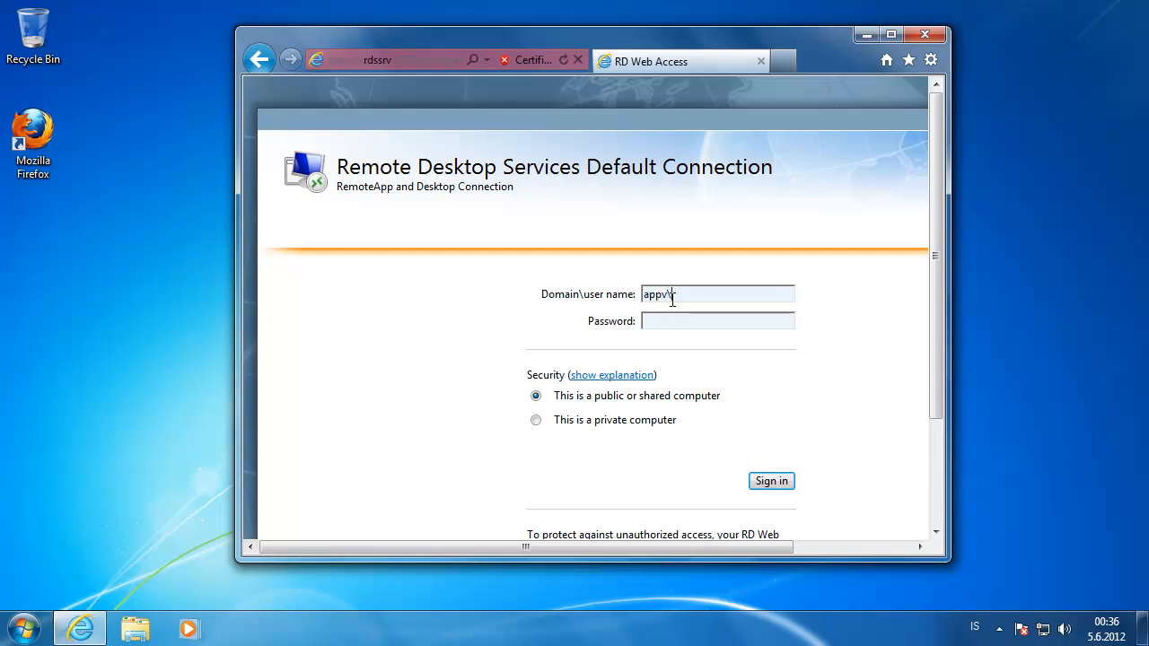
pyautogui.write('administrator')
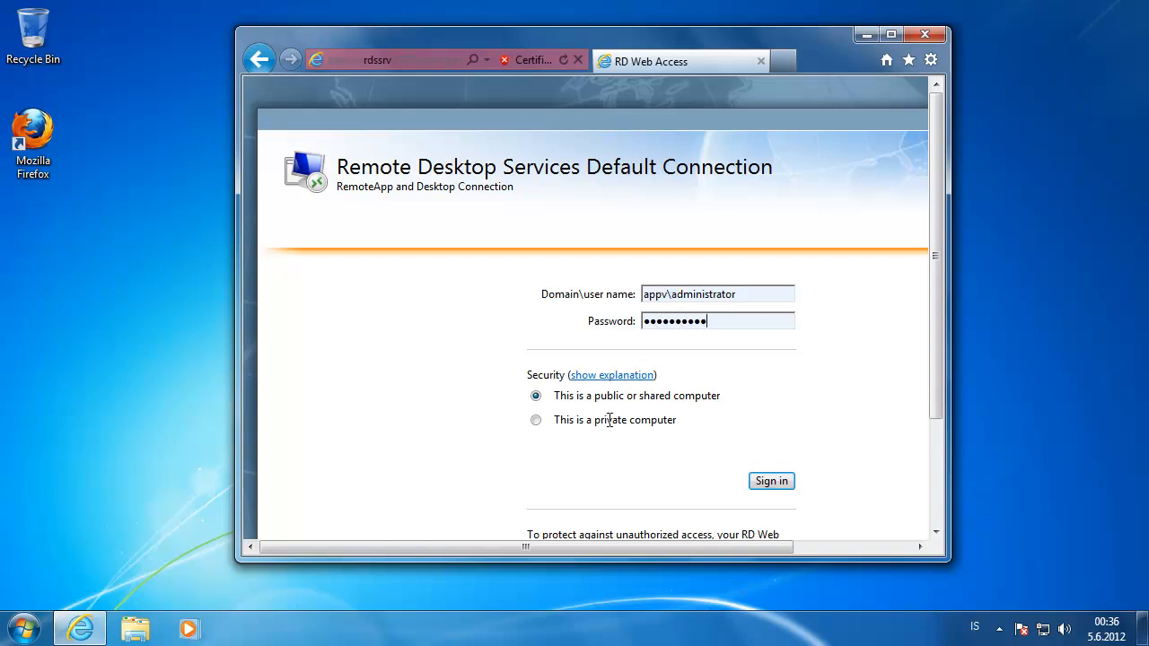
pyautogui.click(535, 420)
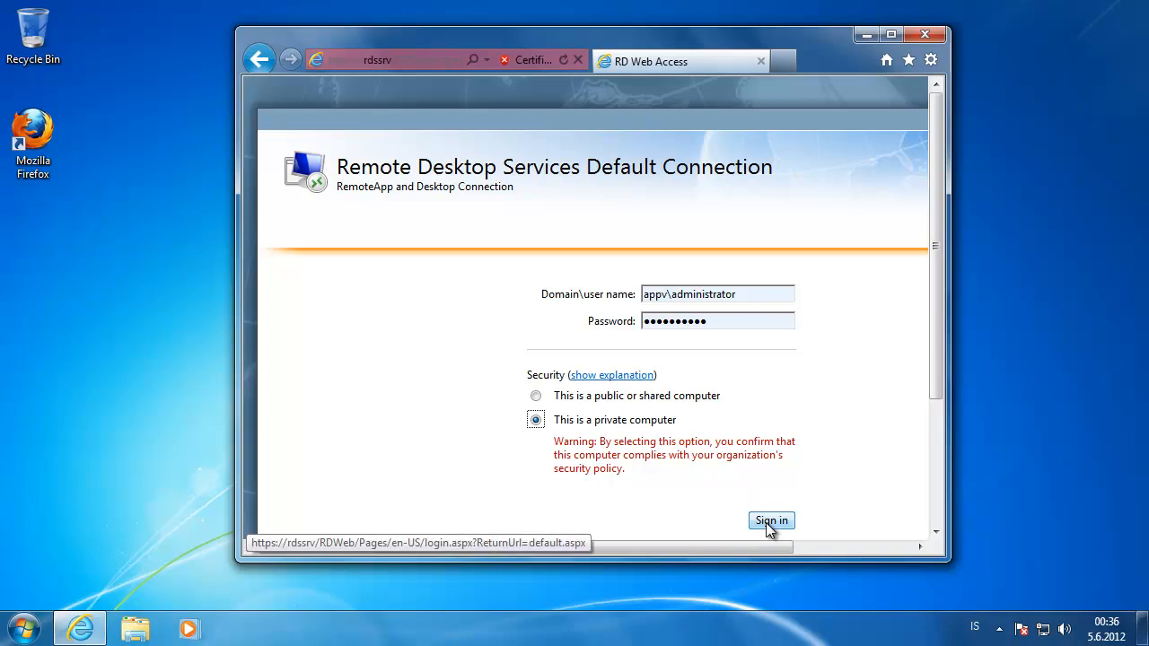
pyautogui.click(771, 521)
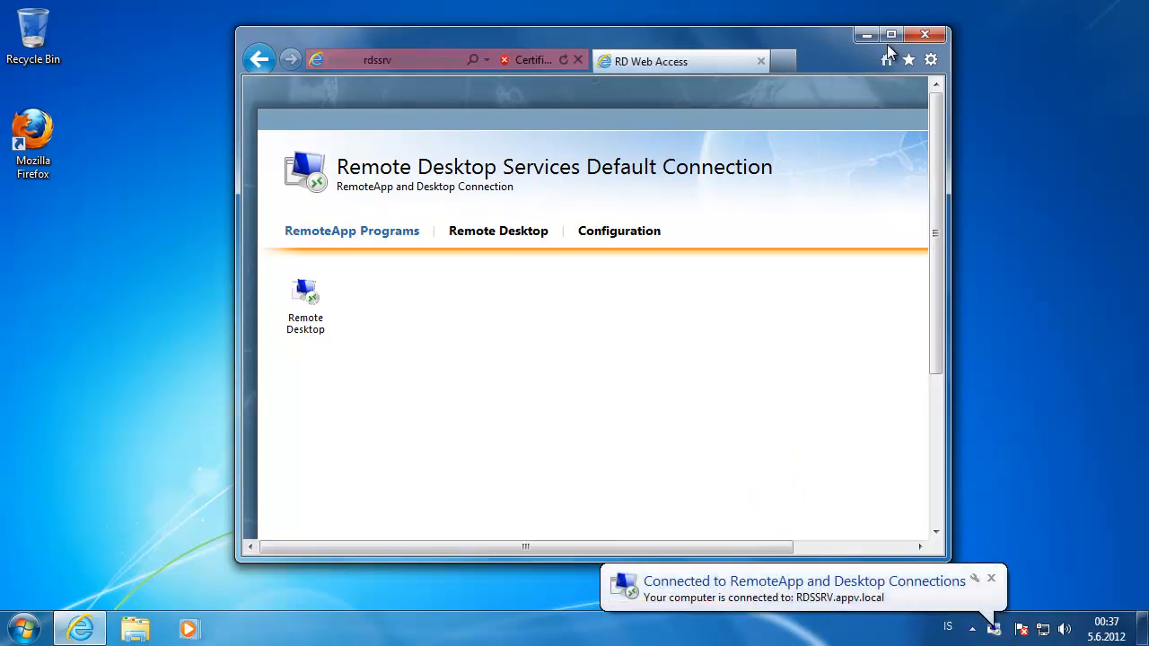
# Launch the Remote Desktop connection from the RemoteApp Programs page
pyautogui.click(617, 230)
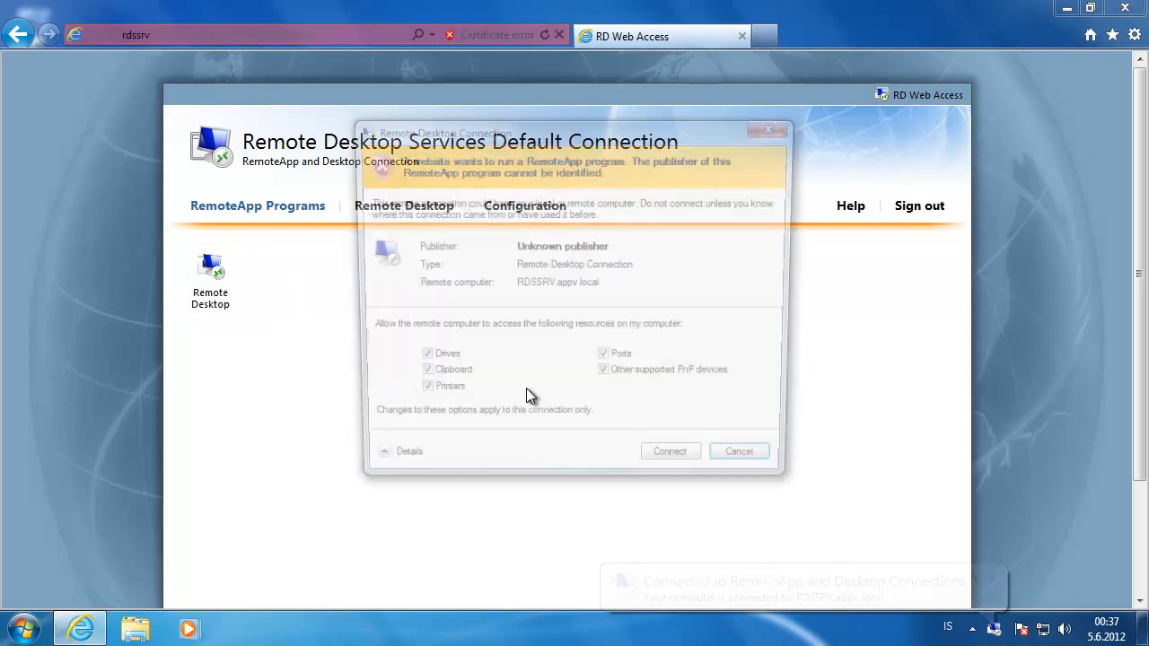
# Connect to RDSSRV.appv.local and submit the administrator credentials
pyautogui.click(668, 451)
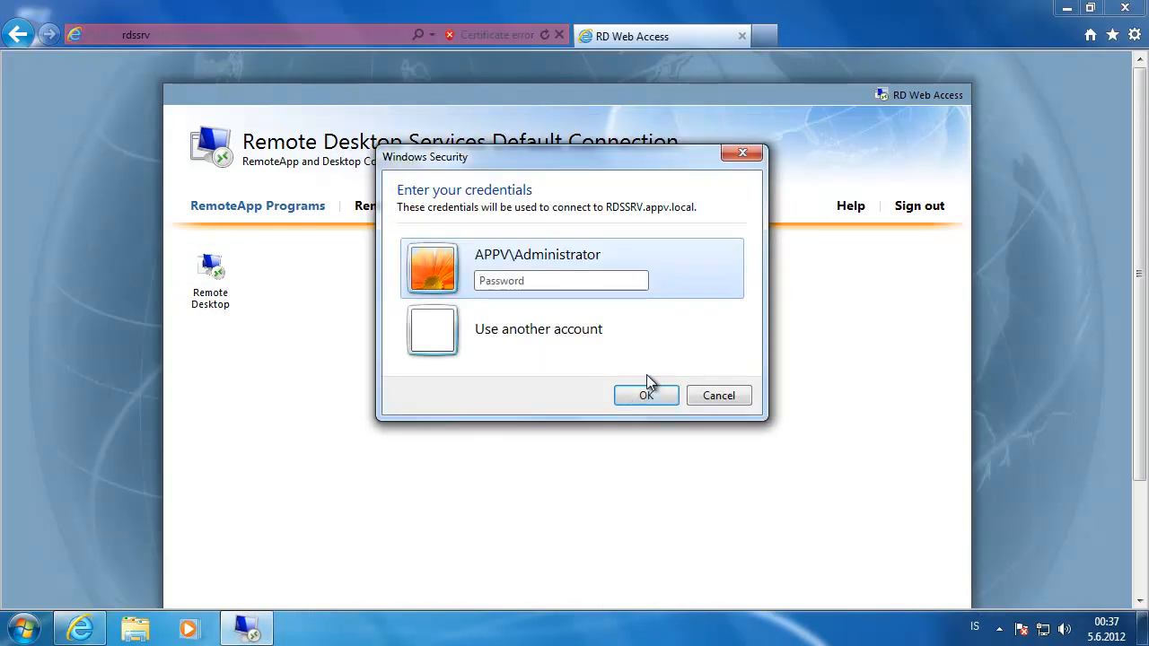
pyautogui.click(647, 395)
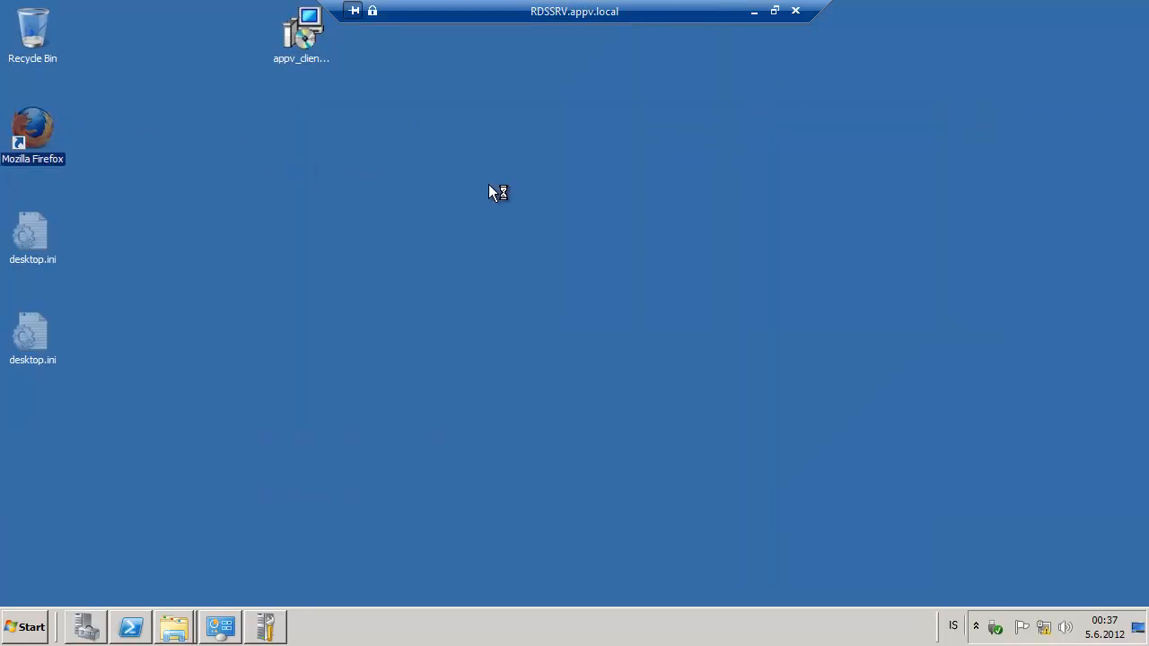
pyautogui.moveTo(686, 208)
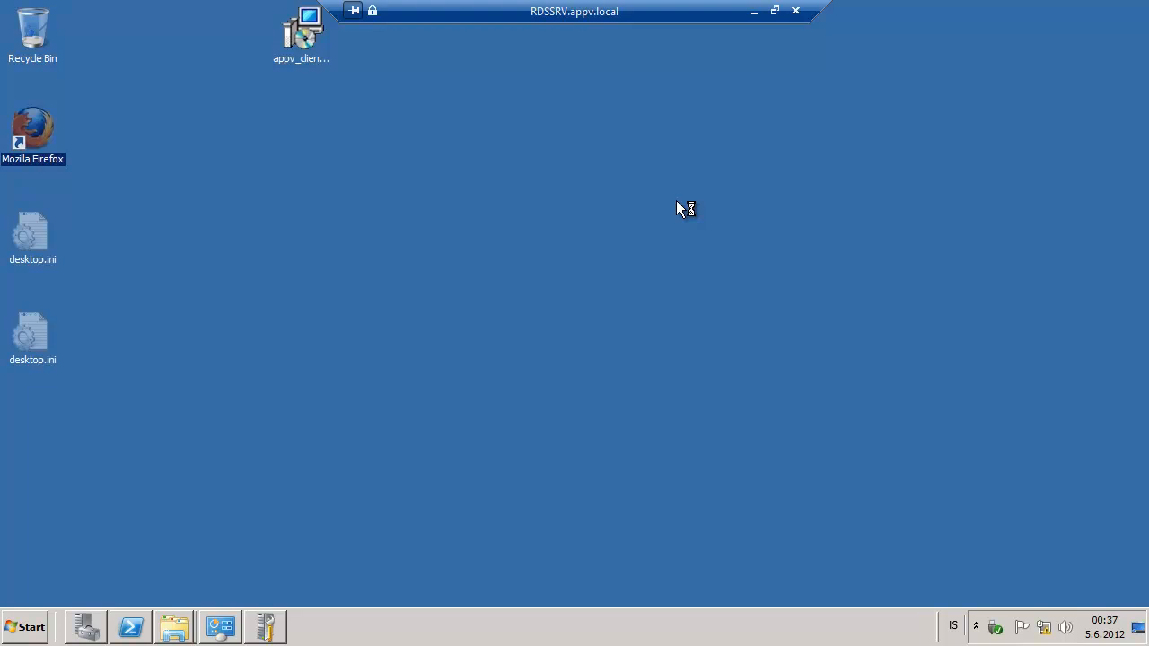
pyautogui.moveTo(683, 225)
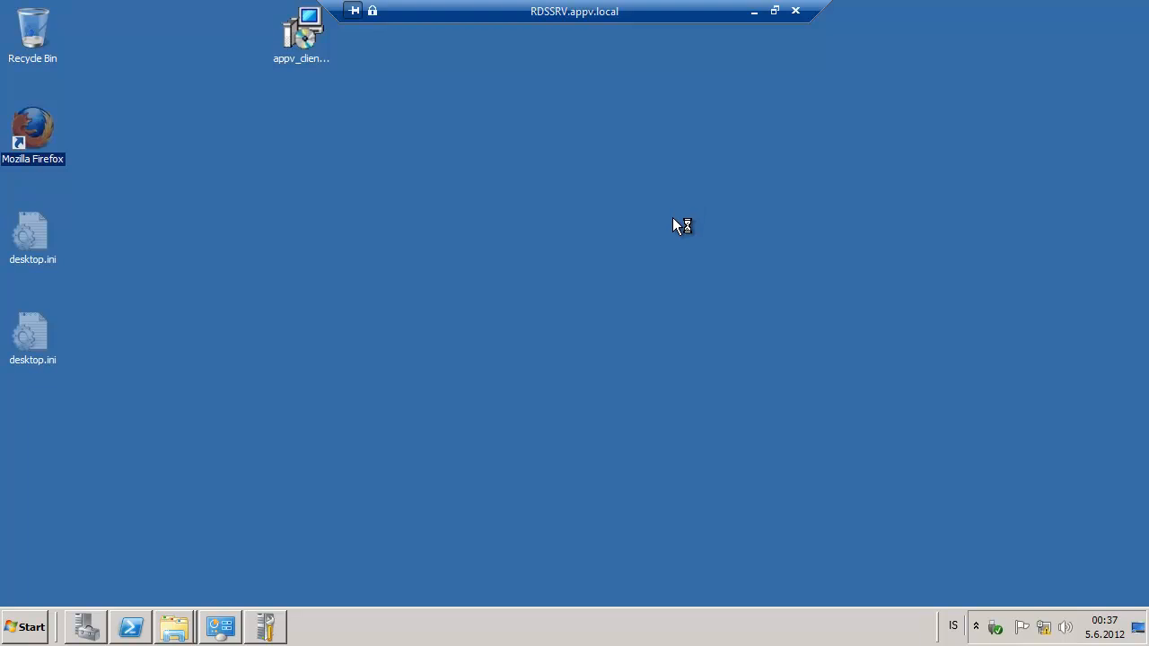
pyautogui.moveTo(531, 285)
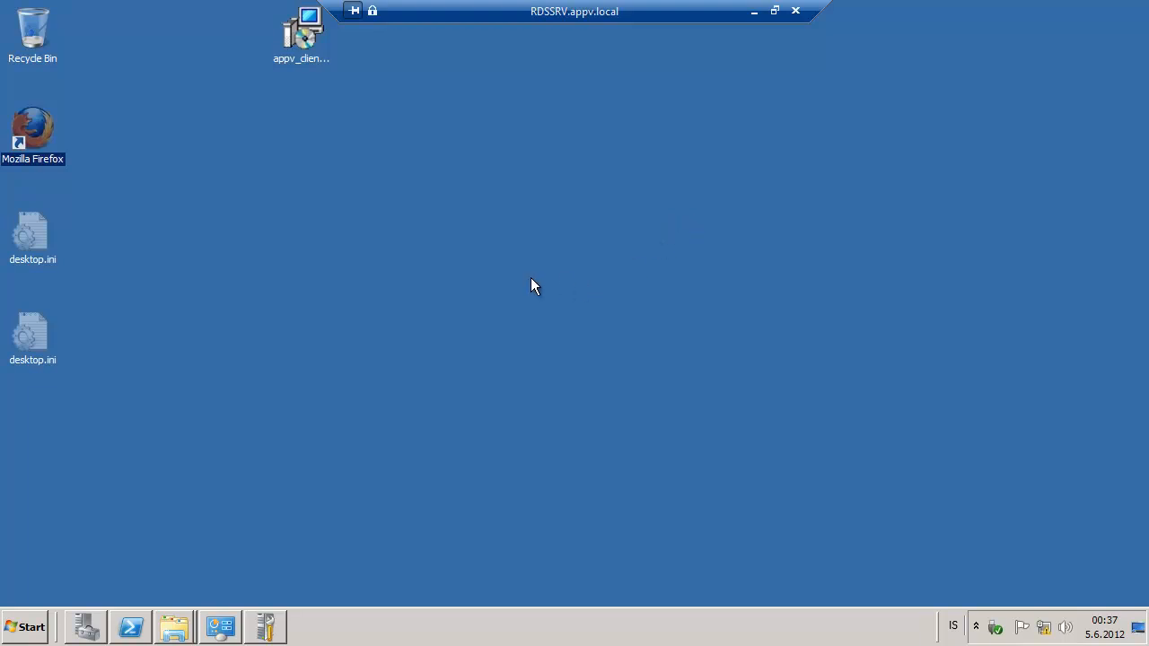
pyautogui.moveTo(560, 375)
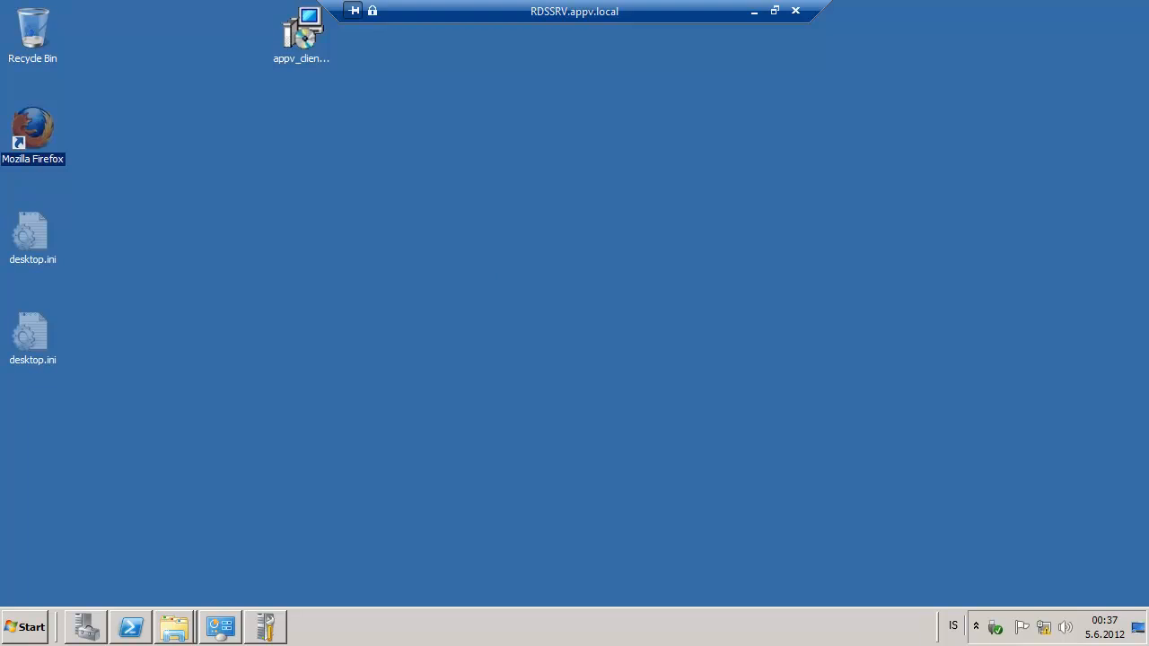
# Launch the virtual Mozilla Firefox from the remote desktop
pyautogui.doubleClick(32, 125)
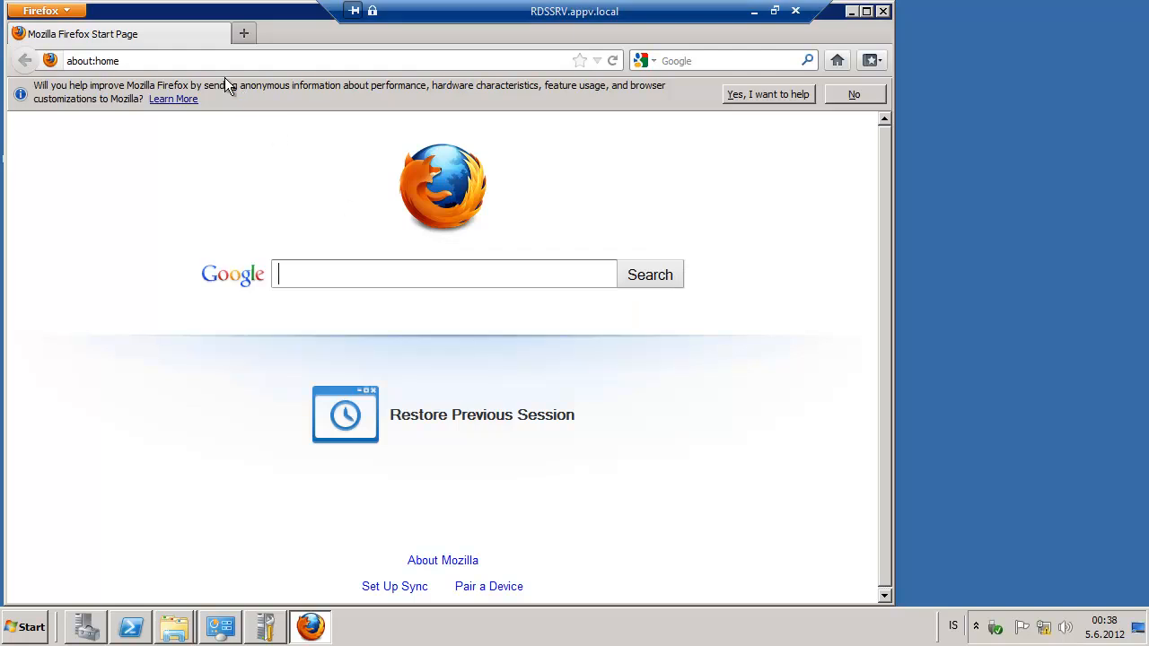
# Try appvid.blogspot.com in Firefox, get Server not found, and close the browser
pyautogui.write('appvid.blogspot.c')
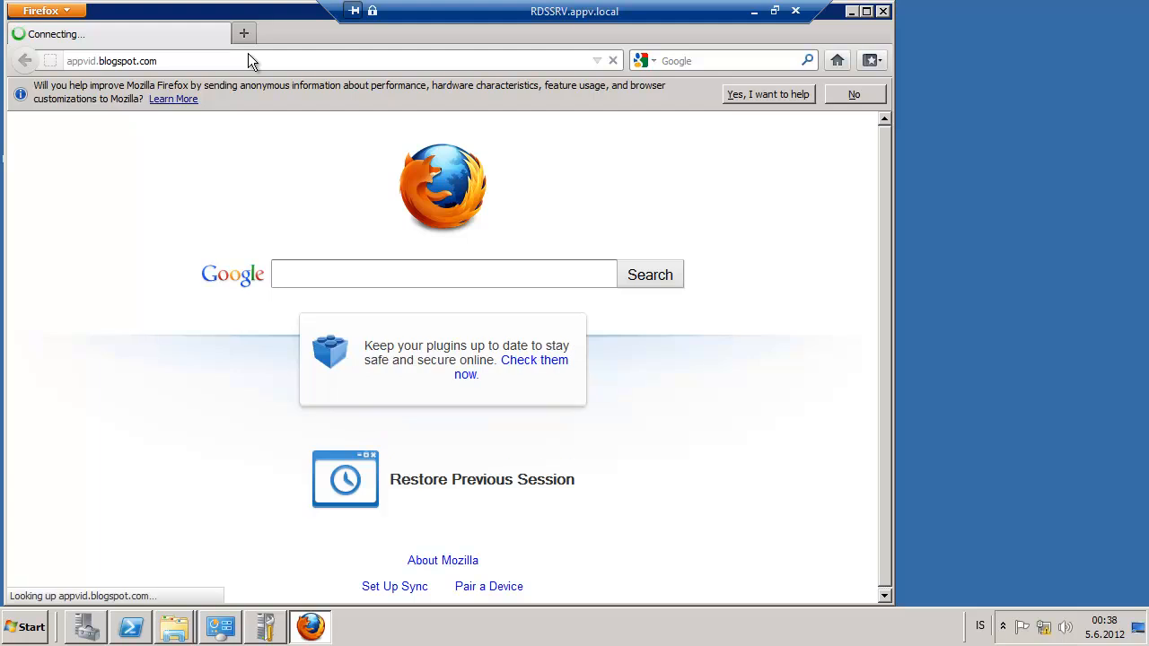
pyautogui.moveTo(690, 118)
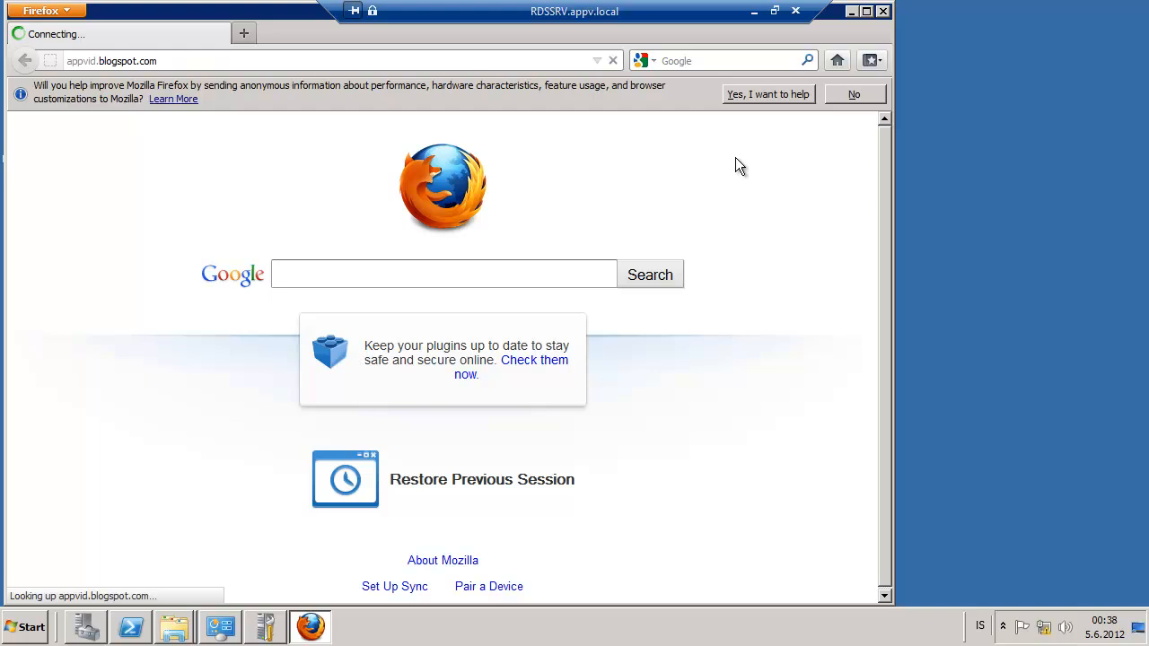
pyautogui.click(443, 273)
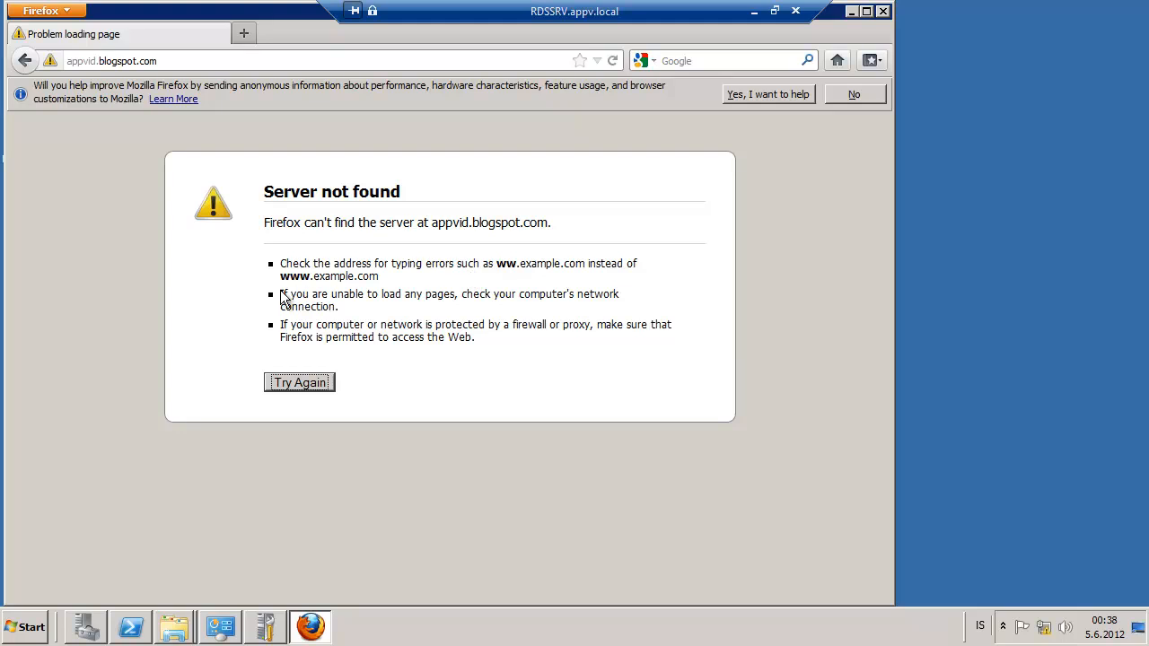
pyautogui.moveTo(140, 76)
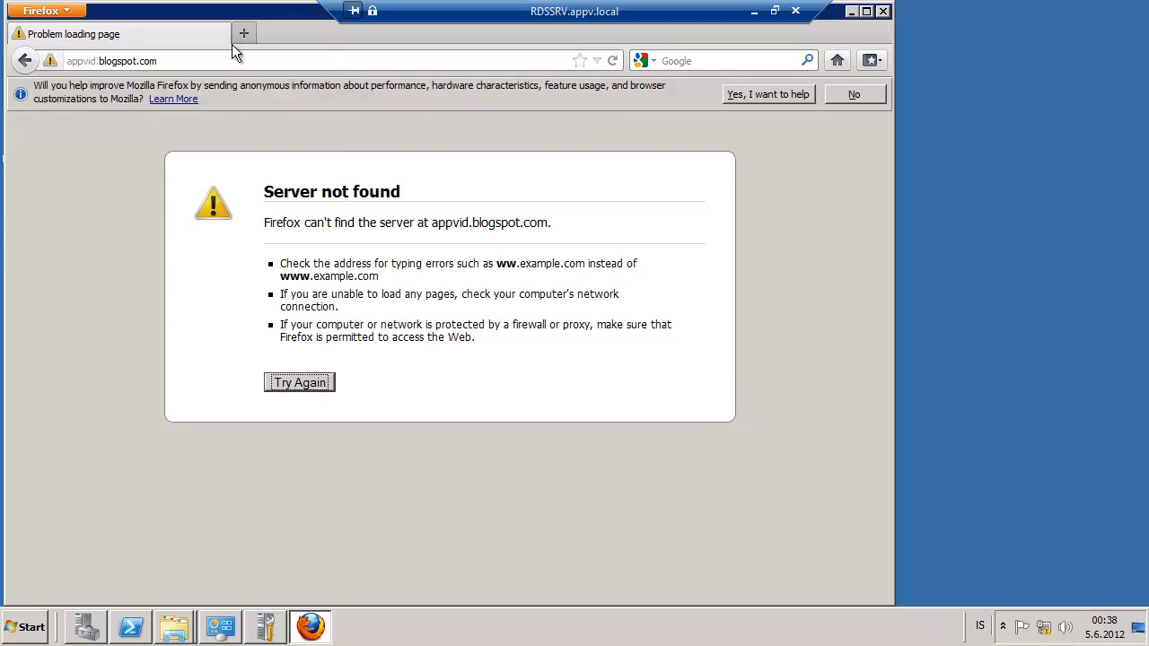
pyautogui.click(244, 32)
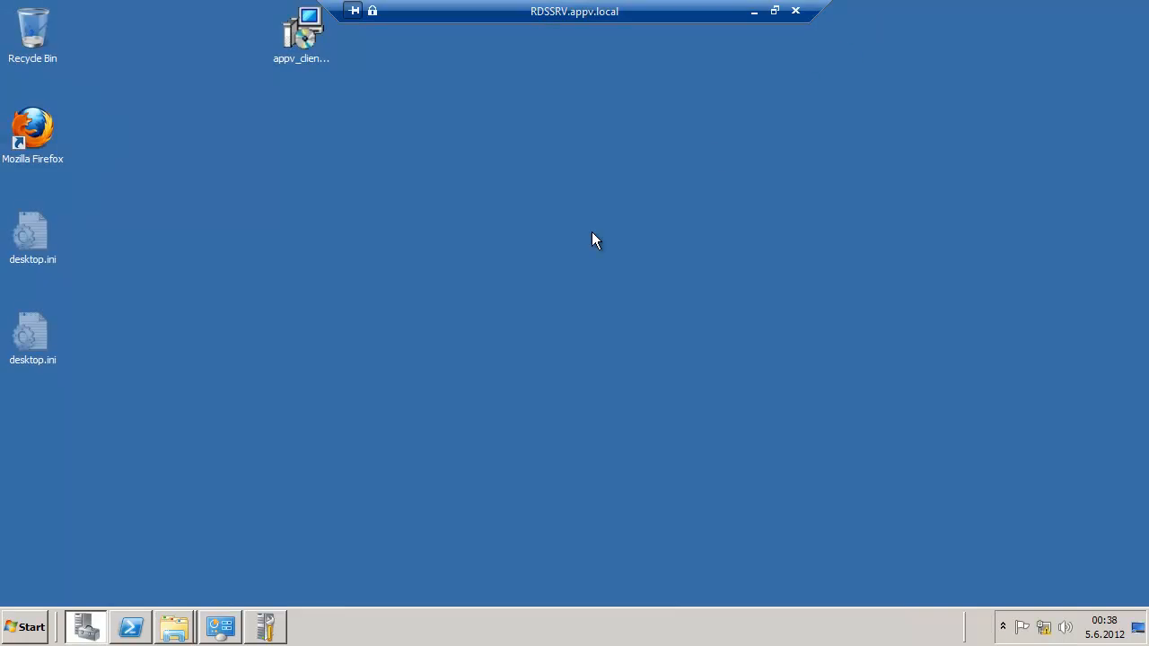
# Relaunch Firefox from its desktop shortcut and decline making it the default browser
pyautogui.click(33, 129)
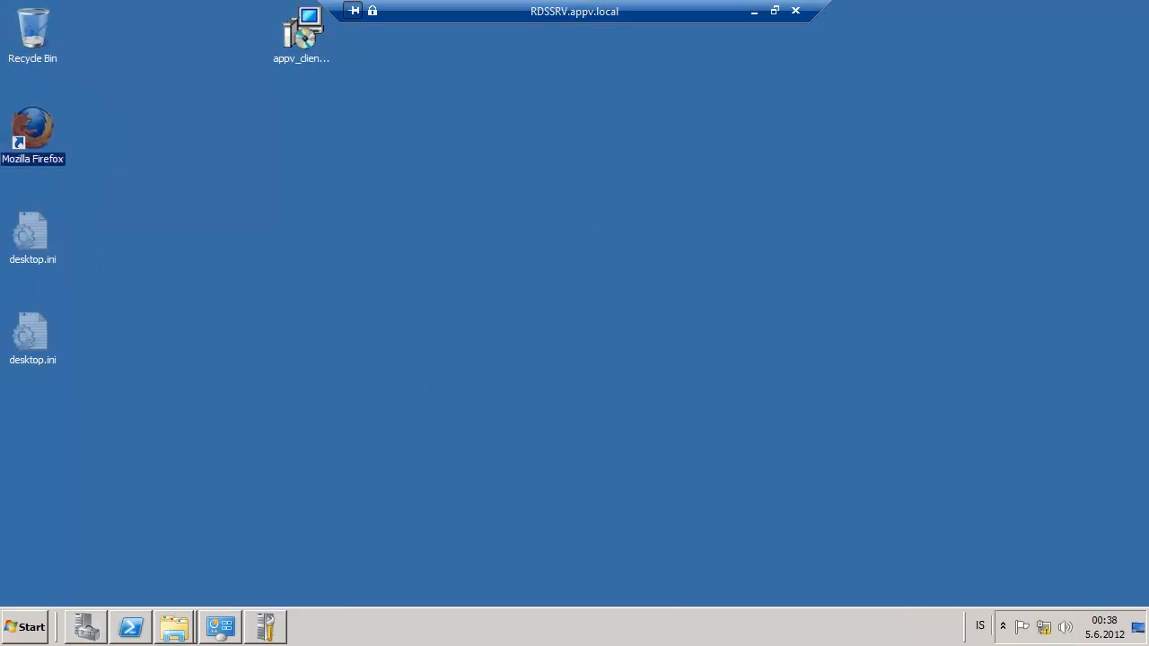
pyautogui.doubleClick(32, 130)
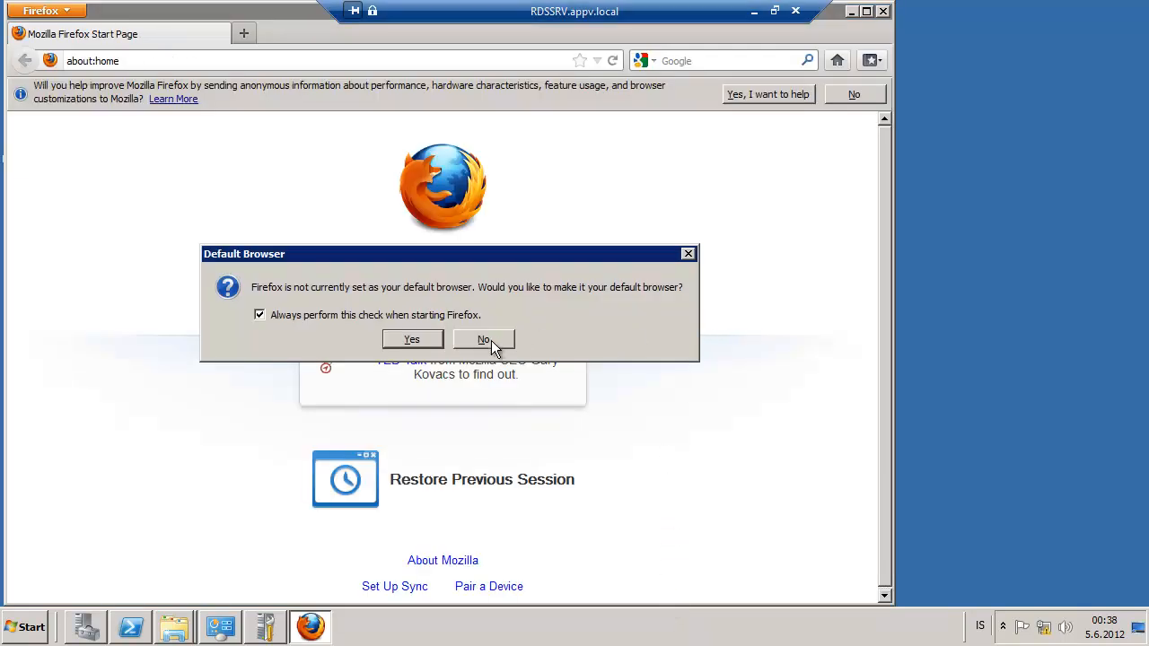
pyautogui.click(485, 340)
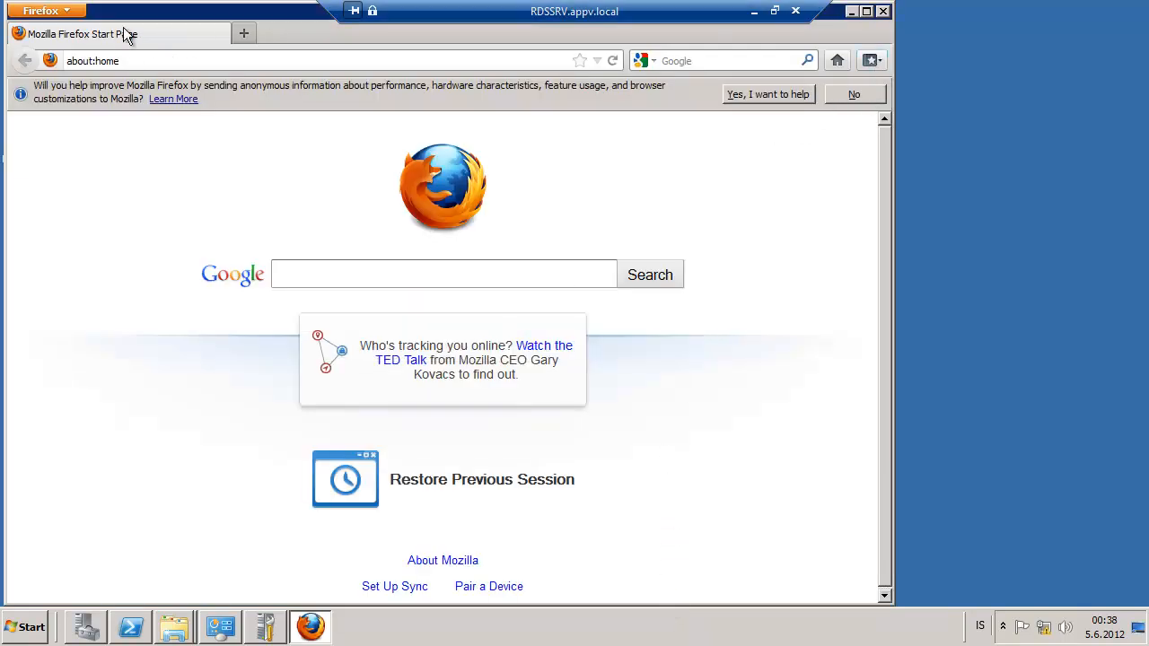
pyautogui.click(44, 10)
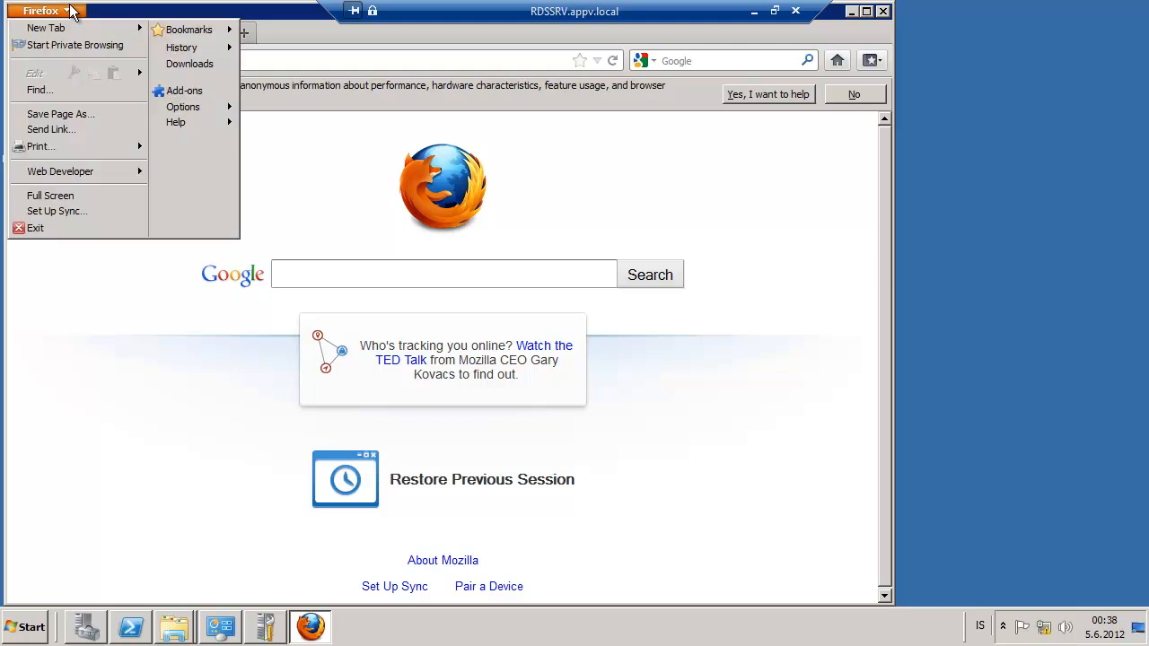
pyautogui.moveTo(39, 145)
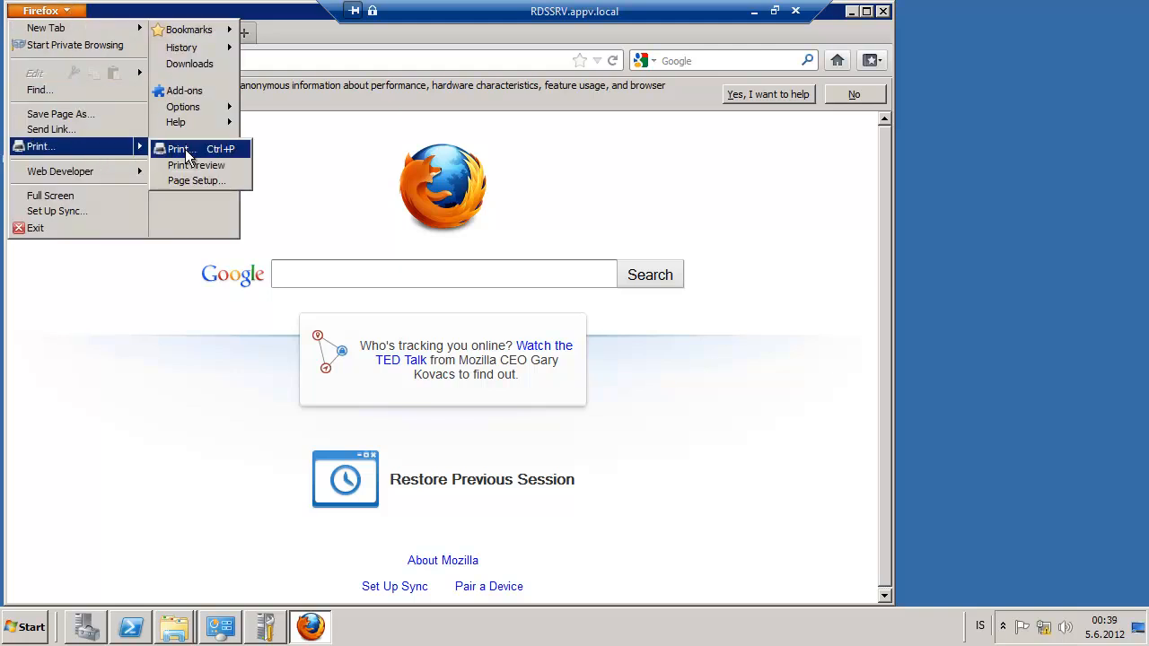
pyautogui.moveTo(218, 162)
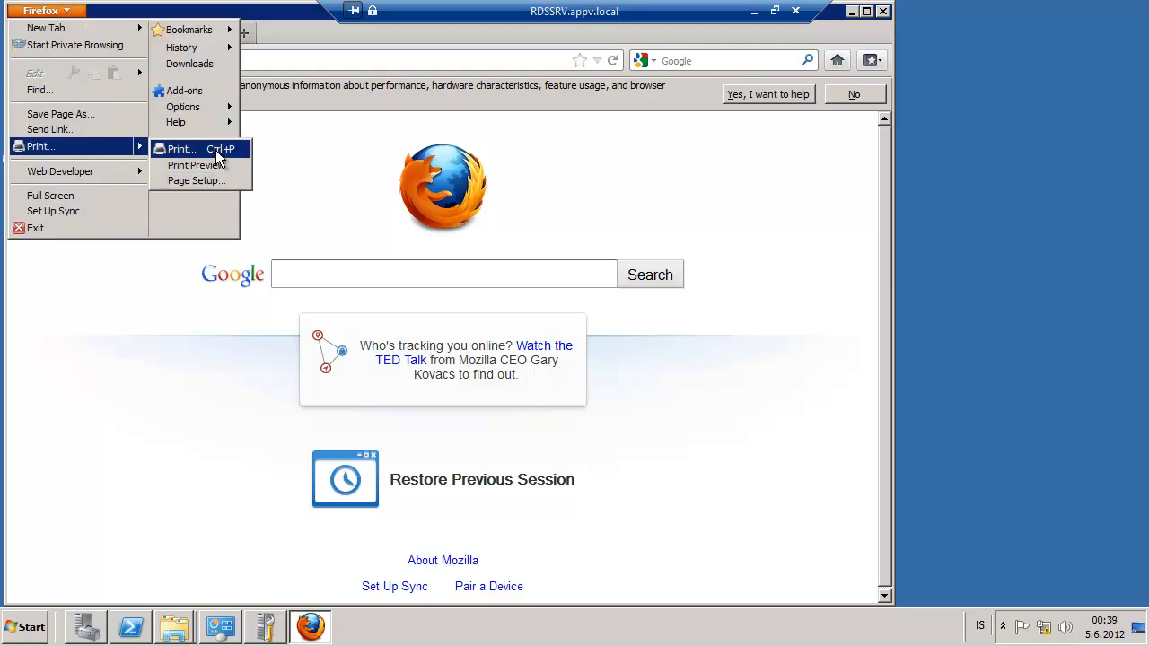
pyautogui.click(180, 149)
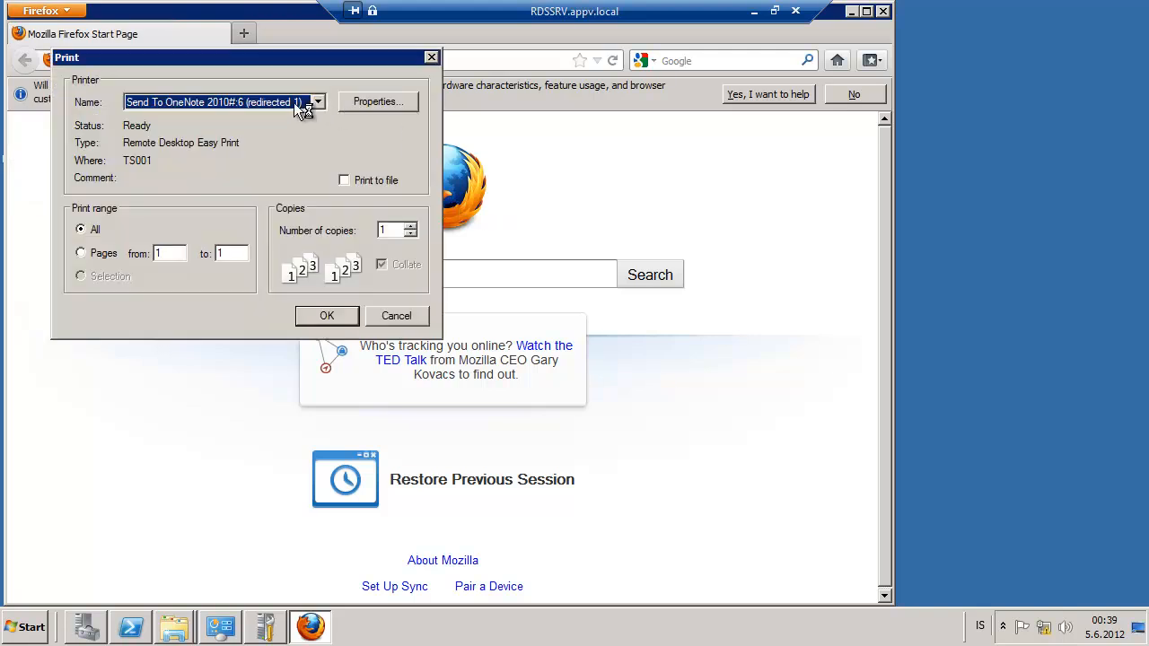
pyautogui.click(316, 101)
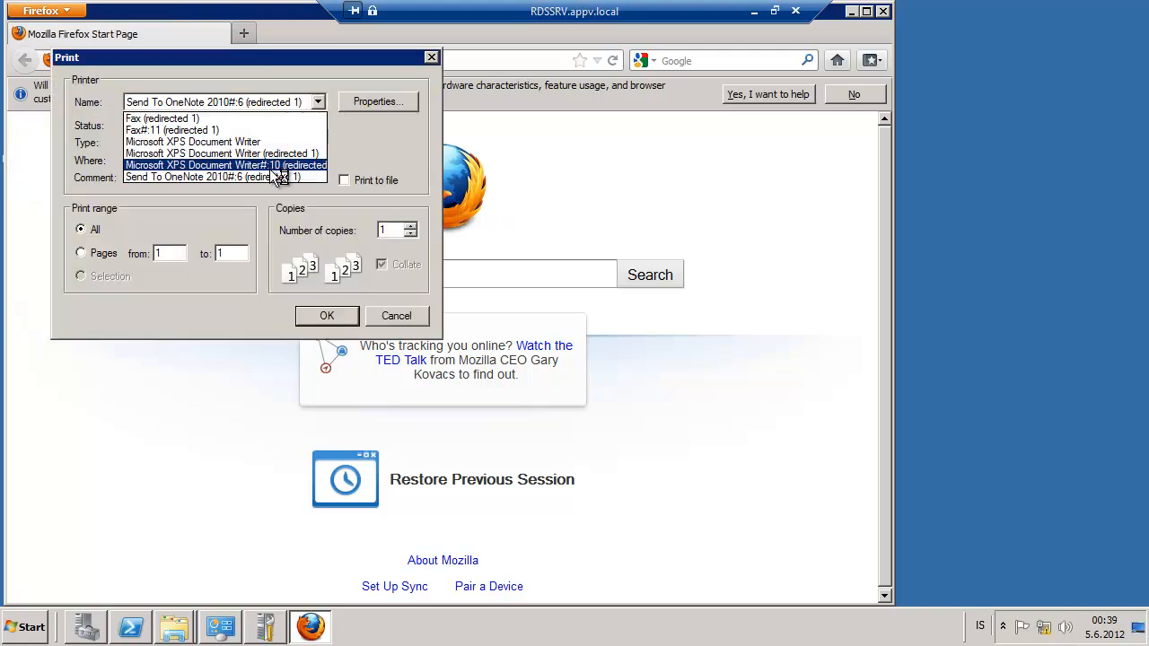
pyautogui.click(225, 155)
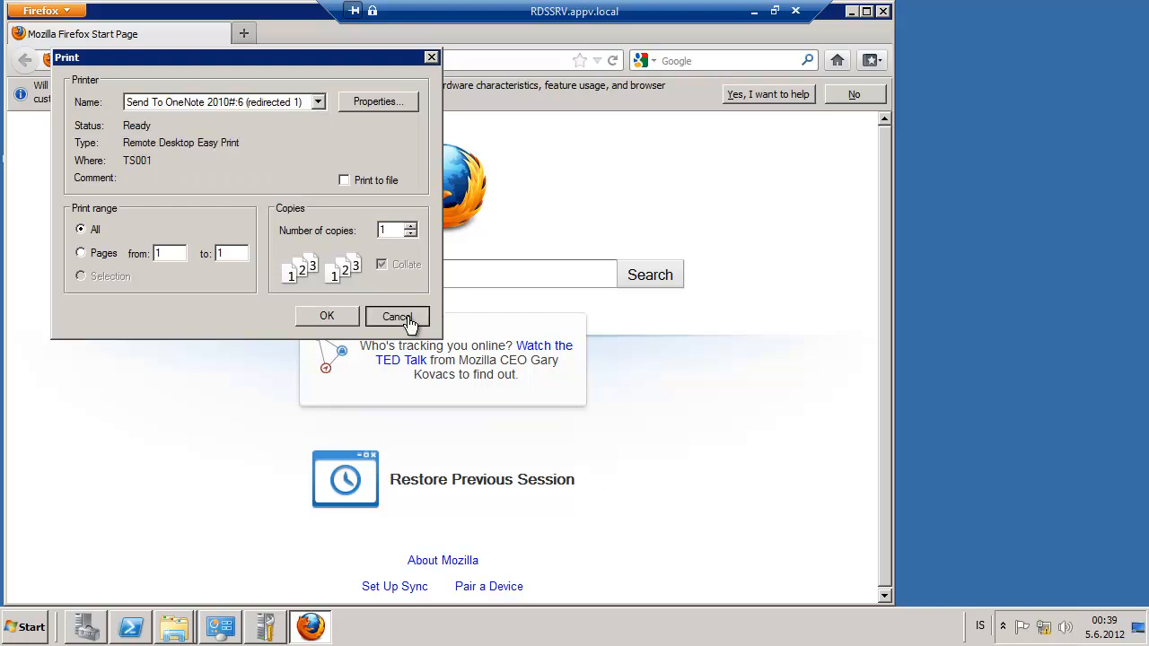
pyautogui.click(397, 316)
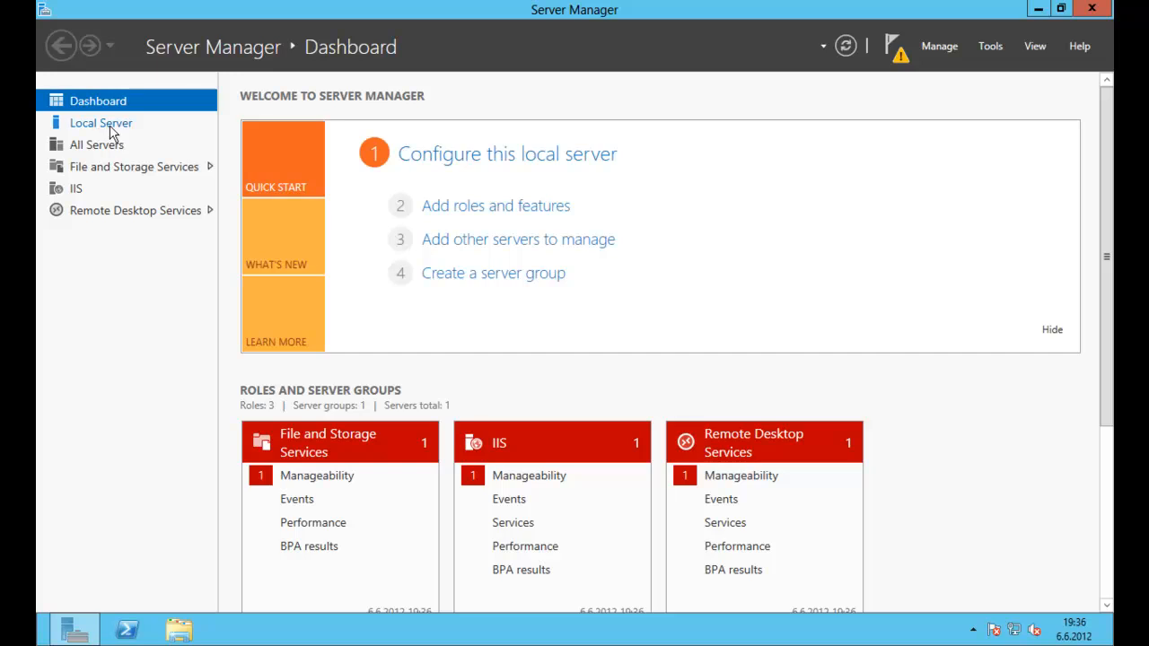
# Bring up Server Manager and go to the Remote Desktop Services Overview of the deployment's servers
pyautogui.click(100, 122)
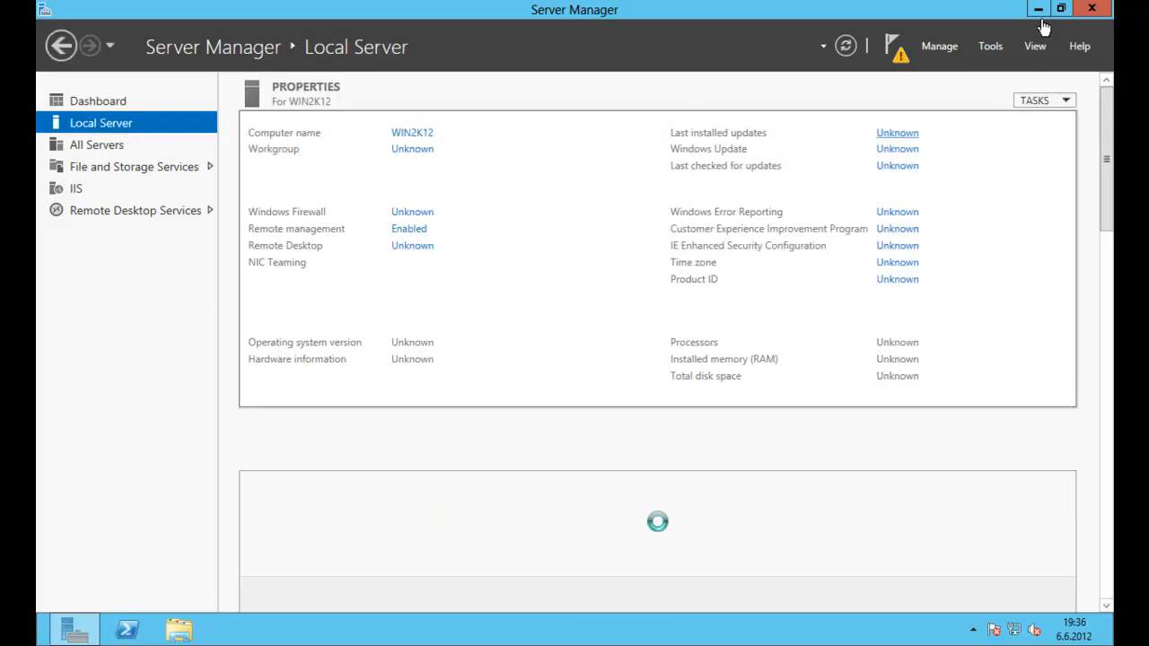
pyautogui.click(1038, 9)
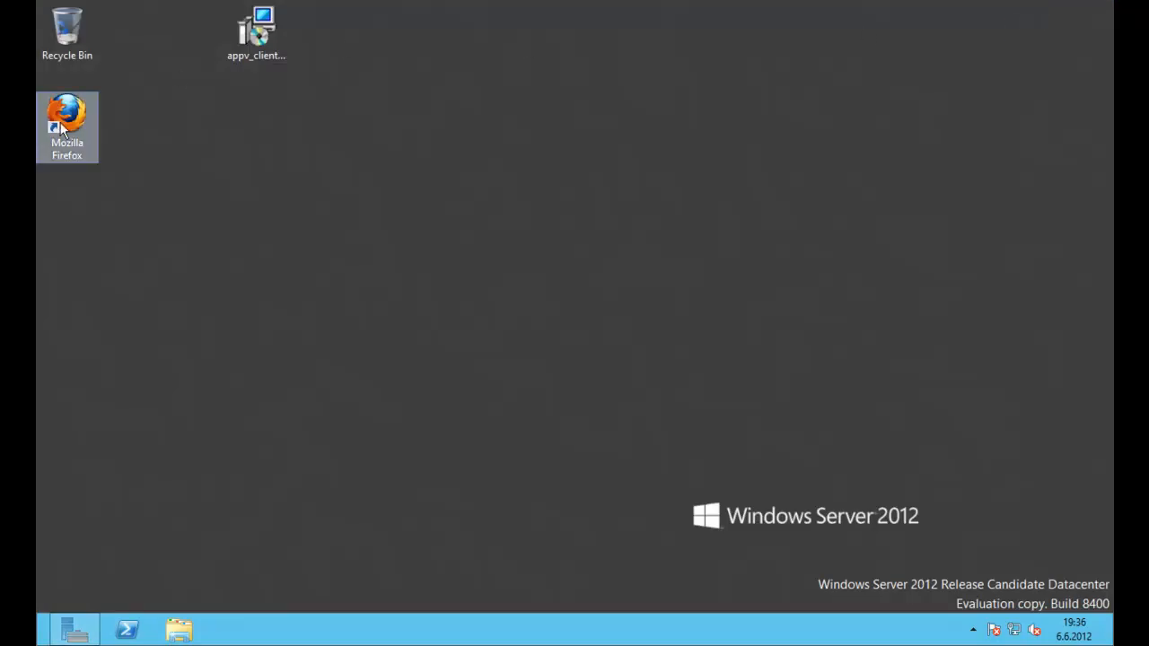
pyautogui.click(973, 628)
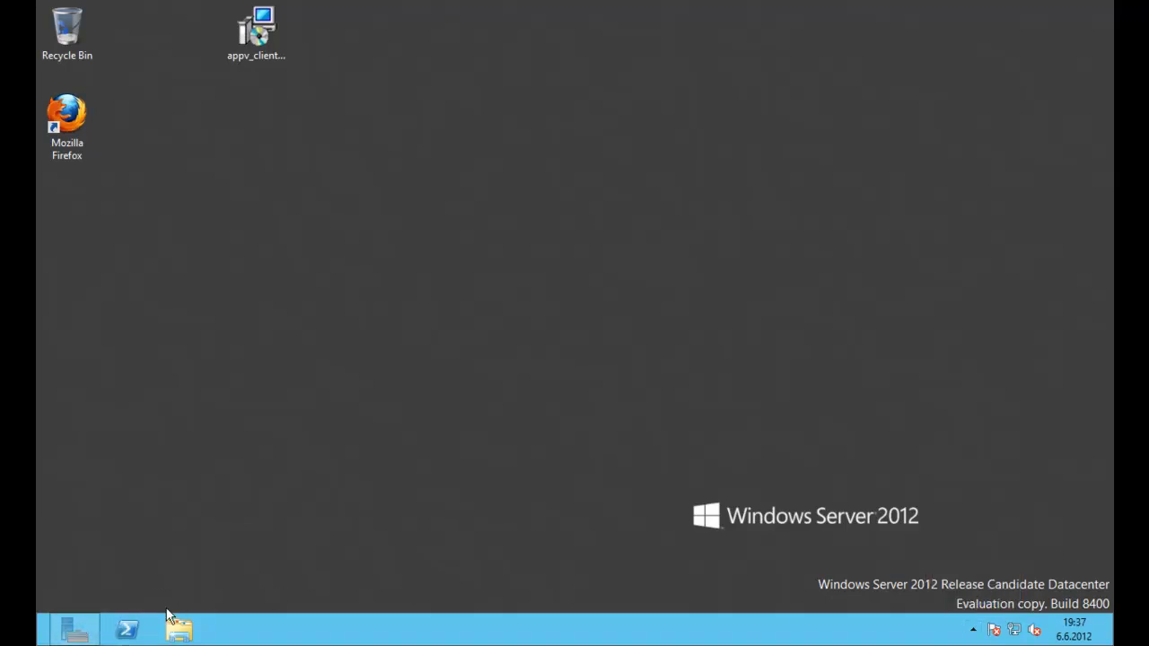
pyautogui.click(75, 628)
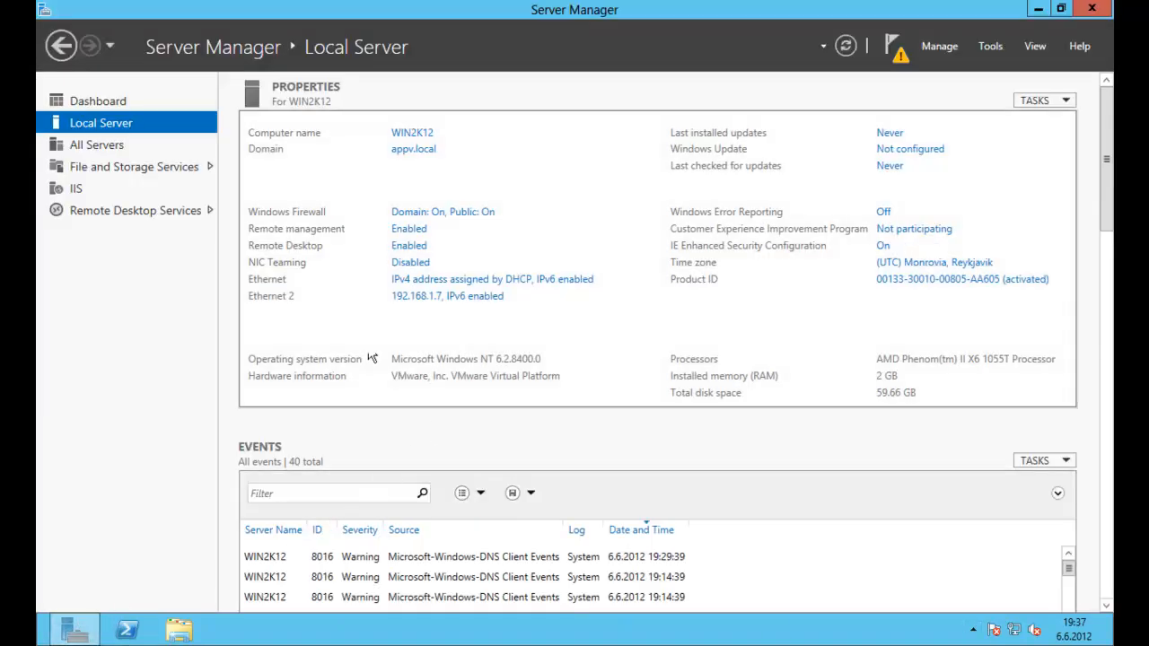
pyautogui.click(137, 210)
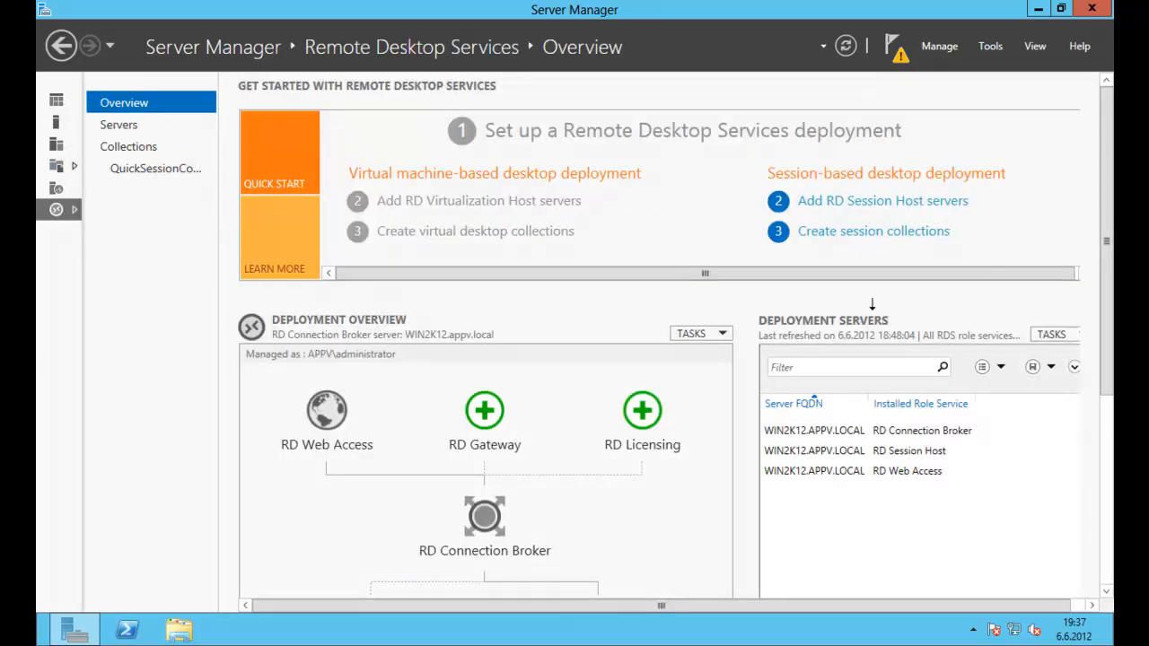
# Show QuickSessionCollection's RemoteApp programs (Calculator, Paint, WordPad) and their TASKS actions
pyautogui.scroll(-3)
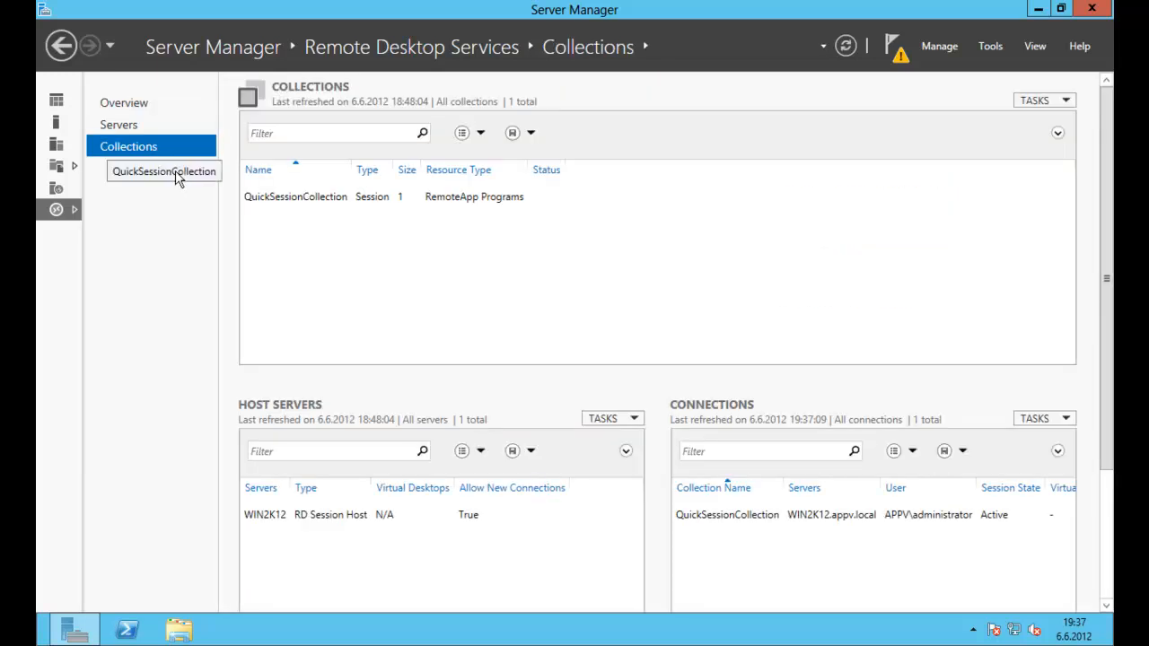
pyautogui.click(164, 171)
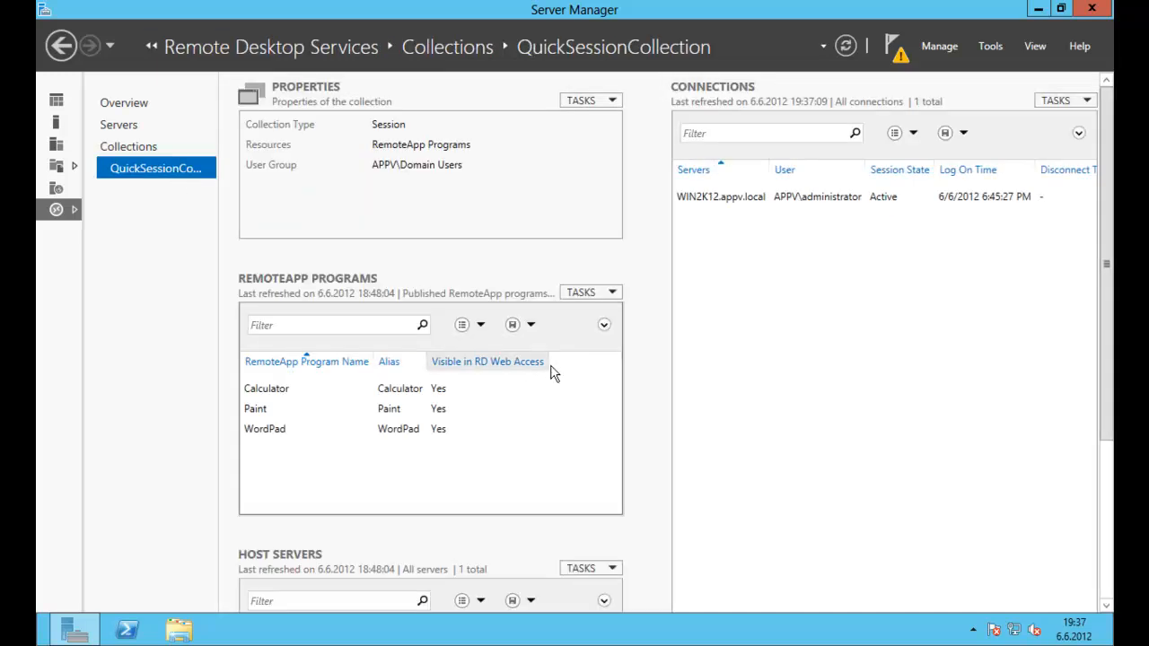
pyautogui.moveTo(1087, 237)
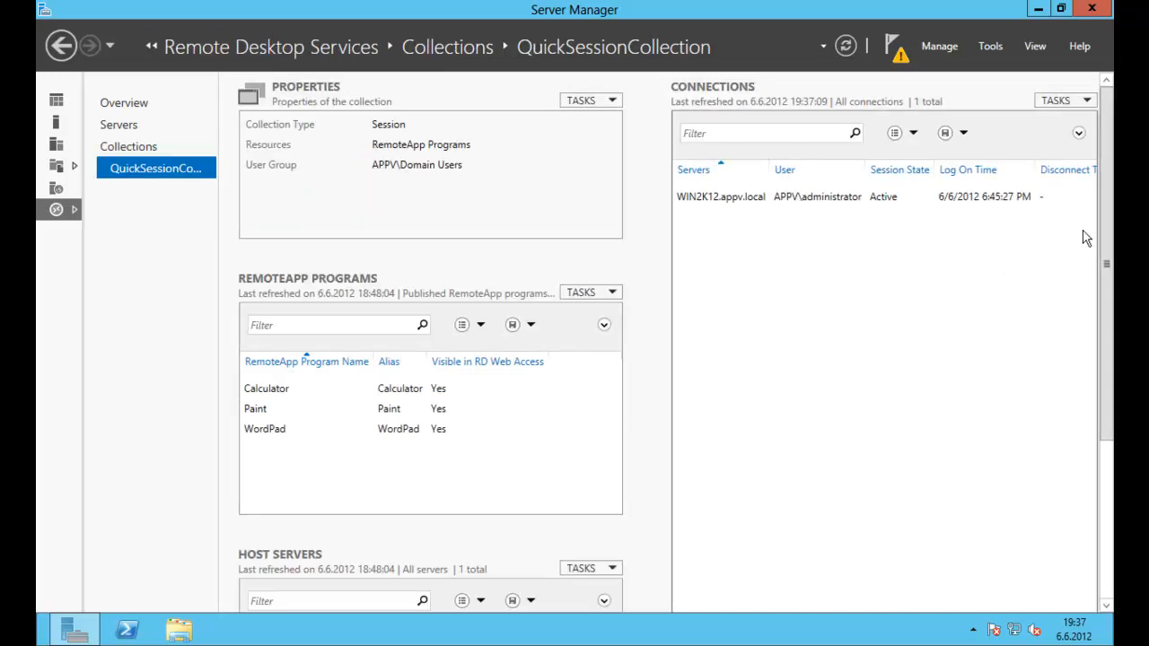
pyautogui.scroll(-3)
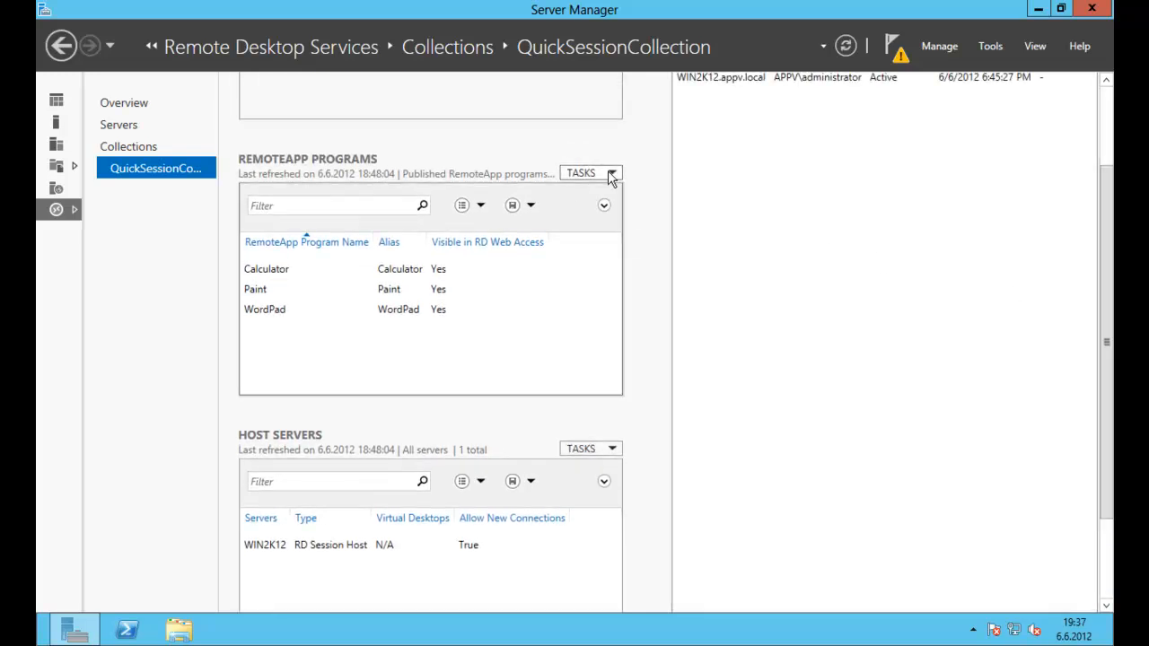
pyautogui.click(590, 172)
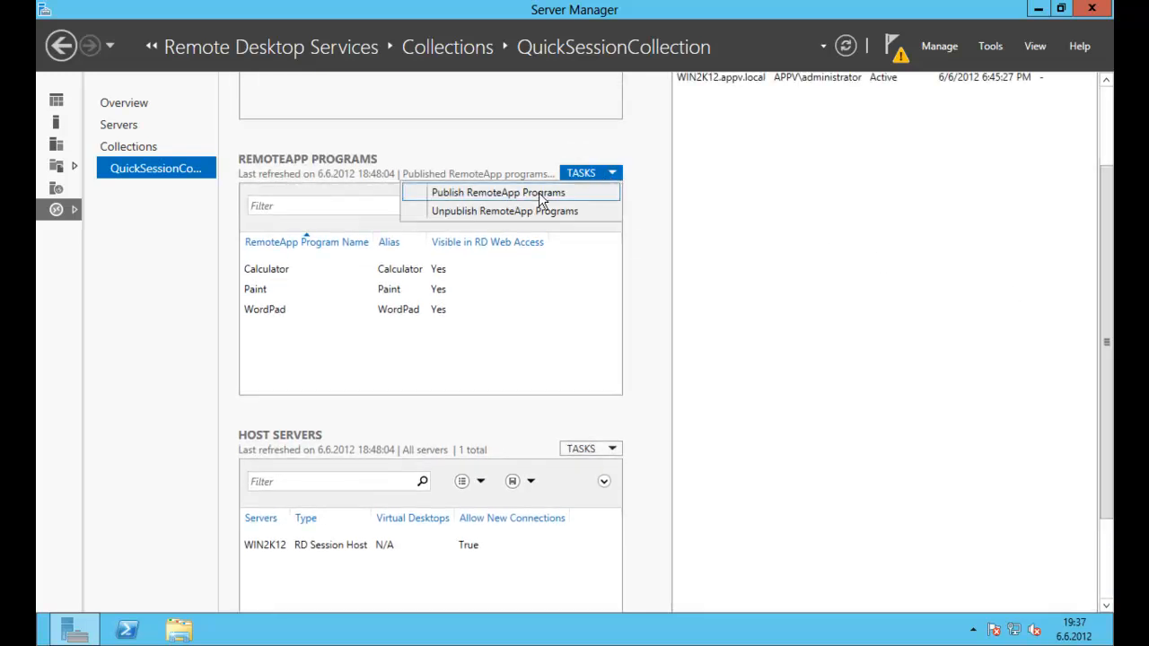
# Start the Publish RemoteApp Programs wizard, review the program list, and cancel without publishing
pyautogui.click(499, 192)
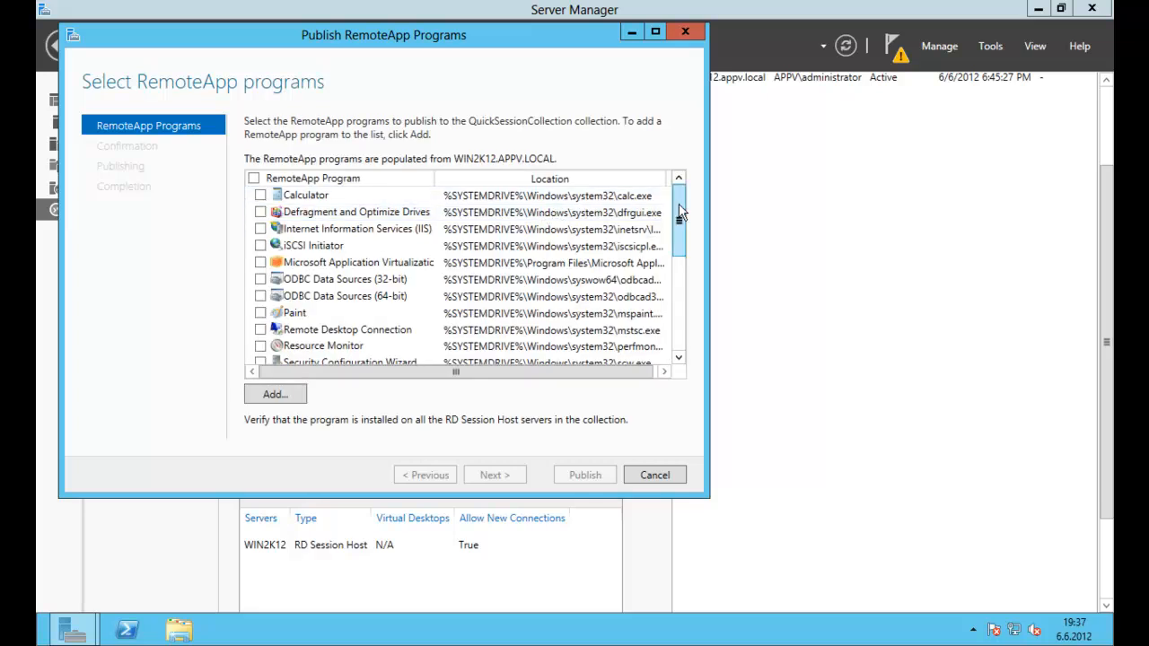
pyautogui.scroll(-3)
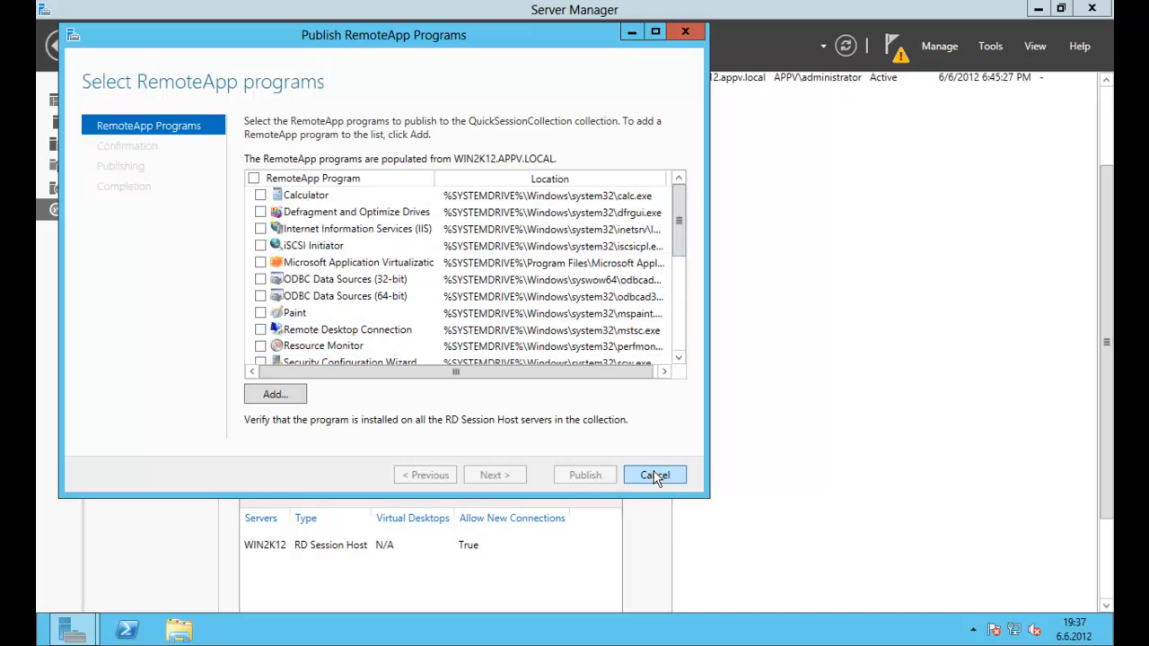
pyautogui.click(654, 474)
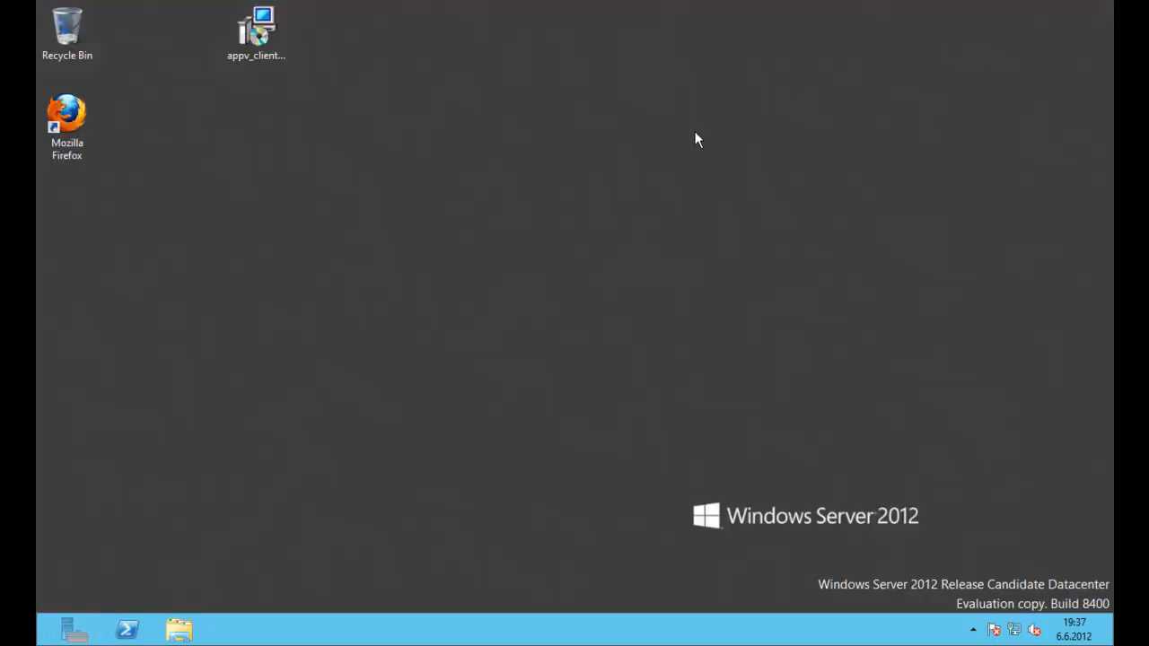
# Launch the virtualised Firefox from the Windows Server 2012 desktop shortcut
pyautogui.click(66, 126)
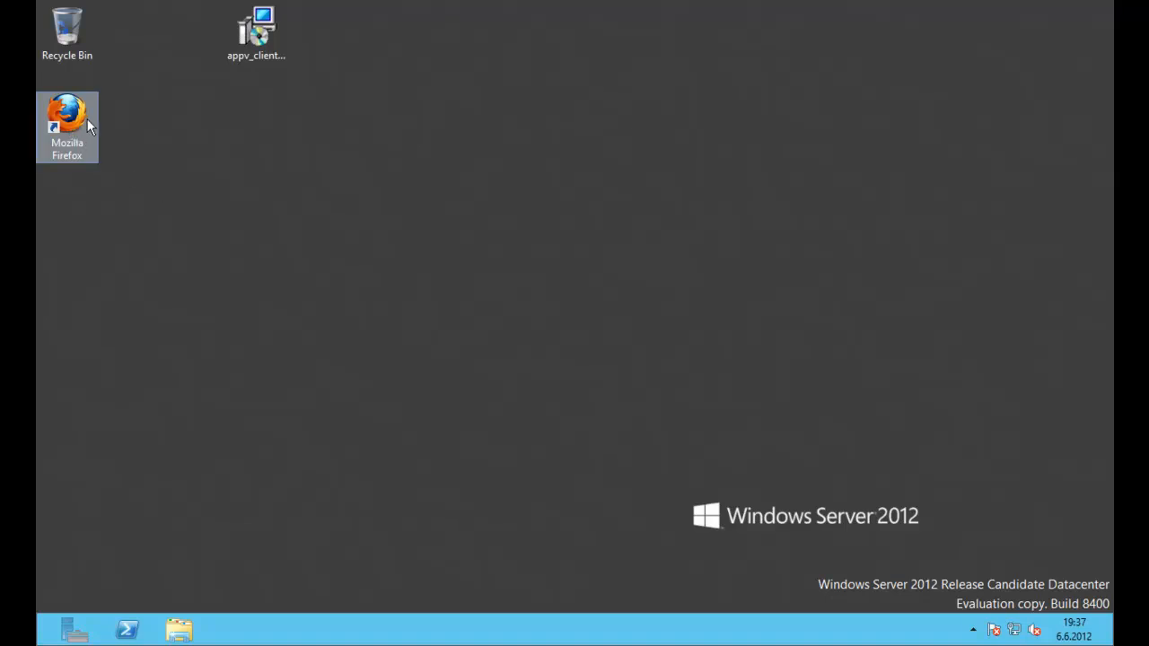
pyautogui.moveTo(70, 43)
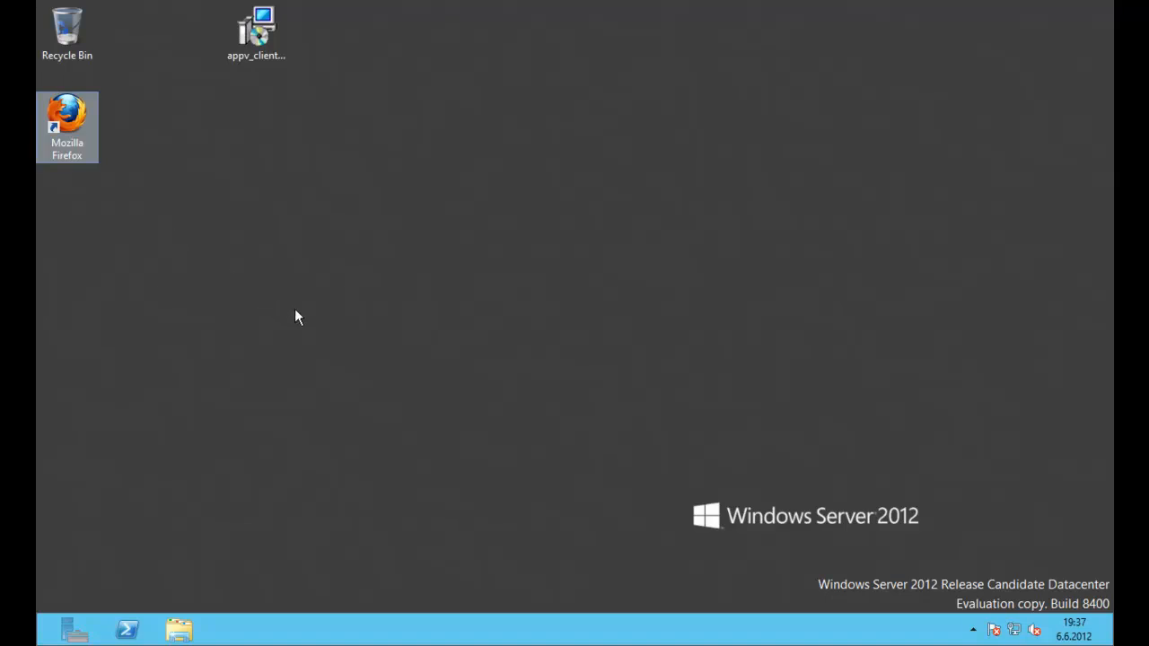
pyautogui.click(66, 33)
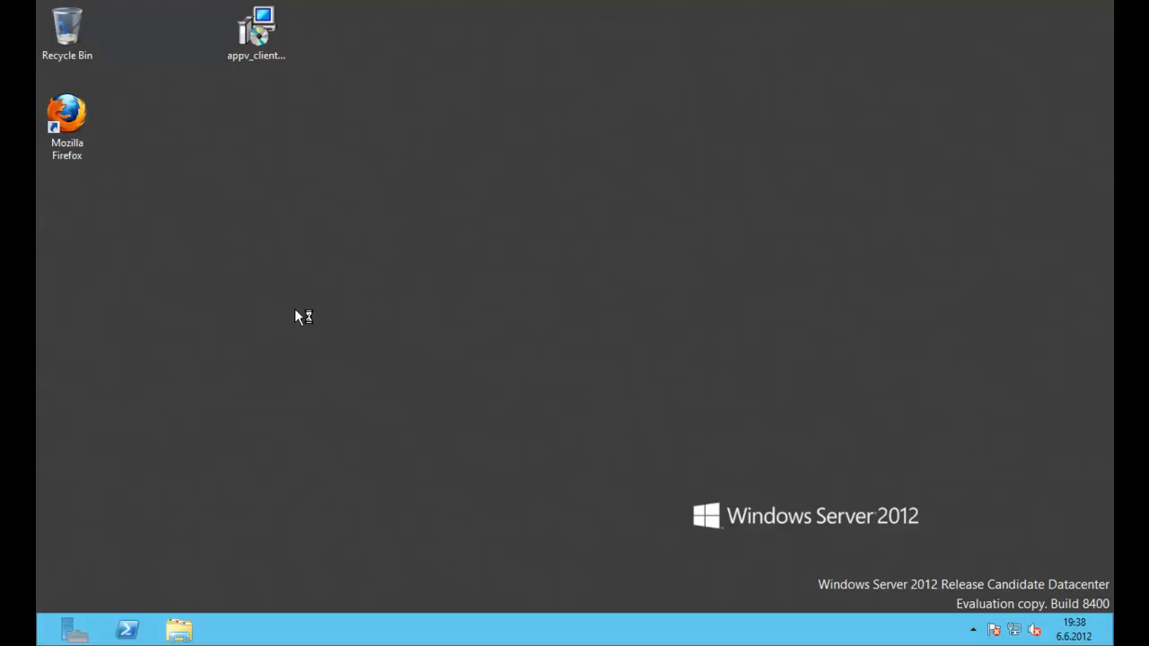
pyautogui.doubleClick(66, 126)
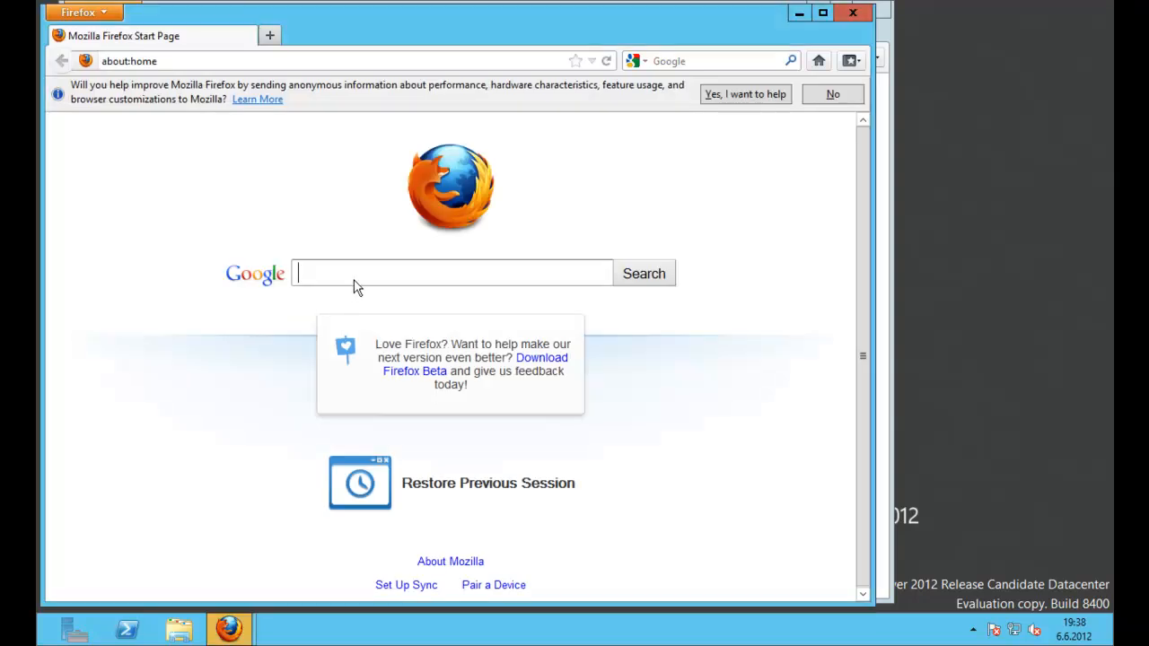
pyautogui.click(341, 61)
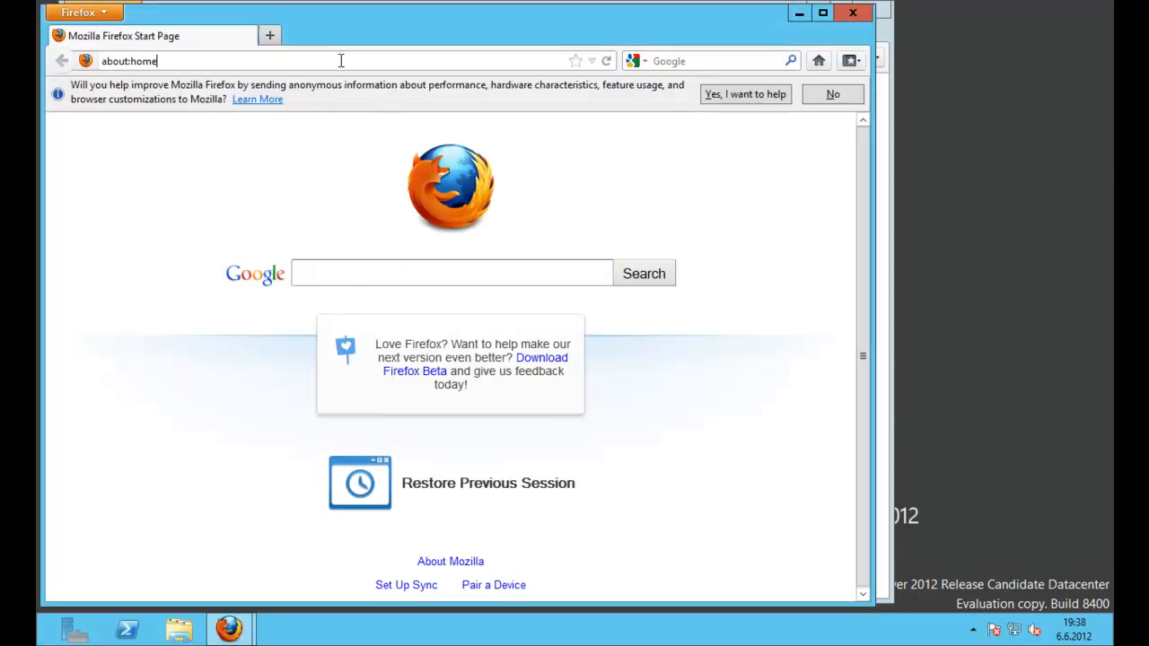
pyautogui.write('www')
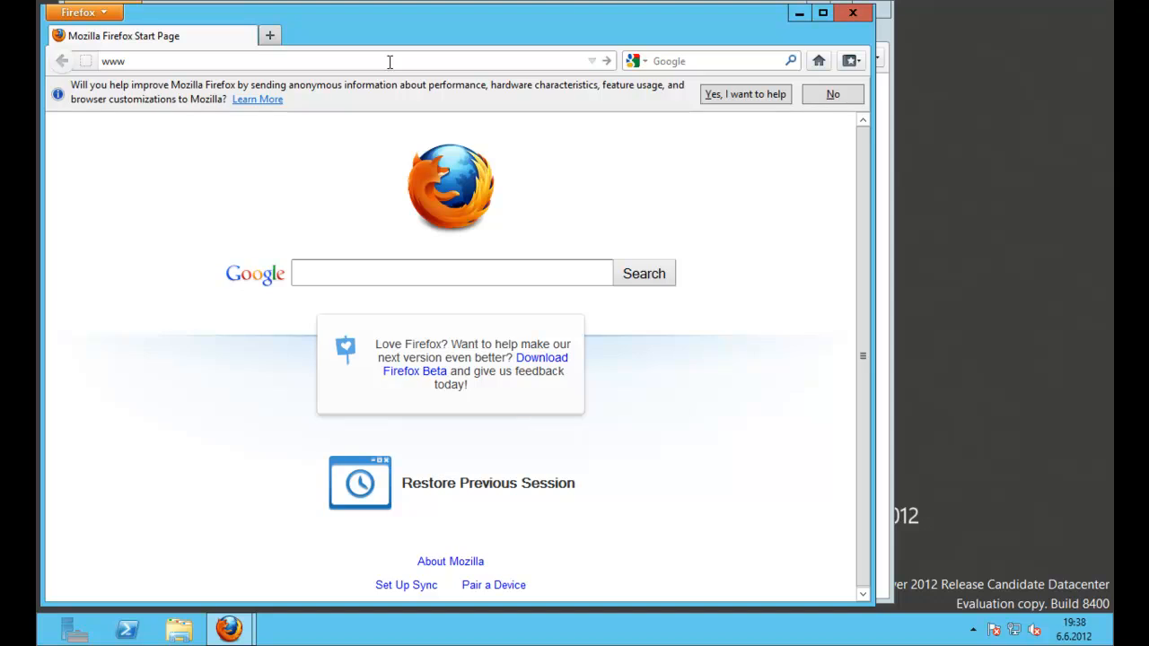
pyautogui.write('appvid')
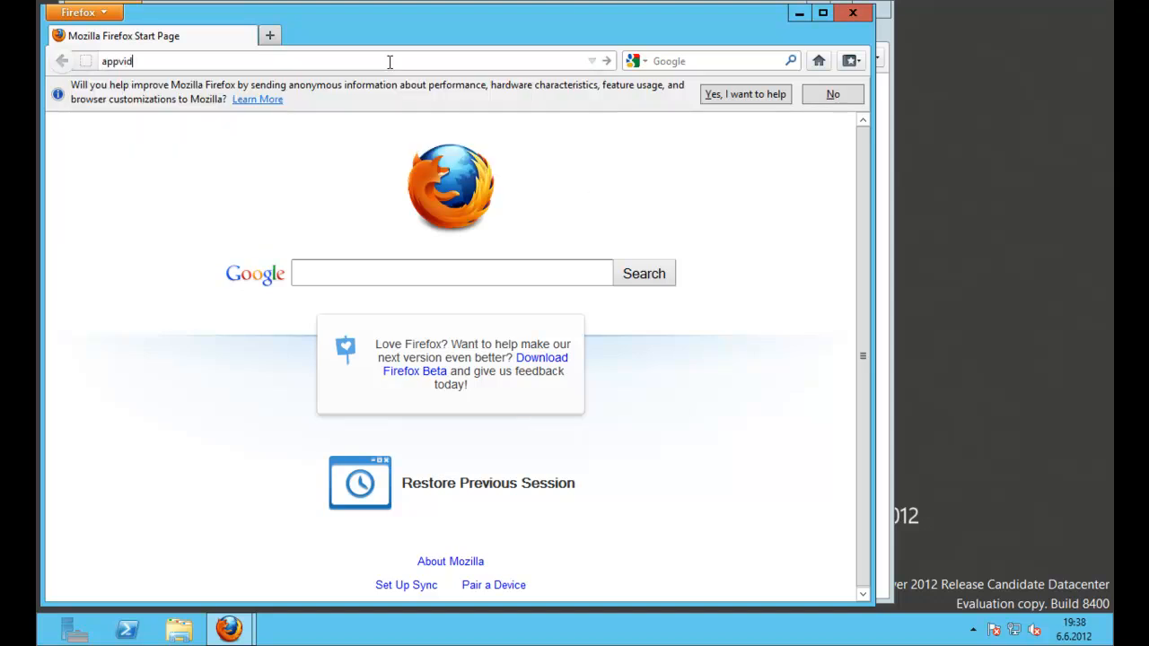
pyautogui.write('.blogspot.com')
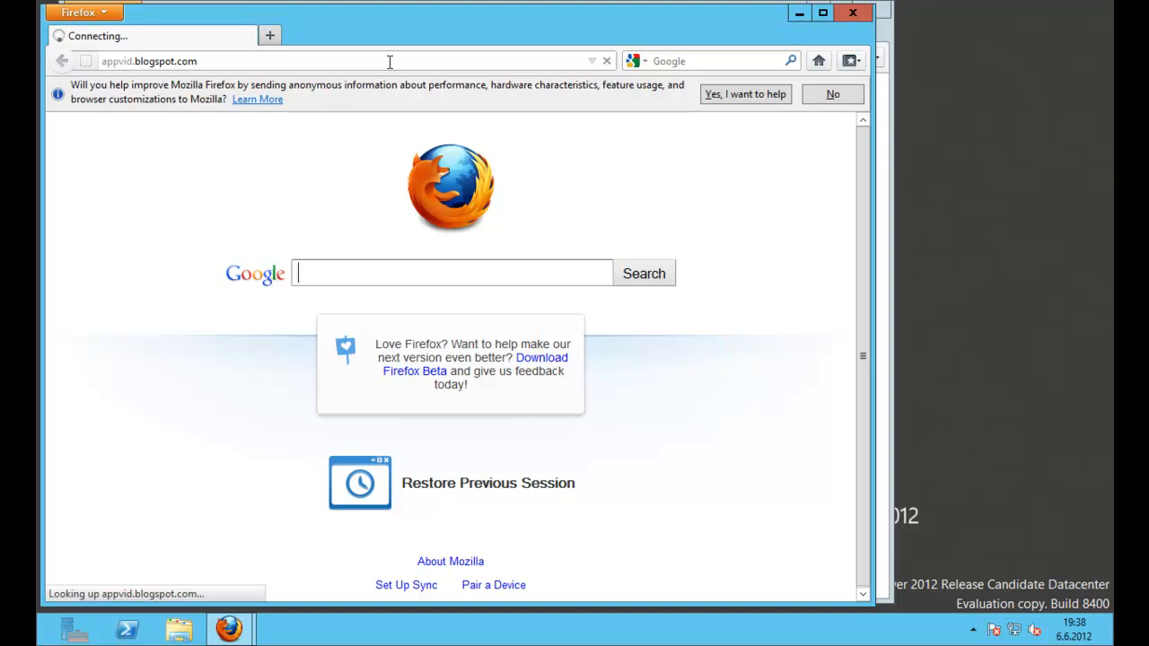
pyautogui.moveTo(413, 74)
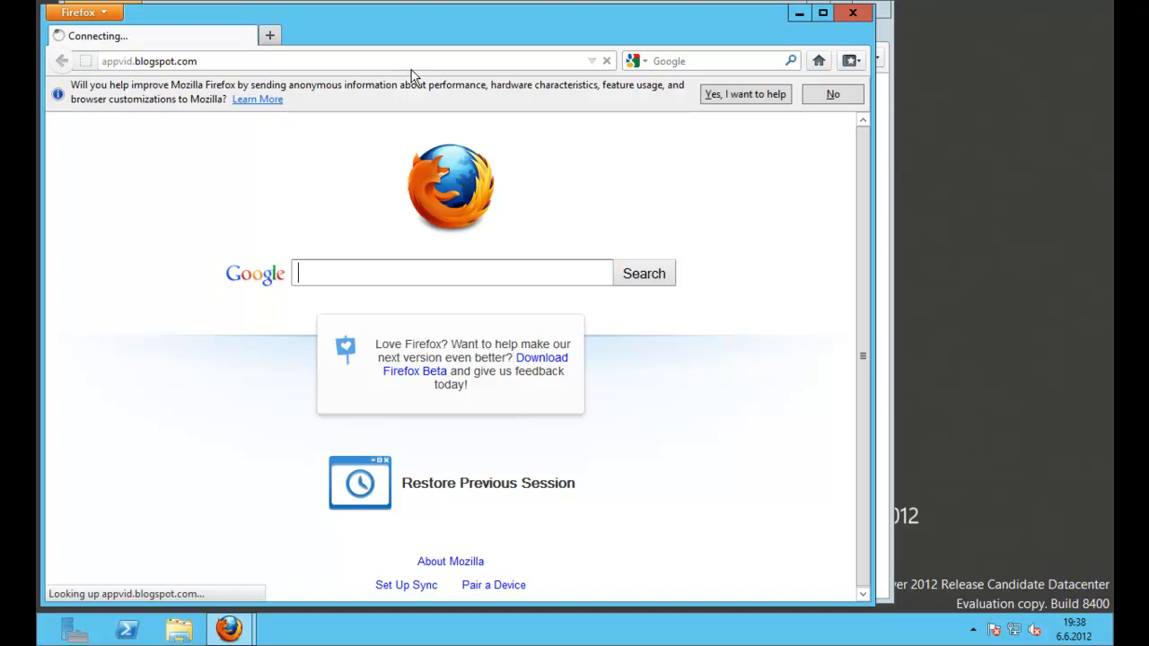
pyautogui.moveTo(812, 25)
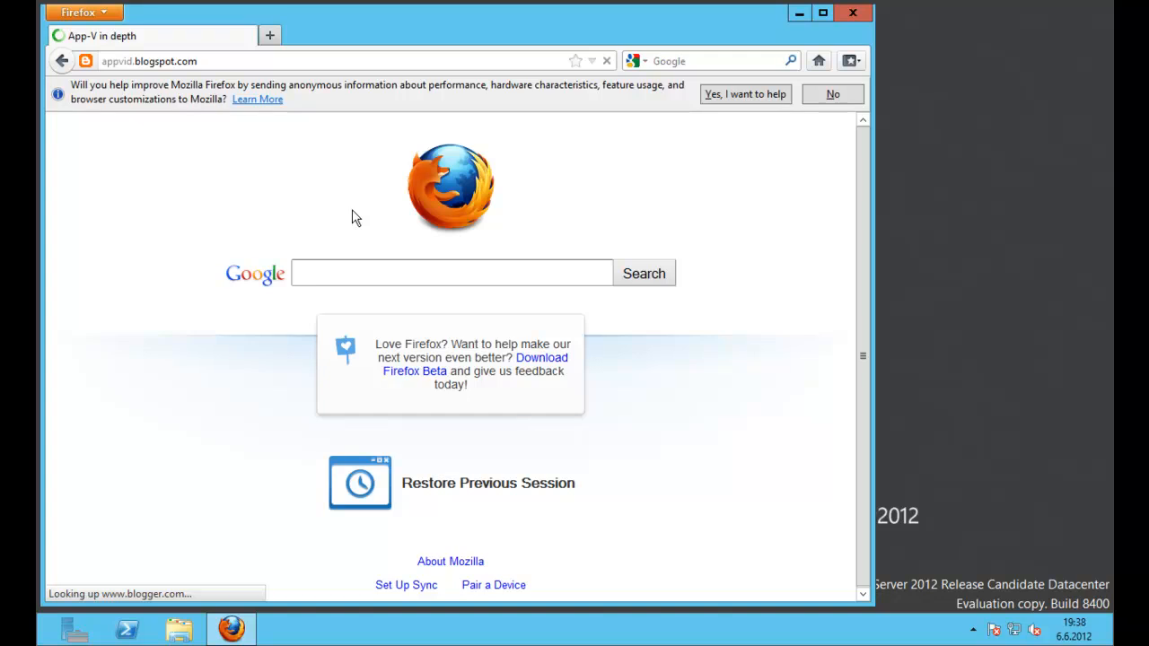
pyautogui.moveTo(719, 477)
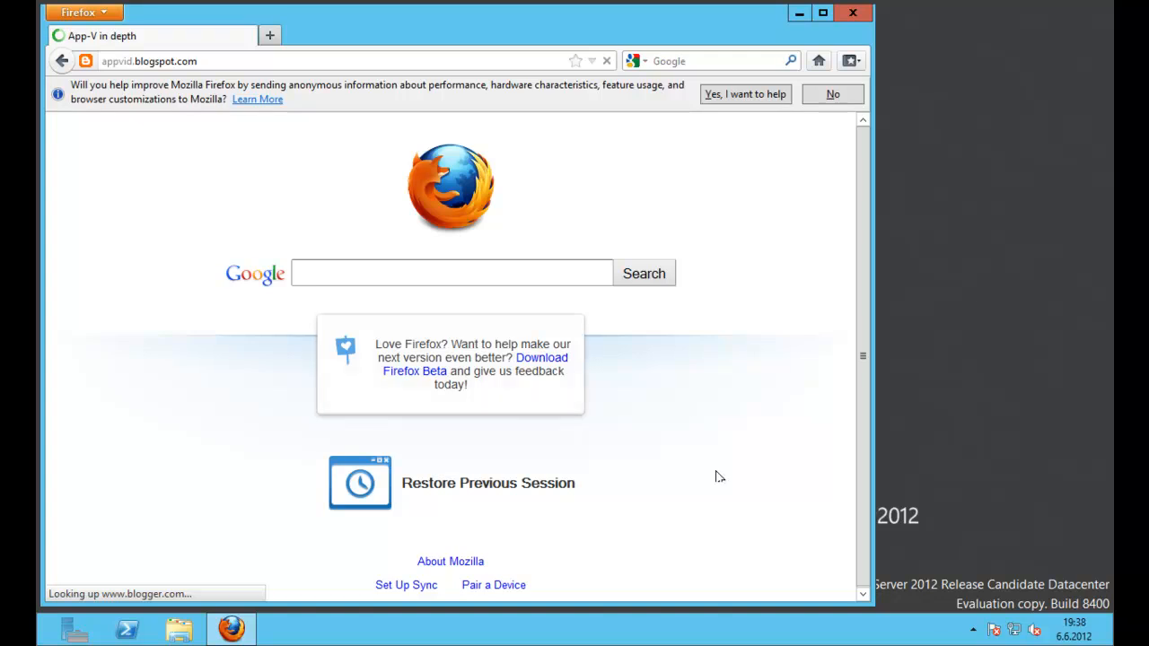